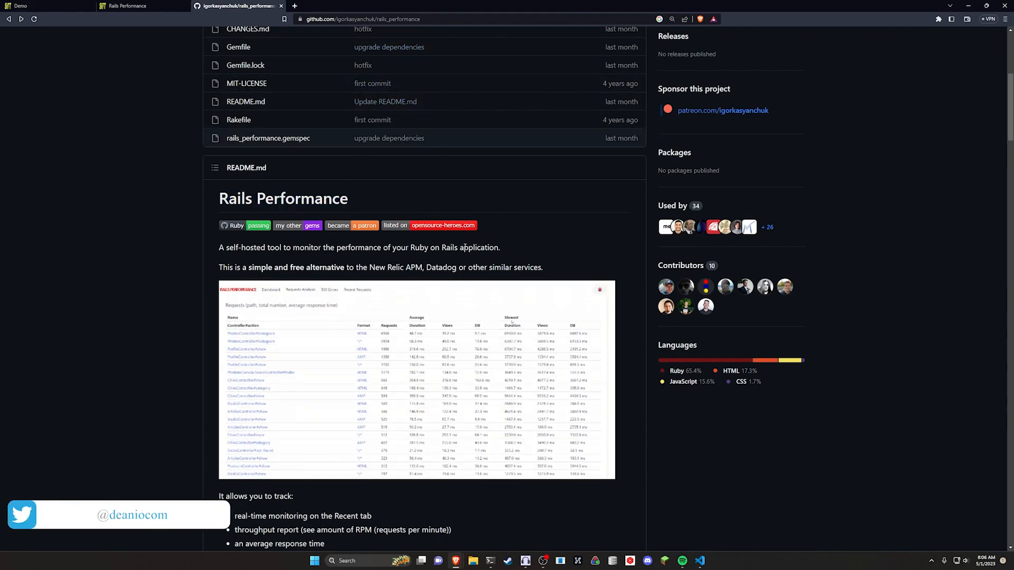
Review the README install steps, then launch VS Code on the Rails project folder with `code .`
{"action": "scroll", "scroll_direction": "down", "scroll_amount": 3}
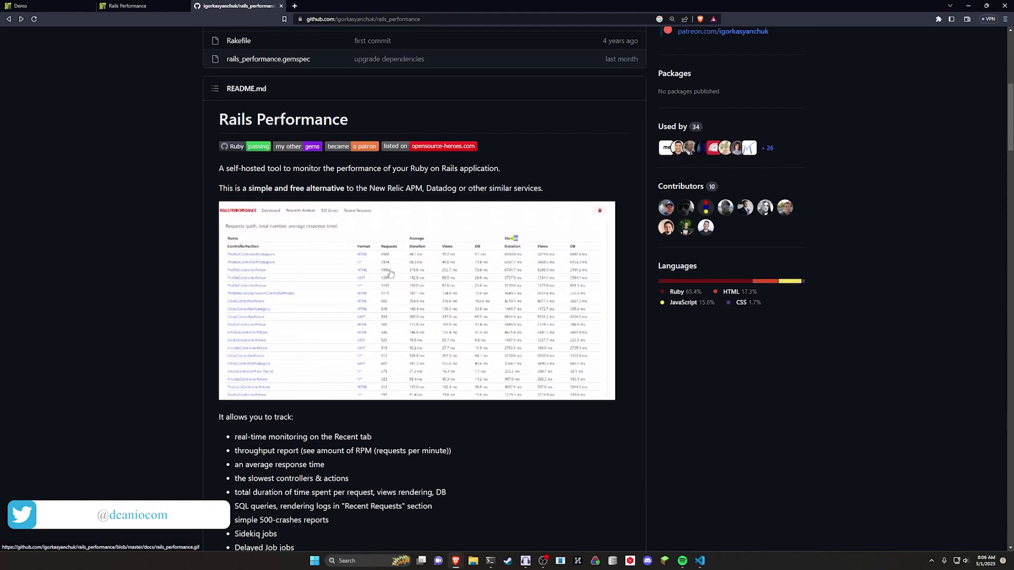
{"action": "mouse_move", "coordinate": [423, 265]}
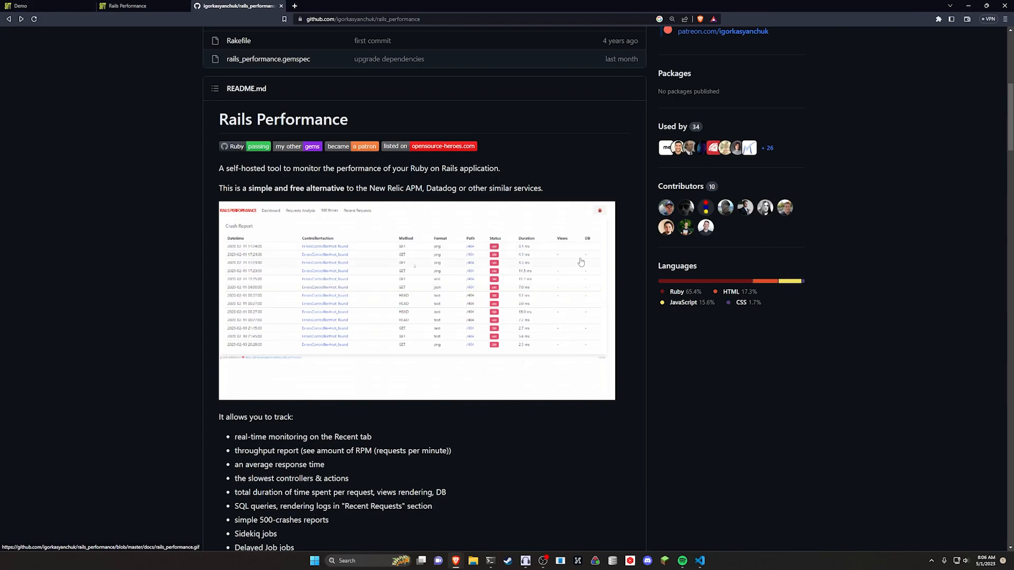
{"action": "mouse_move", "coordinate": [618, 257]}
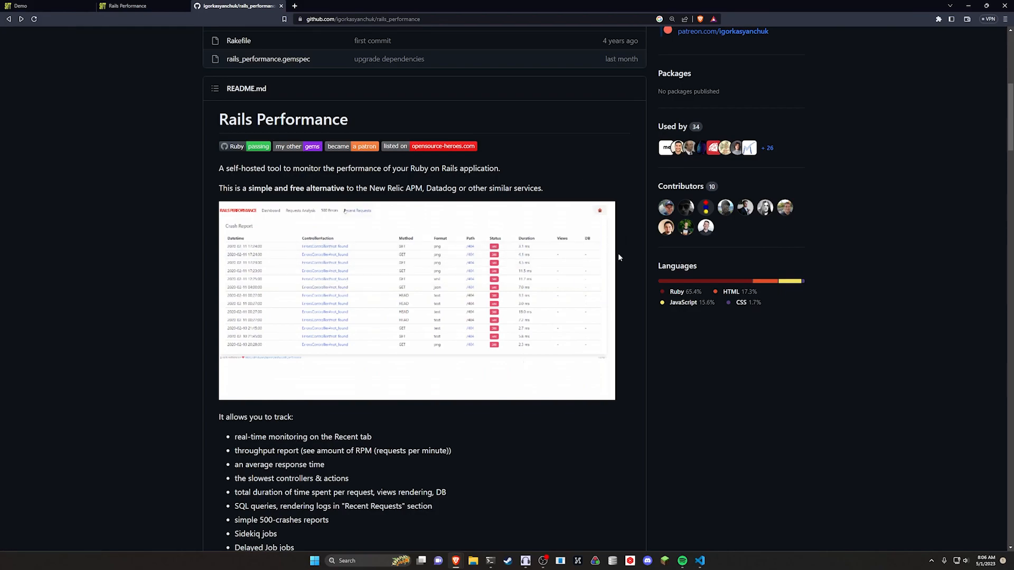
{"action": "scroll", "scroll_direction": "down", "scroll_amount": 3}
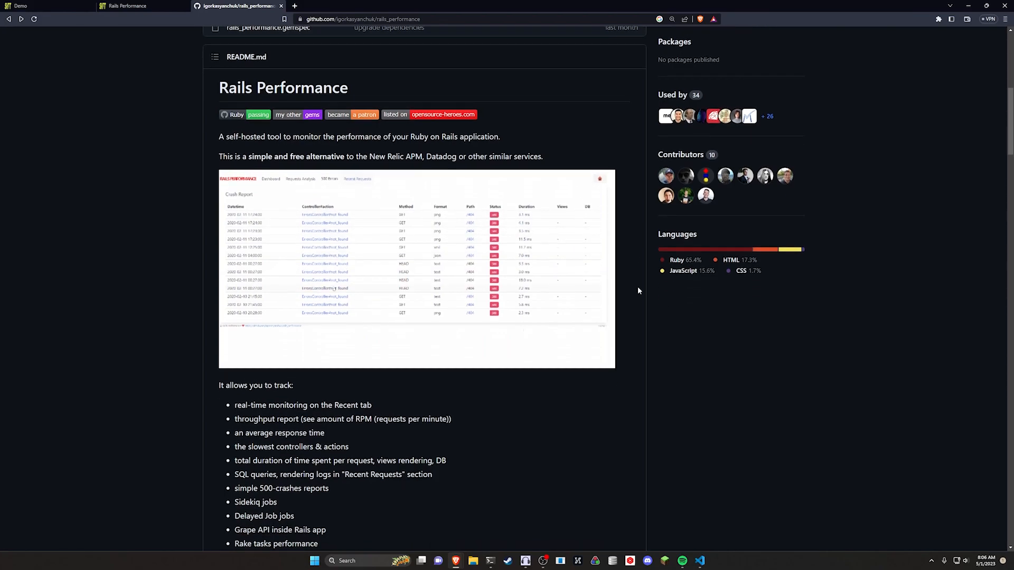
{"action": "scroll", "scroll_direction": "down", "scroll_amount": 3}
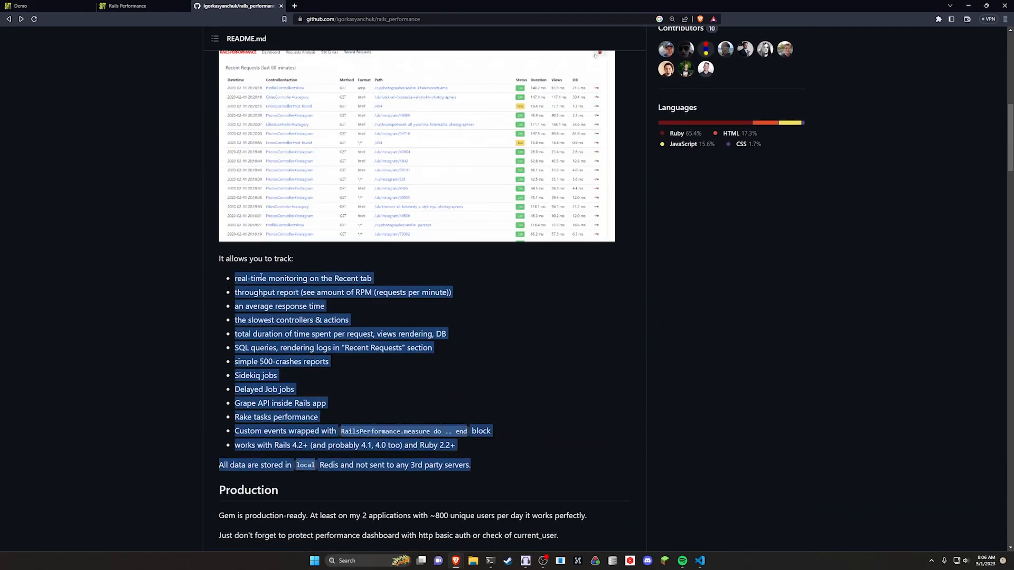
{"action": "scroll", "scroll_direction": "down", "scroll_amount": 3}
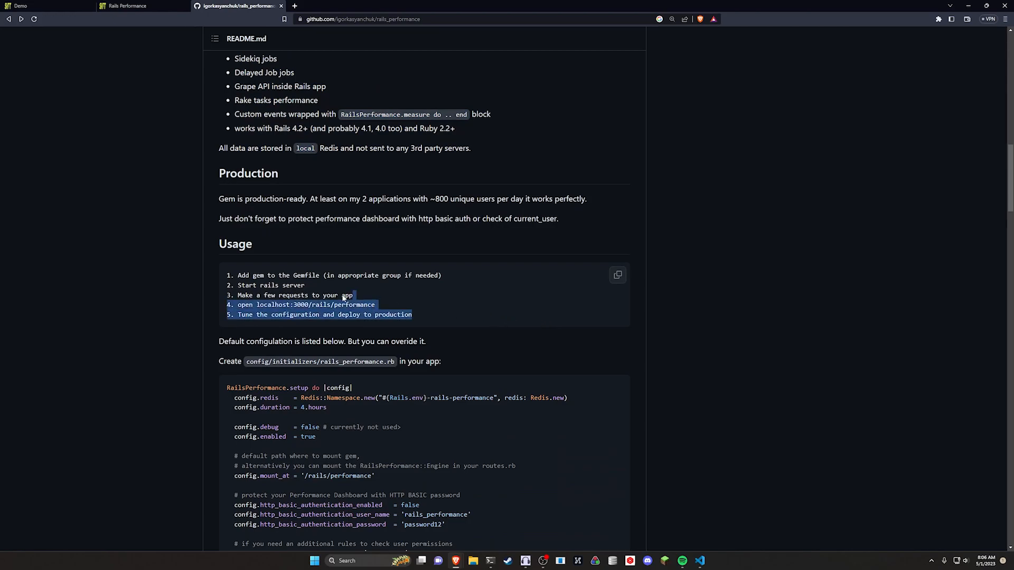
{"action": "scroll", "scroll_direction": "down", "scroll_amount": 3}
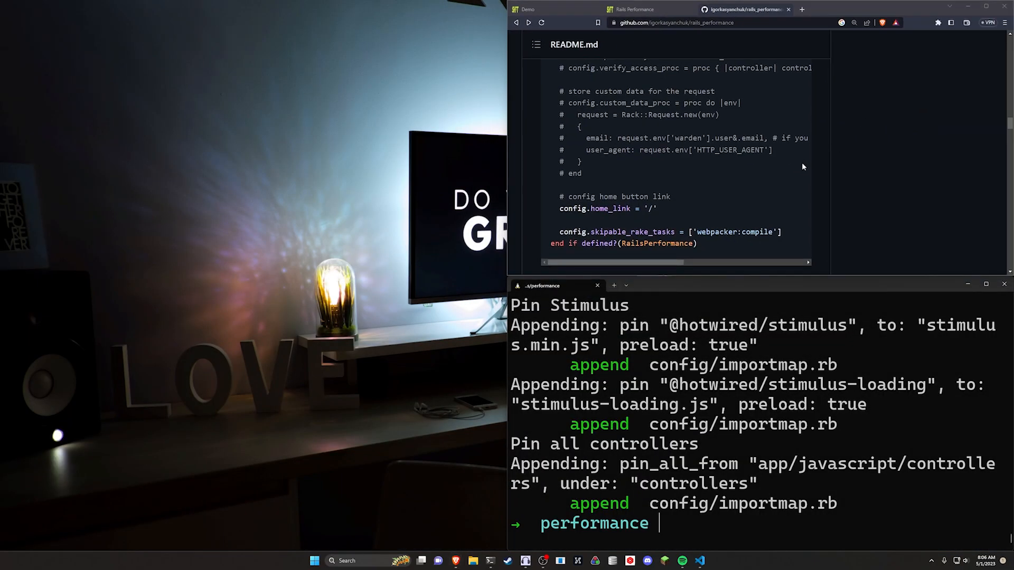
{"action": "scroll", "scroll_direction": "up", "scroll_amount": 3}
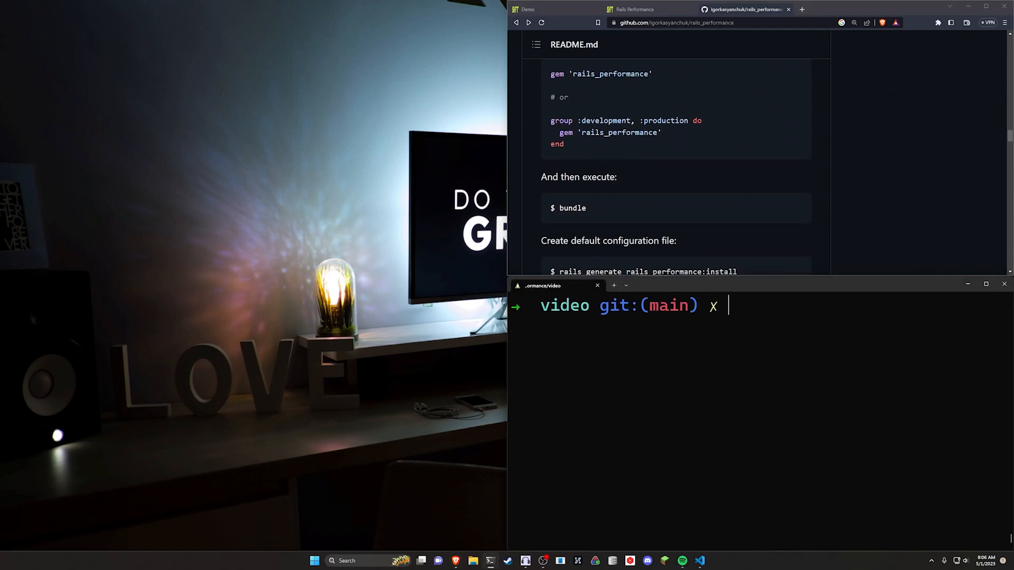
{"action": "type", "text": "code ."}
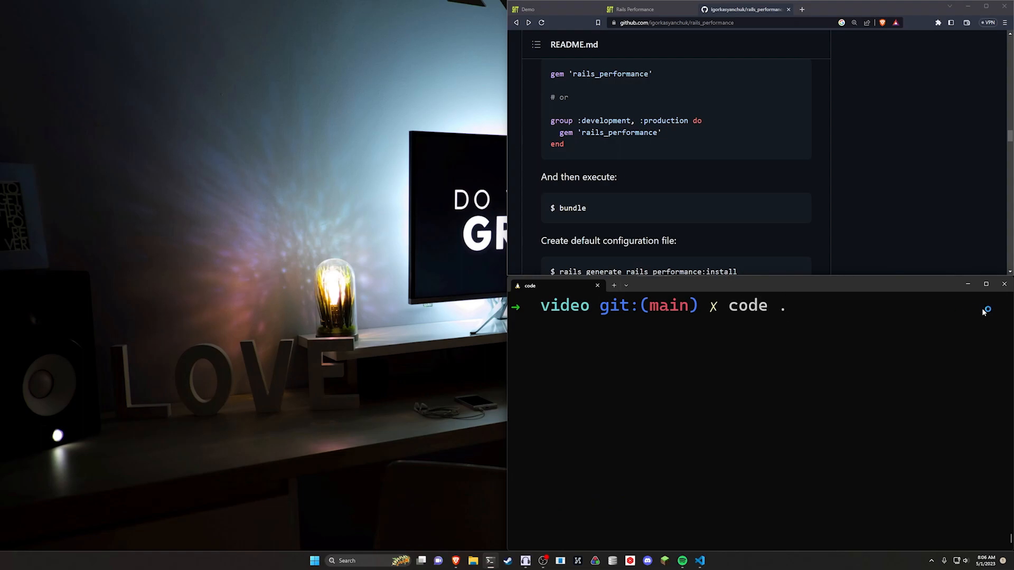
{"action": "key", "text": "Return"}
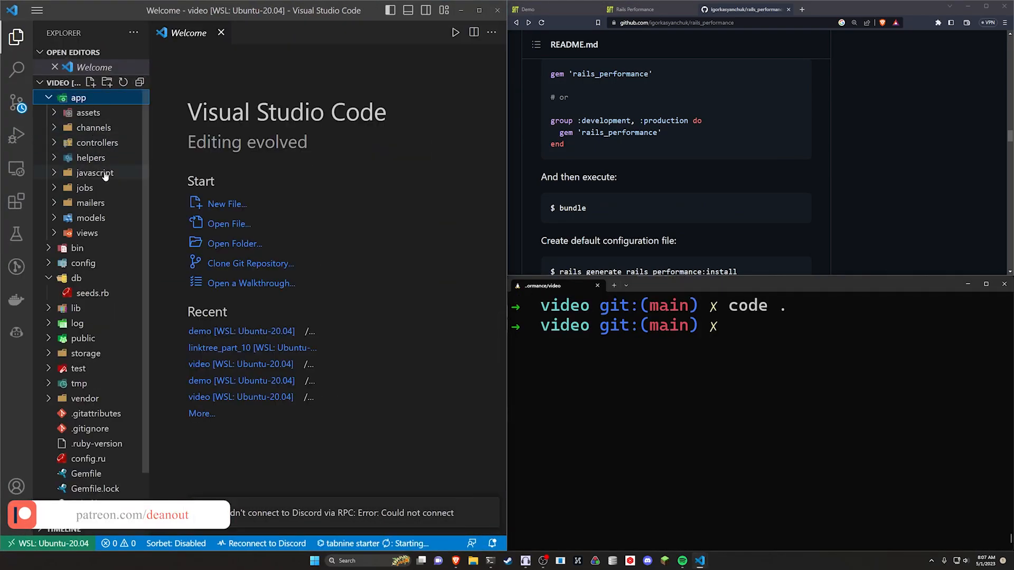
Run `rails g scaffold article title body` to generate the Article model, controller, views and tests
{"action": "left_click", "coordinate": [91, 218]}
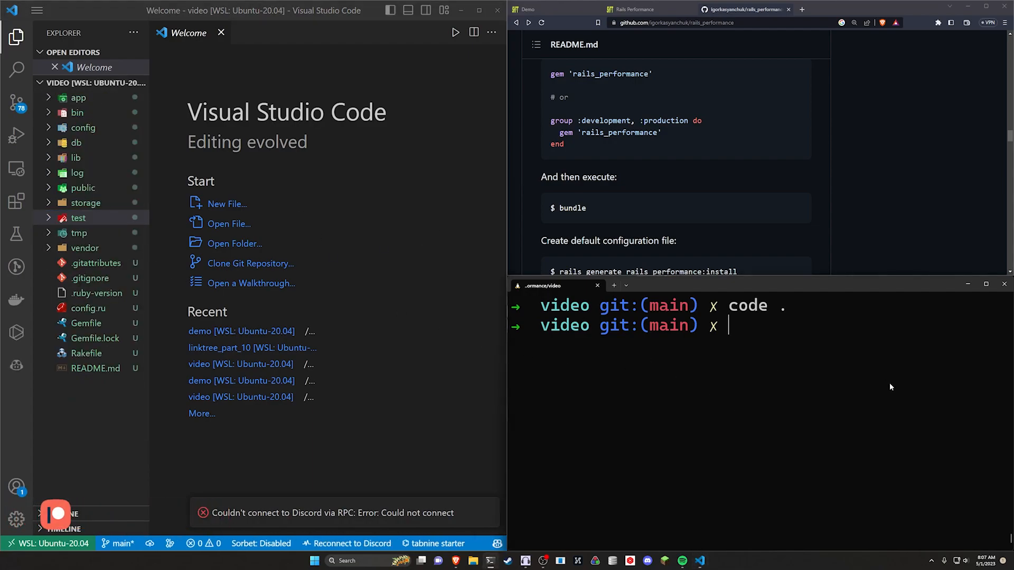
{"action": "type", "text": "ra"}
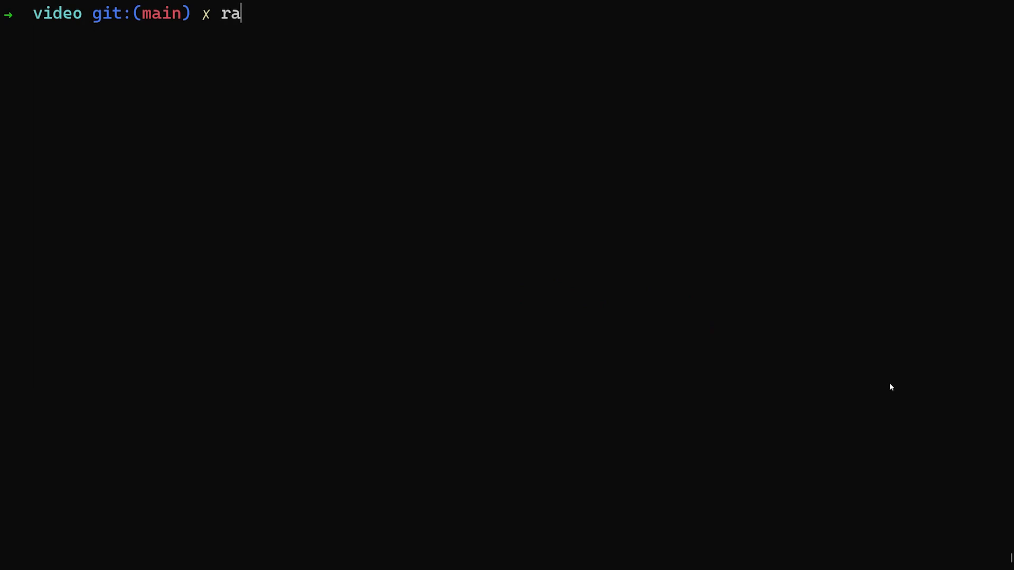
{"action": "type", "text": "ils g scaffold"}
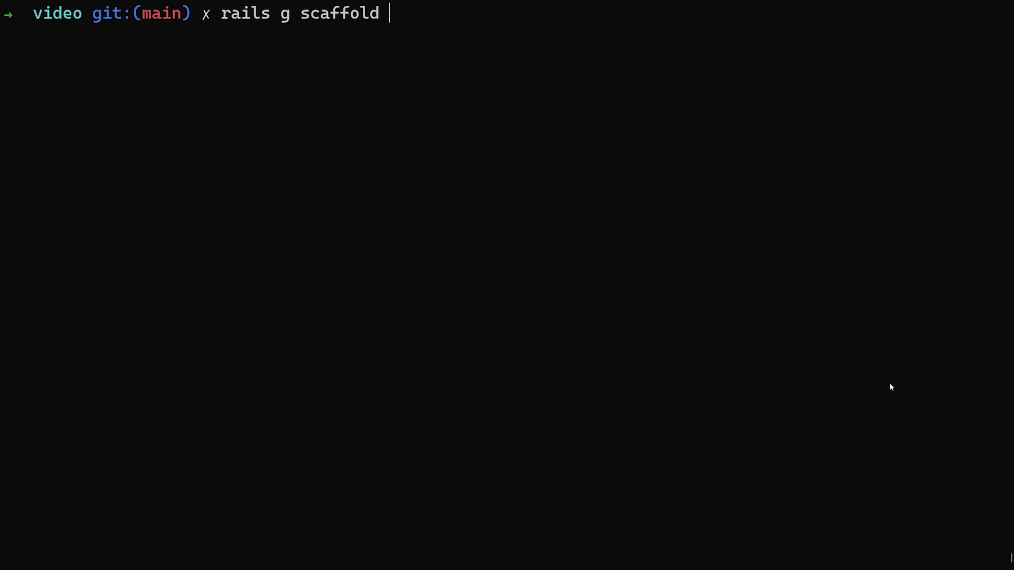
{"action": "type", "text": "art"}
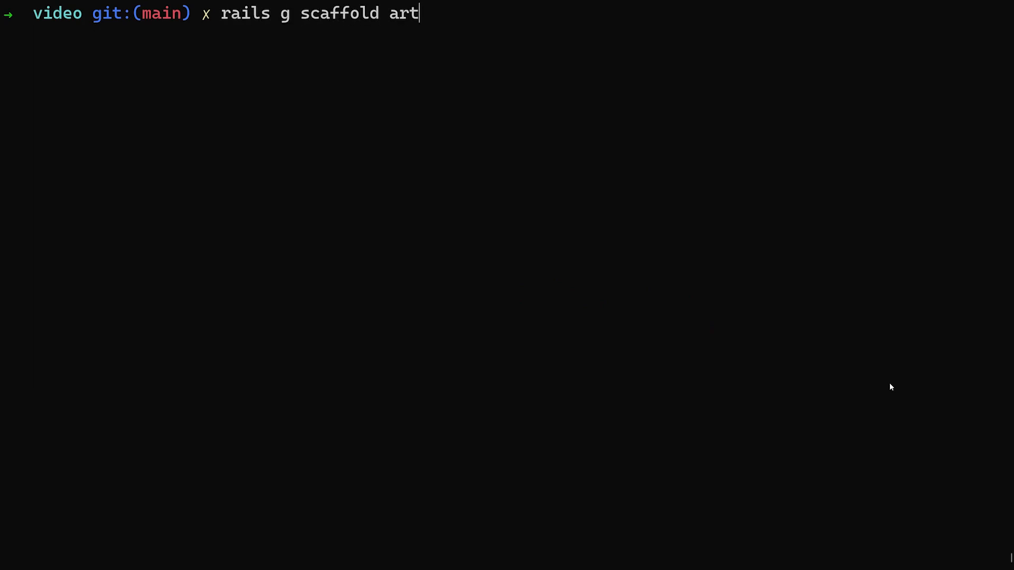
{"action": "type", "text": "icle title body"}
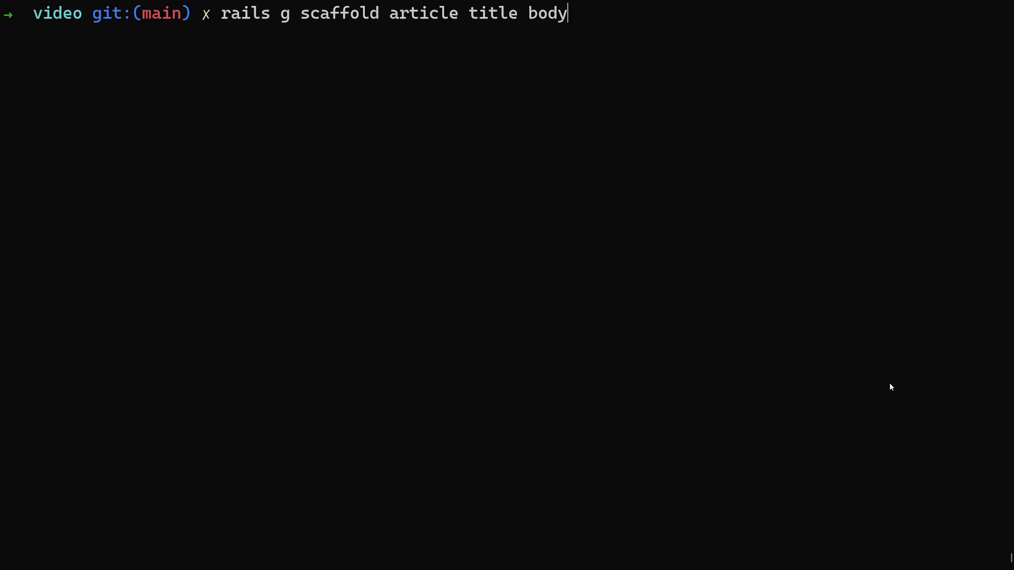
{"action": "key", "text": "Return"}
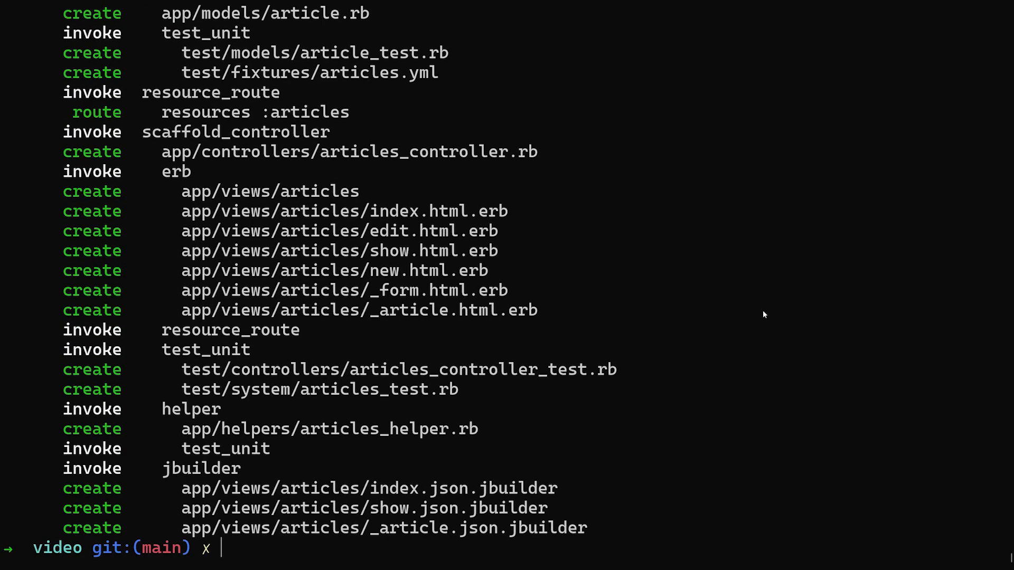
{"action": "key", "text": "ctrl+l"}
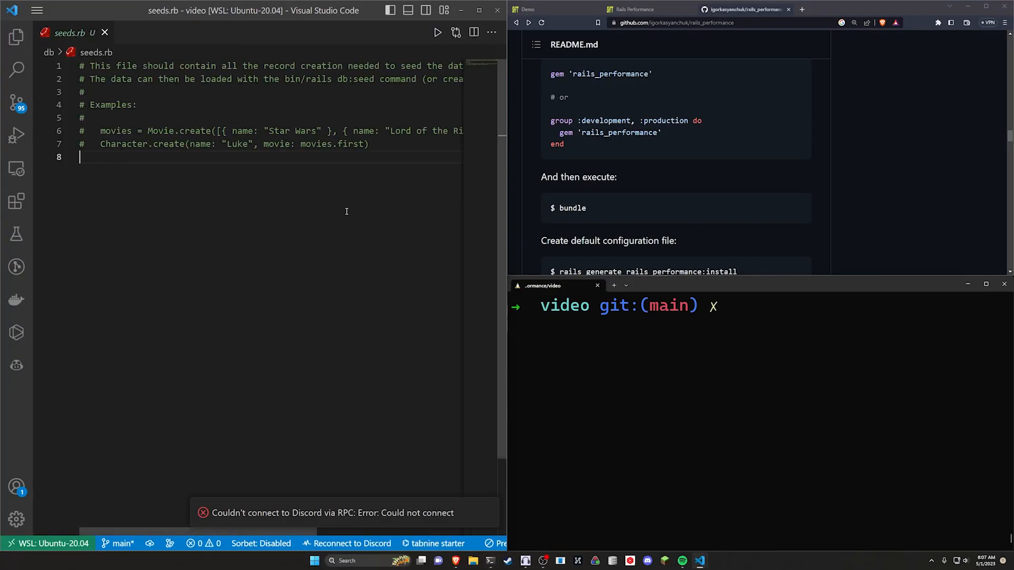
Write a seeds.rb loop creating 50 articles with Faker book titles and Lorem paragraph content
{"action": "type", "text": "# Seed"}
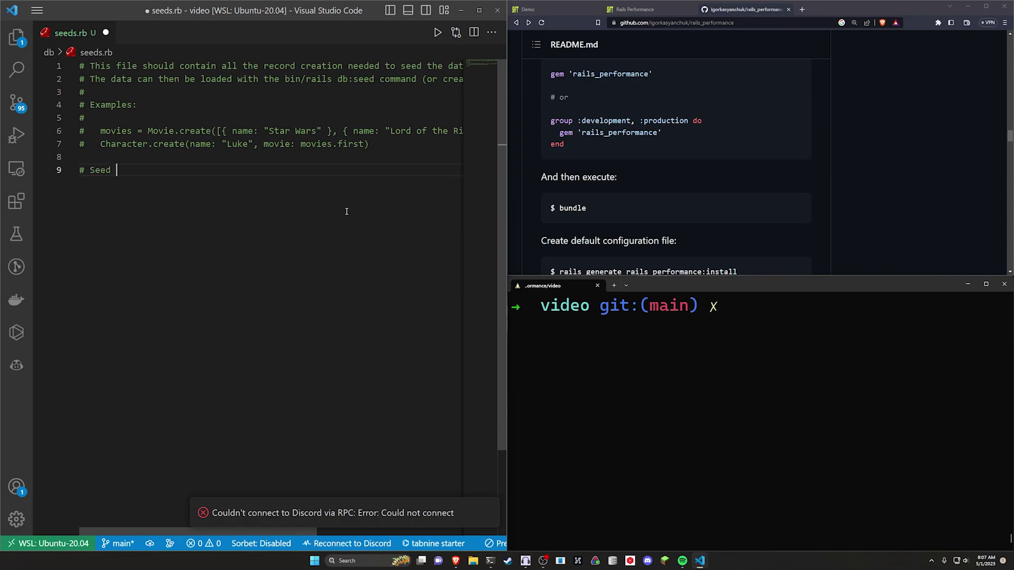
{"action": "type", "text": "the db with"}
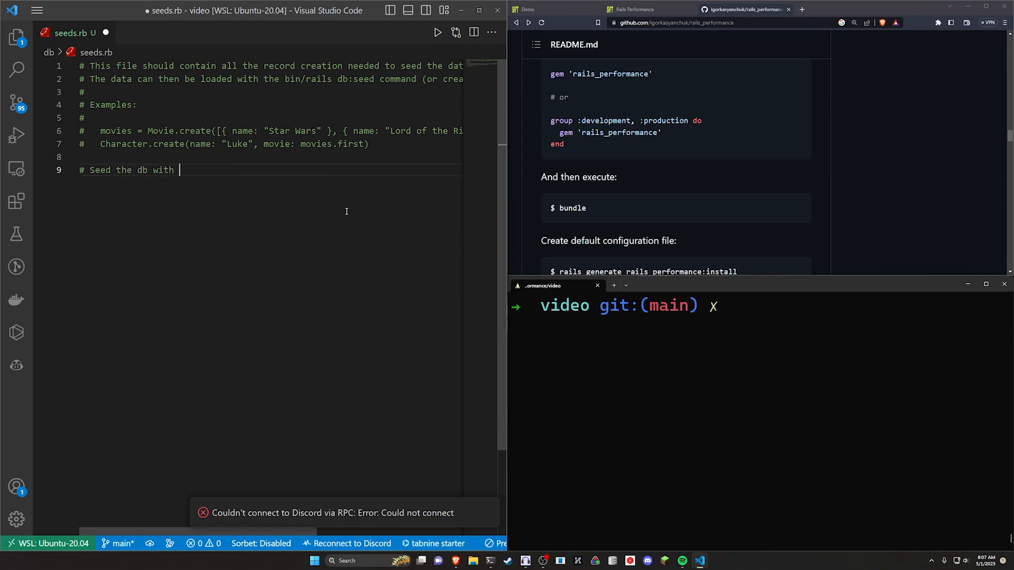
{"action": "type", "text": "50 articl"}
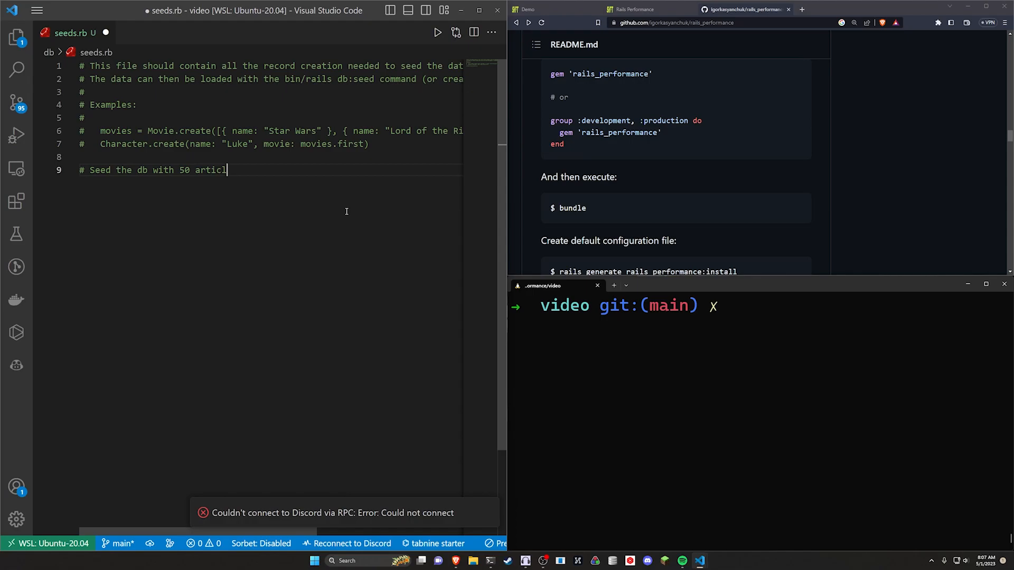
{"action": "type", "text": "es"}
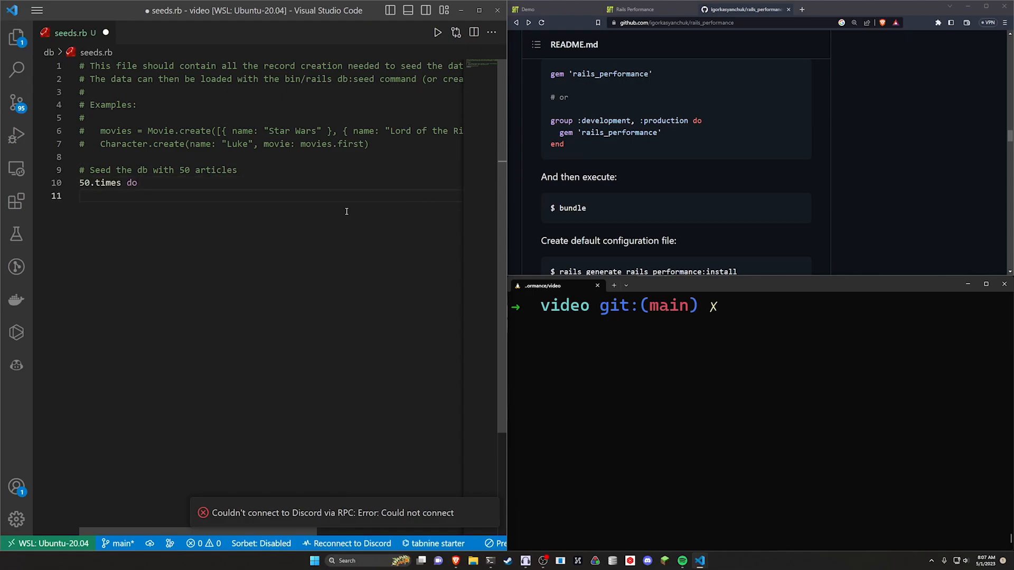
{"action": "type", "text": "Article.create("}
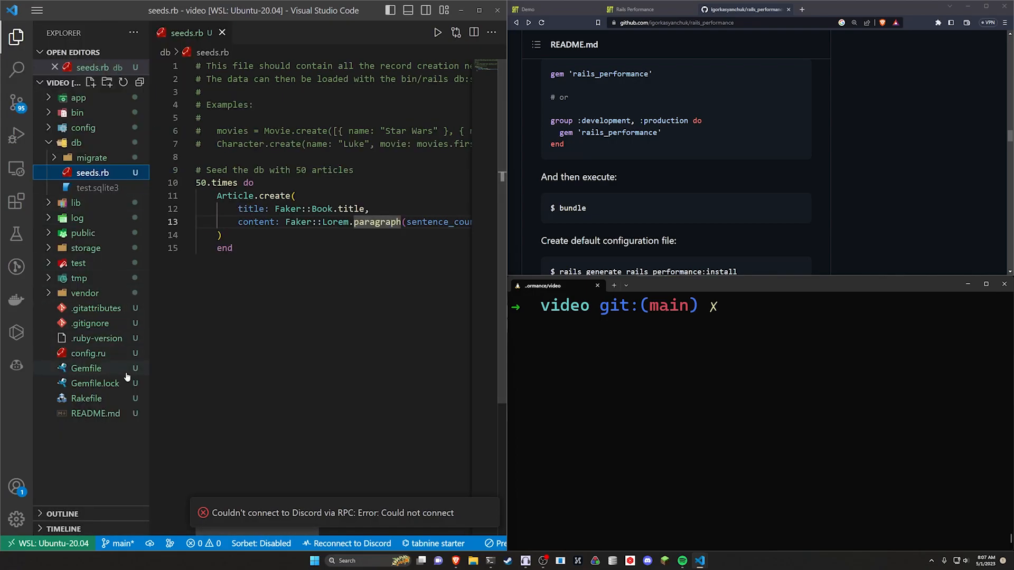
Append gem 'rails_performance' and gem 'faker' to the end of the Gemfile
{"action": "left_click", "coordinate": [86, 367]}
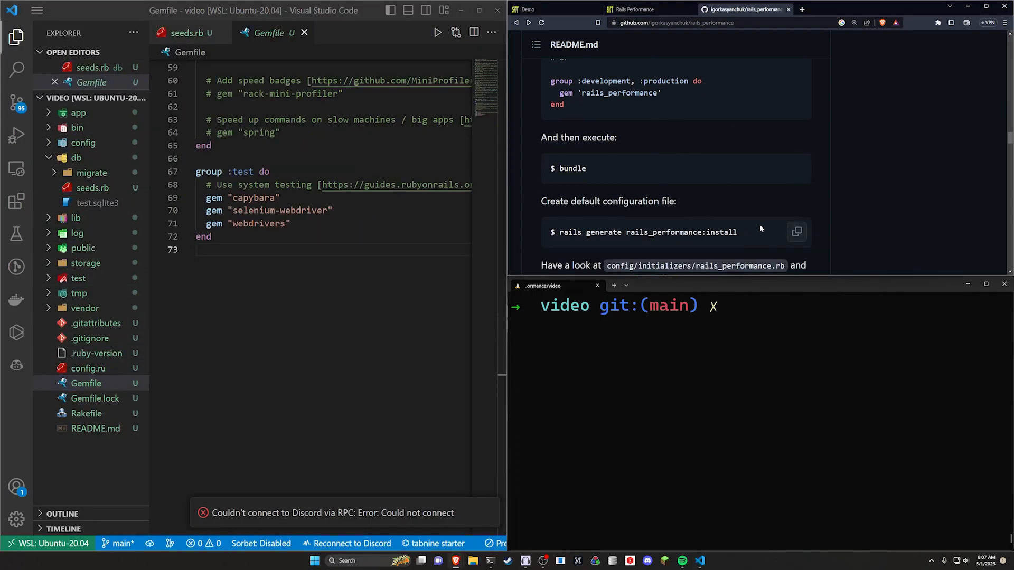
{"action": "scroll", "scroll_direction": "up", "scroll_amount": 3}
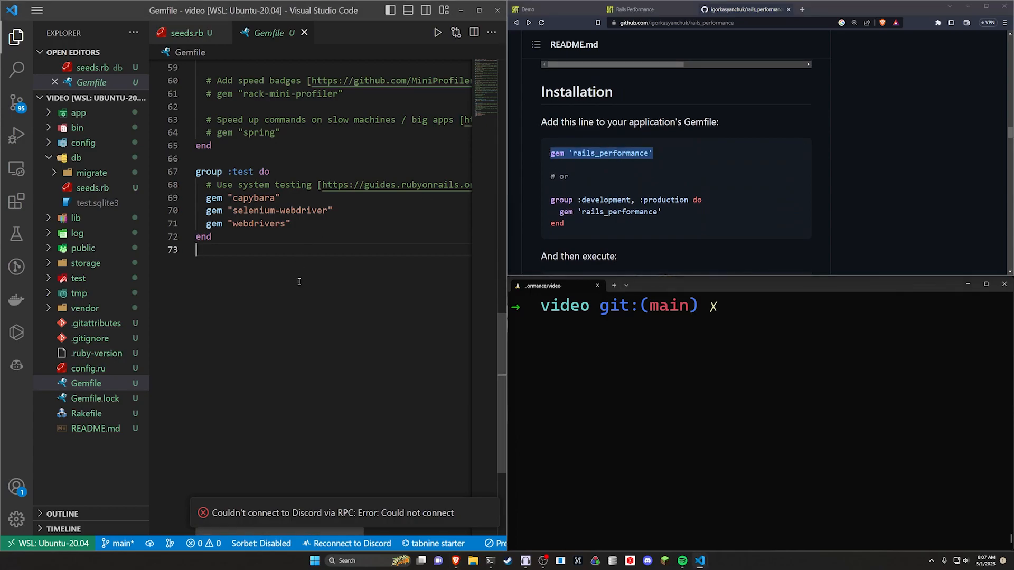
{"action": "type", "text": "gem 'rails_performance'"}
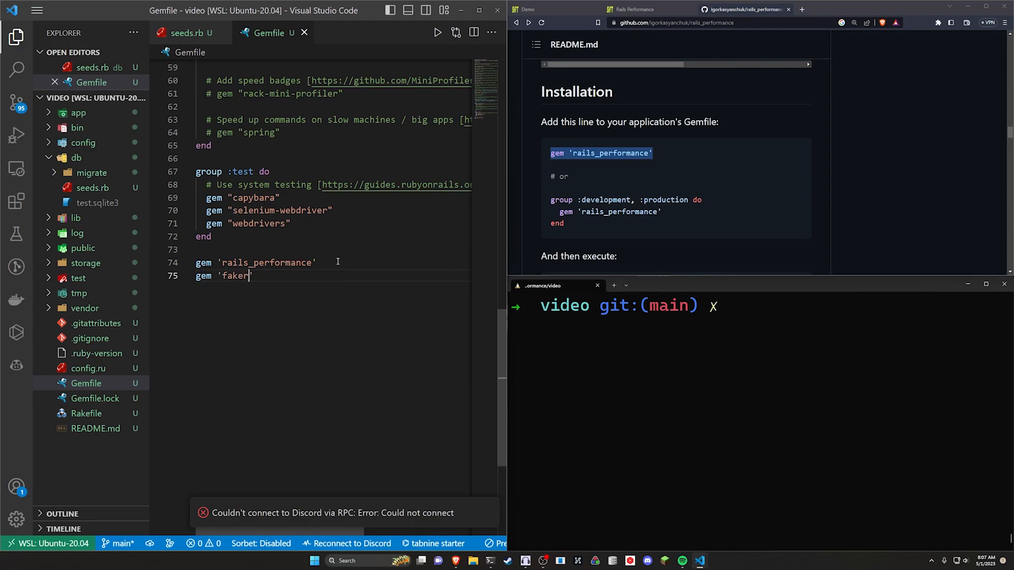
{"action": "left_click", "coordinate": [187, 32]}
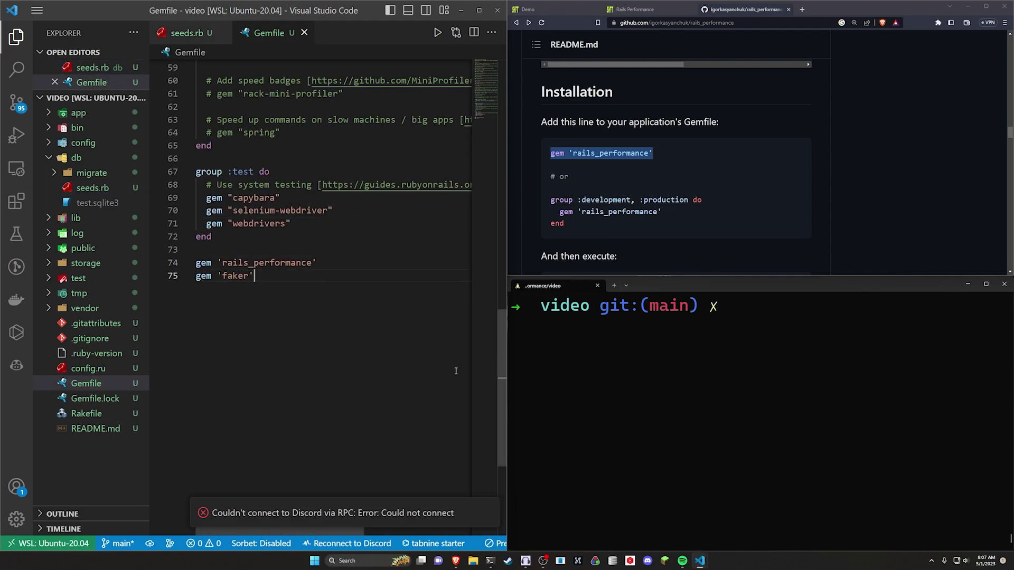
{"action": "type", "text": "rai"}
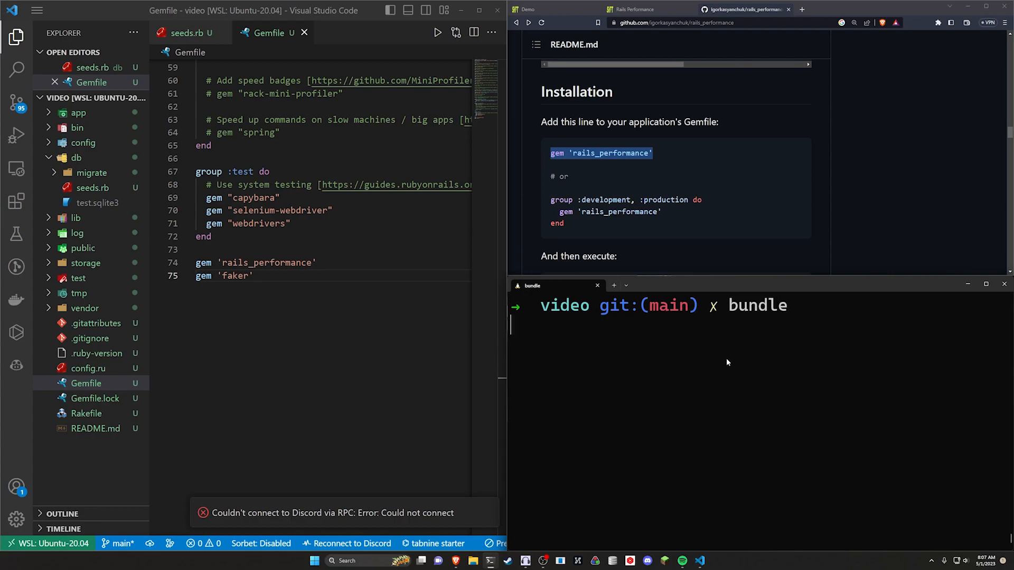
Bundle the new gems, apply the CreateArticles migration and attempt `rails db:seed`
{"action": "key", "text": "Return"}
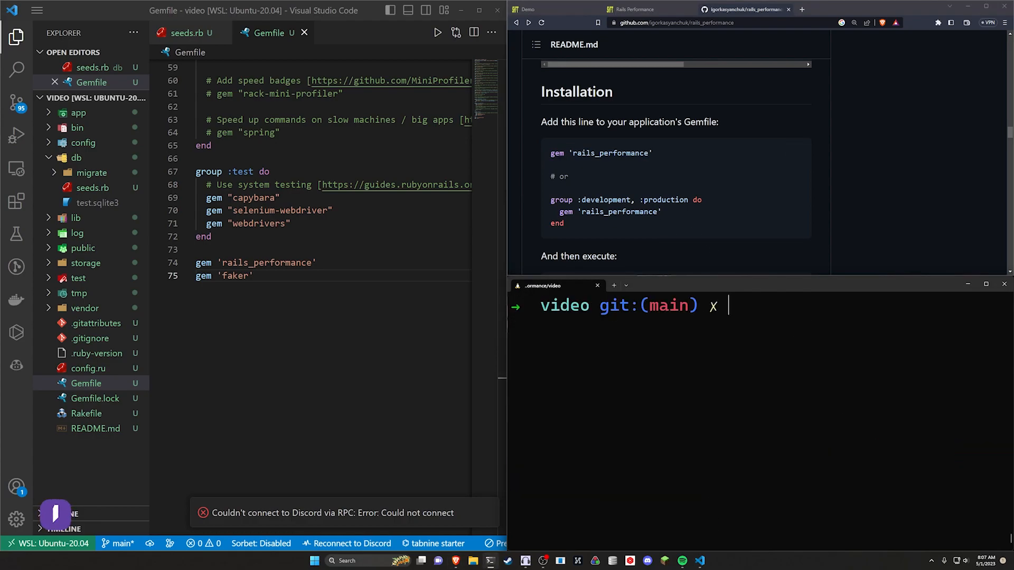
{"action": "type", "text": "rails db:seed"}
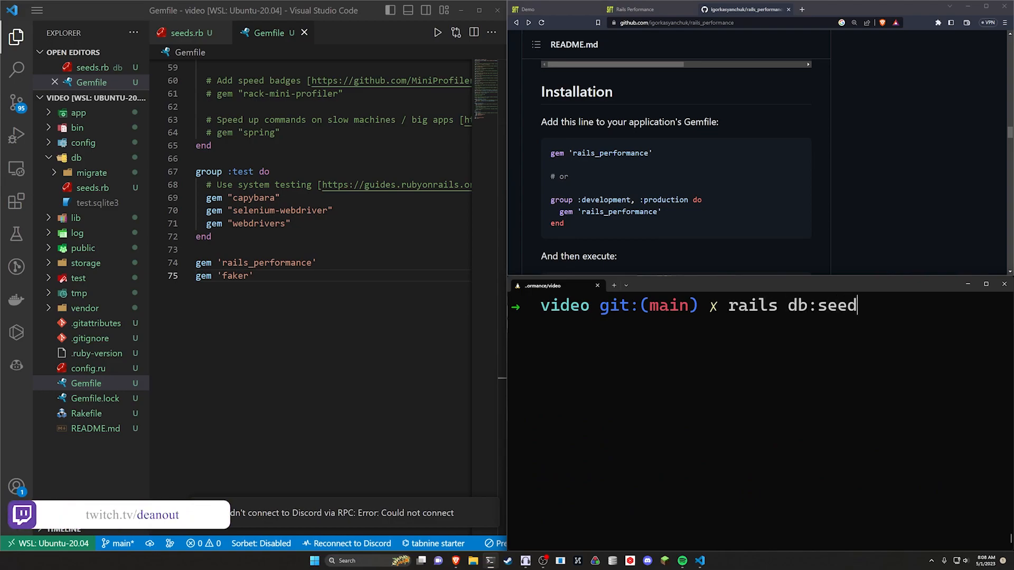
{"action": "key", "text": "Return"}
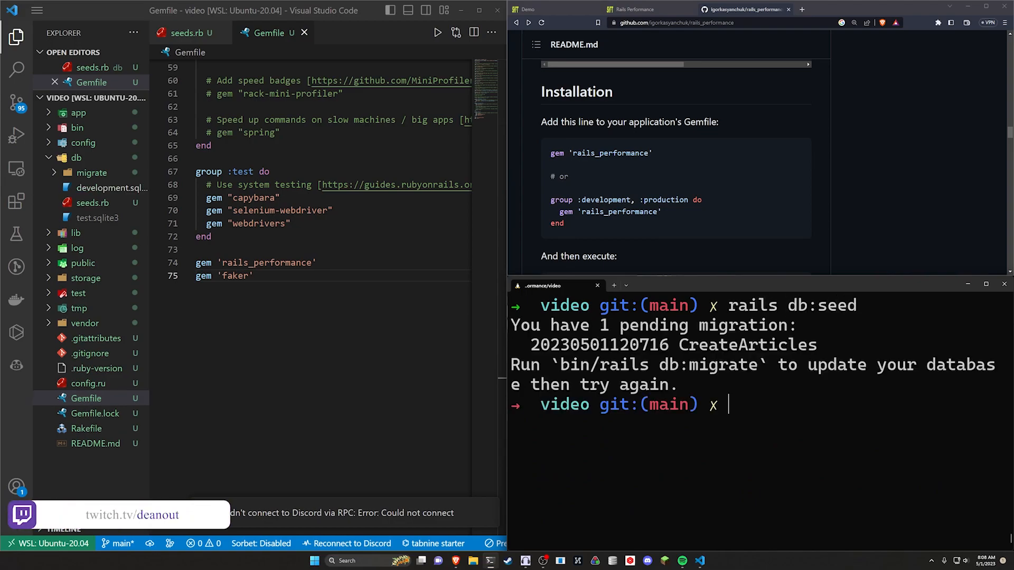
{"action": "type", "text": "rails db:migr"}
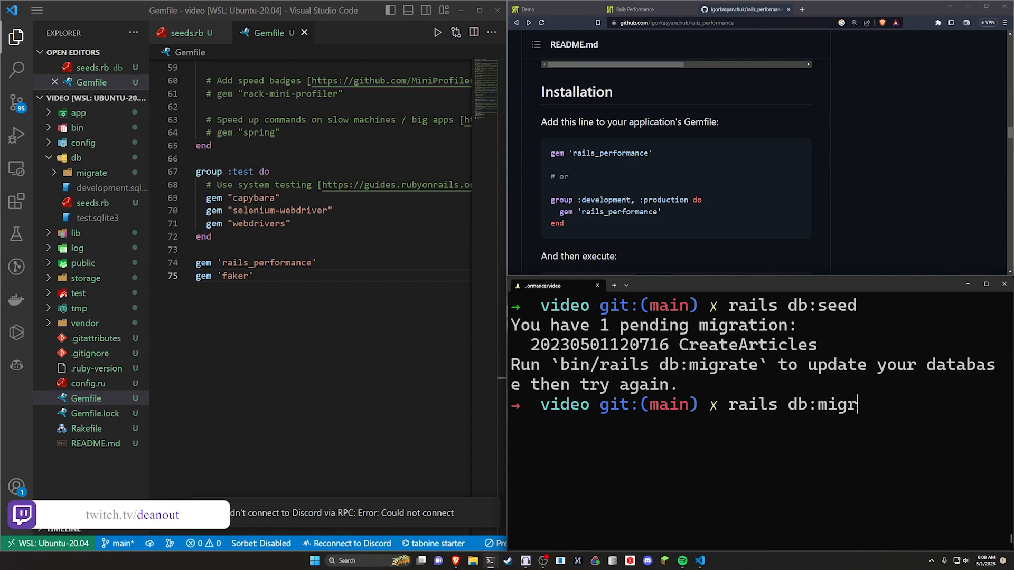
{"action": "key", "text": "Return"}
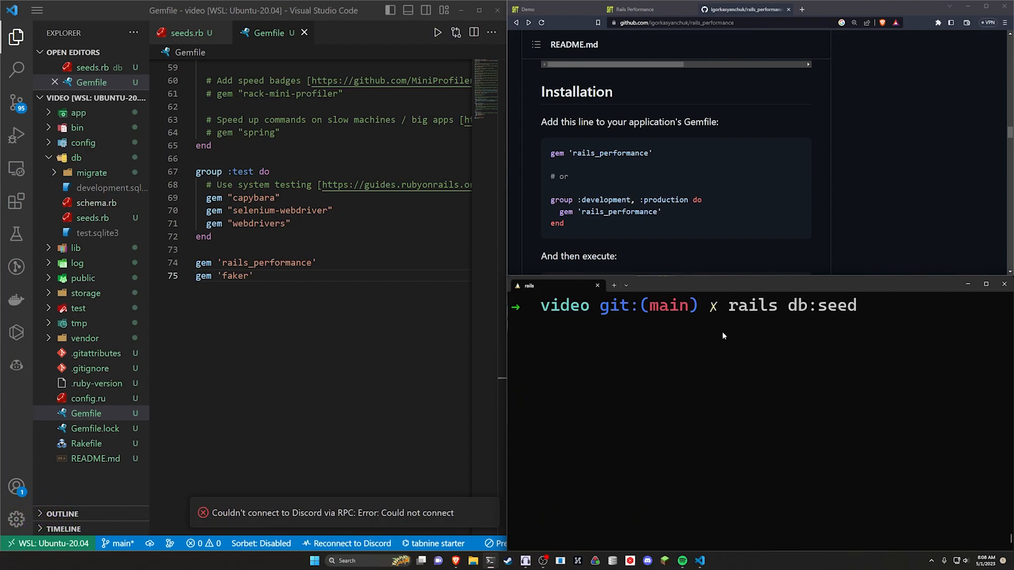
{"action": "key", "text": "Return"}
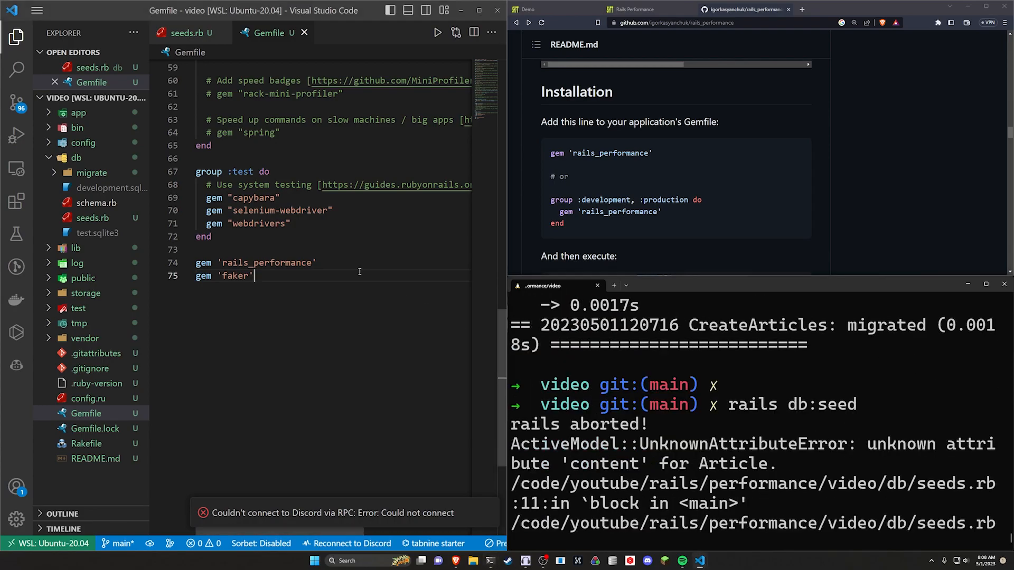
Fix seeds.rb to use the body attribute instead of content and rerun `rails db:seed` cleanly
{"action": "left_click", "coordinate": [187, 32]}
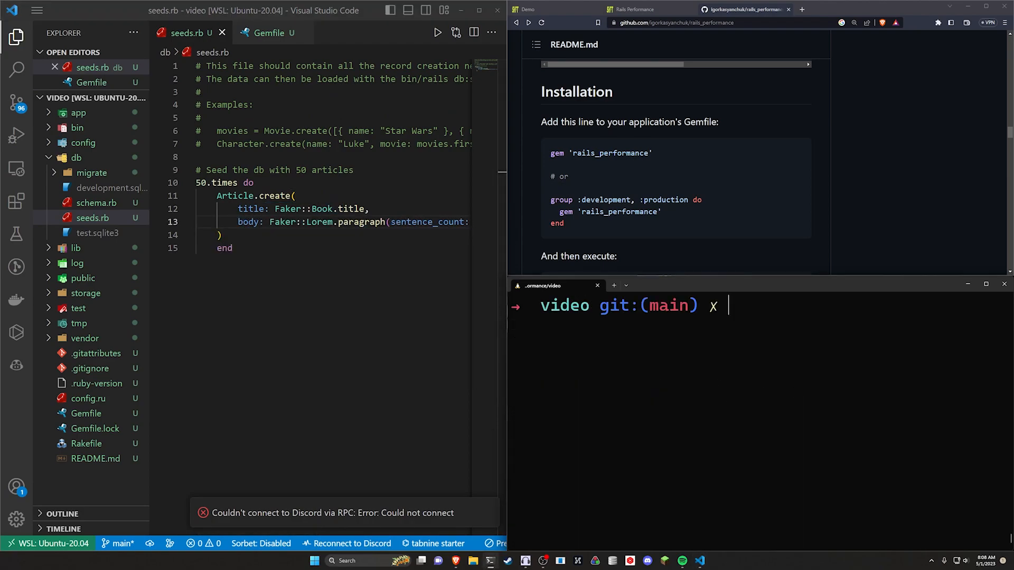
{"action": "type", "text": "rails db:seed"}
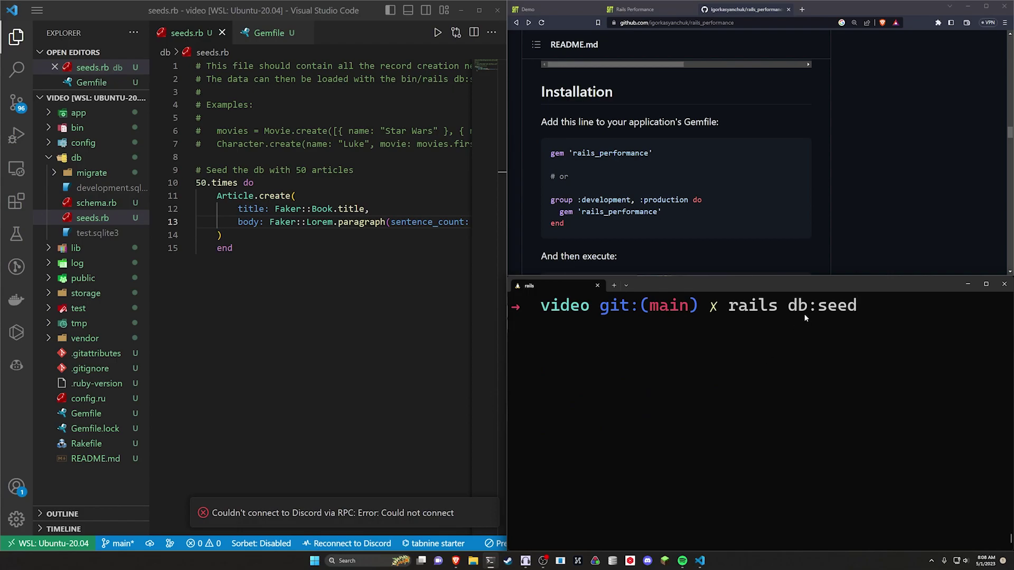
{"action": "key", "text": "Return"}
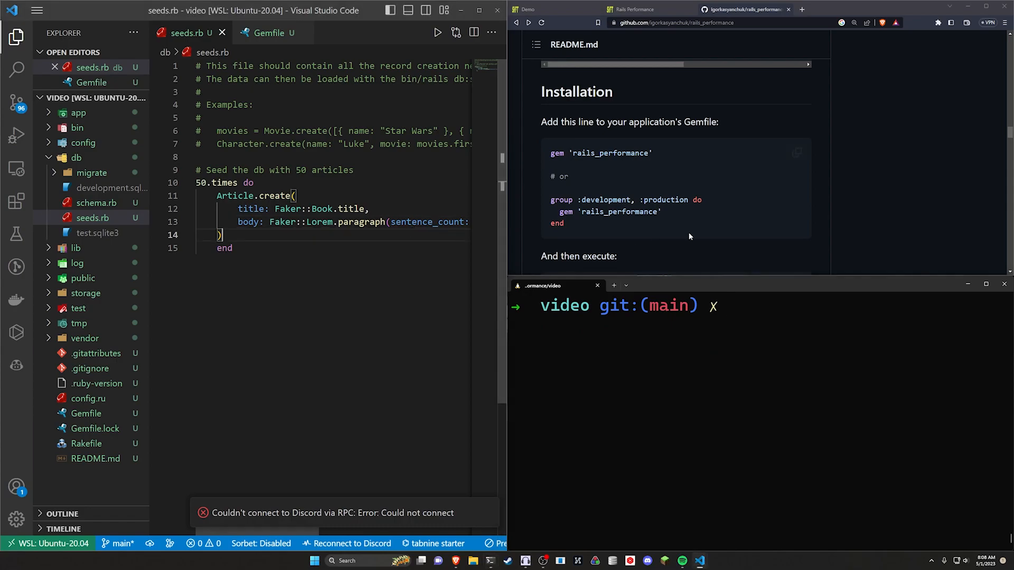
{"action": "scroll", "scroll_direction": "down", "scroll_amount": 3}
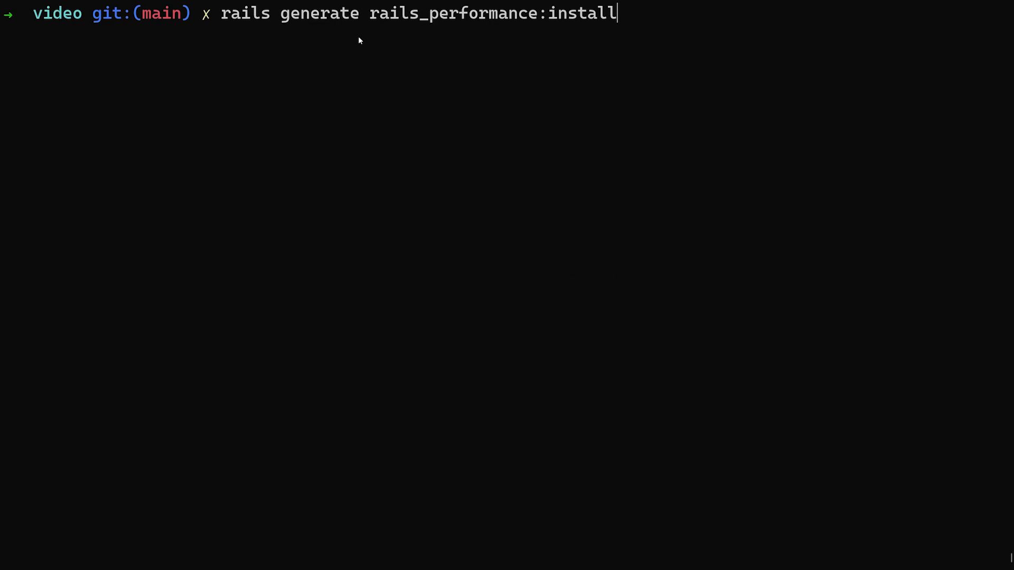
Run `rails generate rails_performance:install` to create config/initializers/rails_performance.rb
{"action": "key", "text": "Return"}
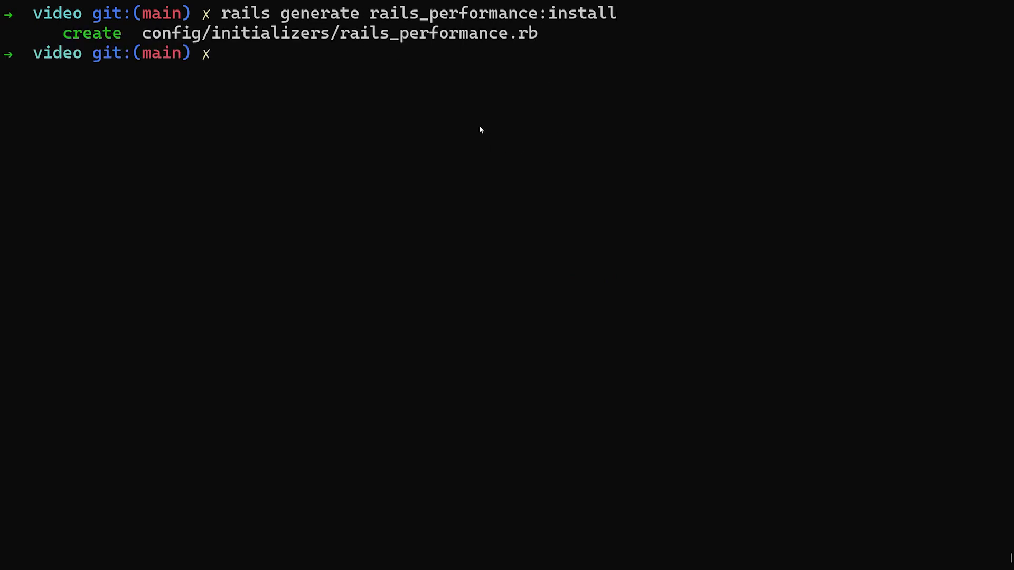
{"action": "mouse_move", "coordinate": [445, 82]}
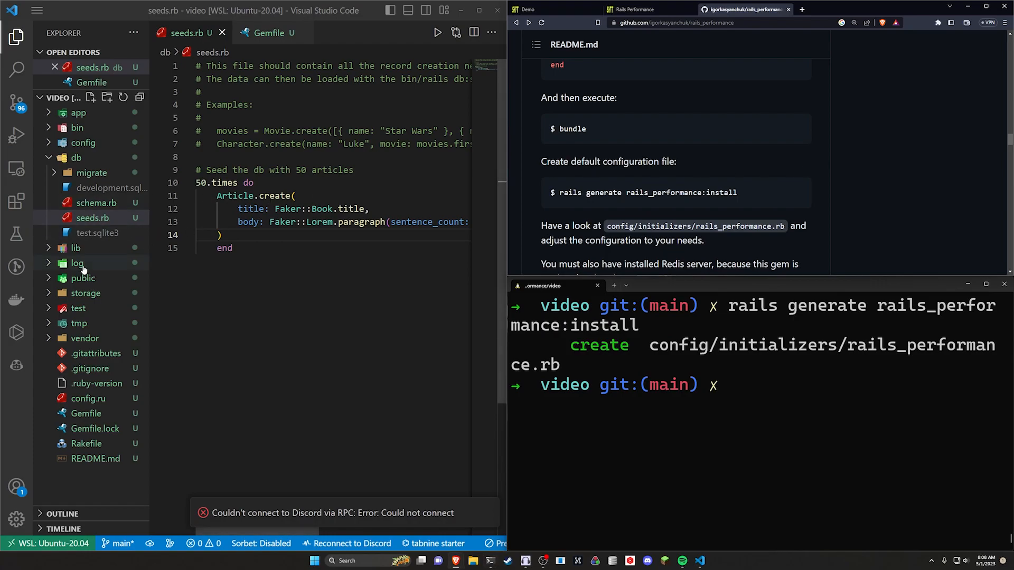
Open config/initializers/rails_performance.rb and review its default Redis, mount path and authentication settings
{"action": "left_click", "coordinate": [82, 142]}
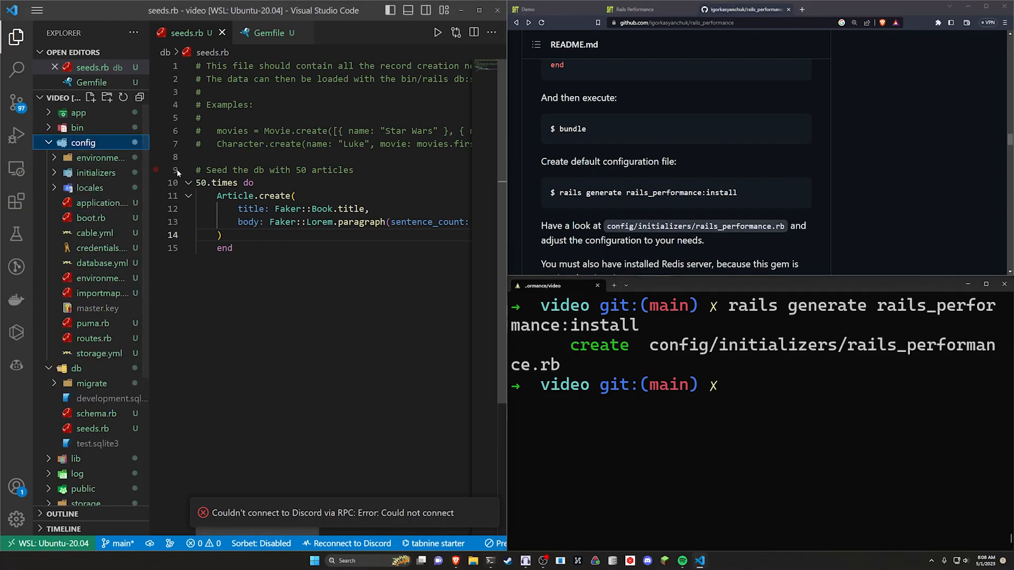
{"action": "left_click", "coordinate": [96, 172]}
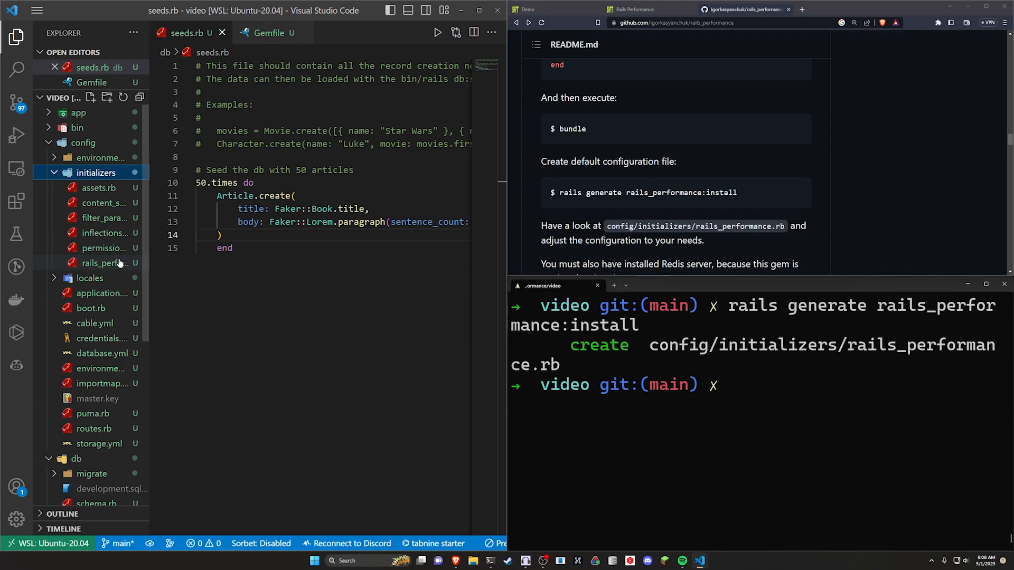
{"action": "left_click", "coordinate": [103, 263]}
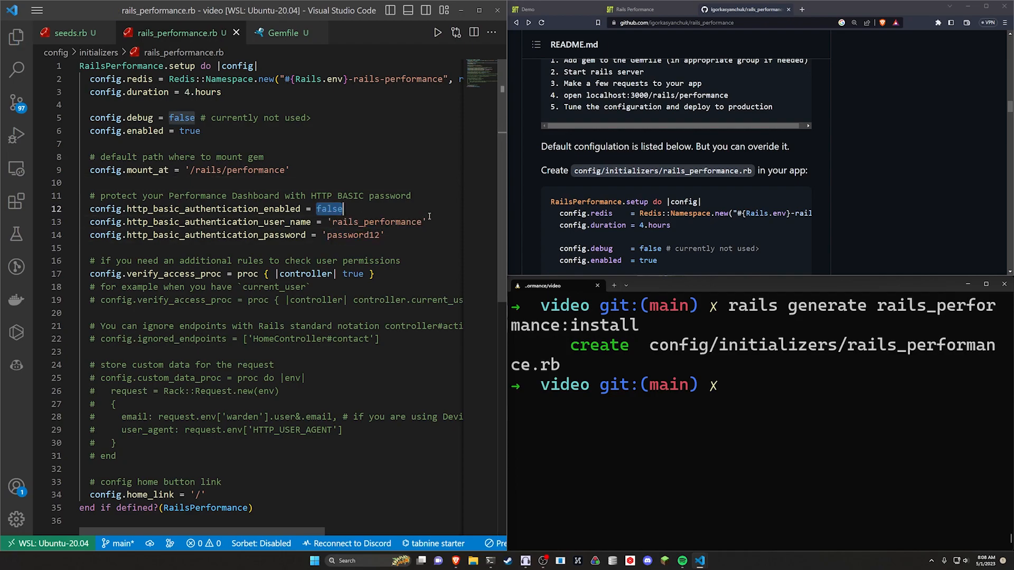
{"action": "scroll", "scroll_direction": "up", "scroll_amount": 3}
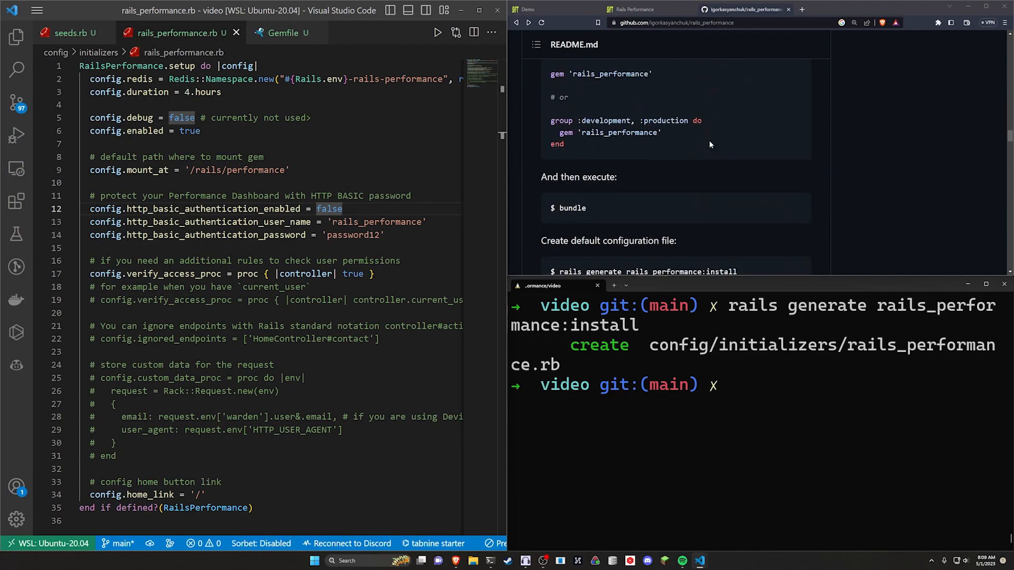
{"action": "scroll", "scroll_direction": "down", "scroll_amount": 3}
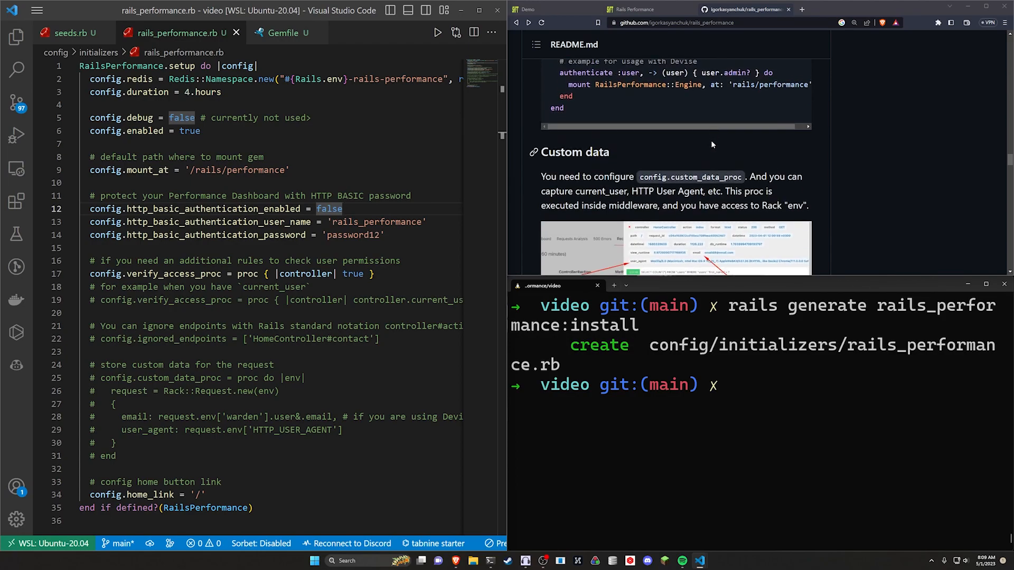
{"action": "scroll", "scroll_direction": "up", "scroll_amount": 3}
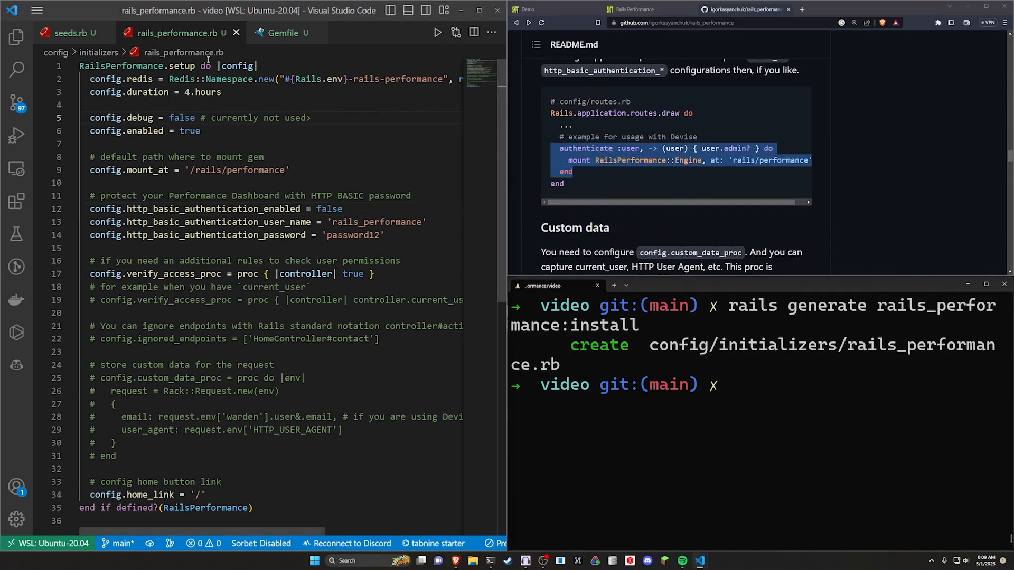
{"action": "left_click", "coordinate": [16, 37]}
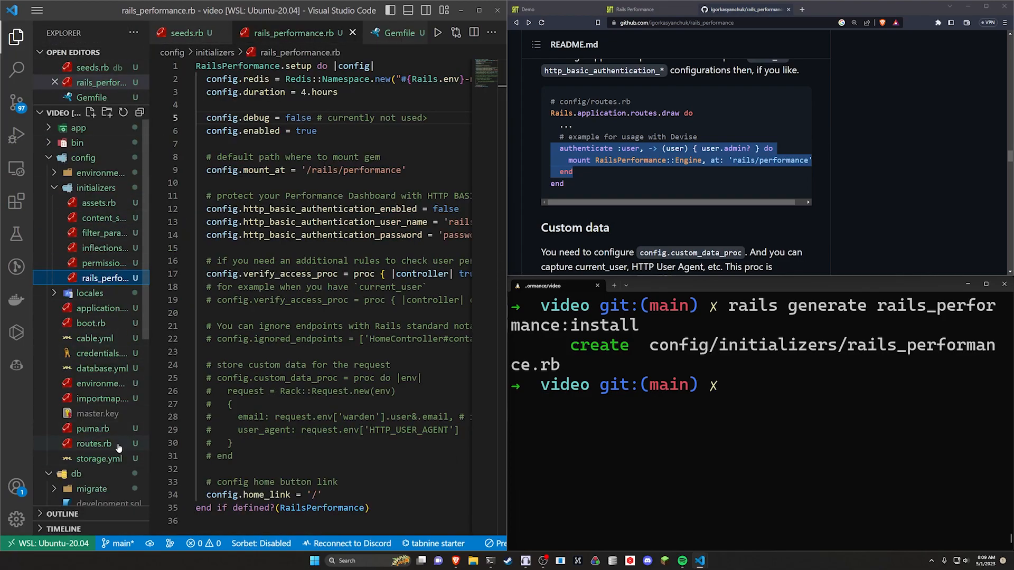
Add an admin-only authenticate block in routes.rb mounting RailsPerformance::Engine at rails/performance, with explanatory comments
{"action": "left_click", "coordinate": [94, 443]}
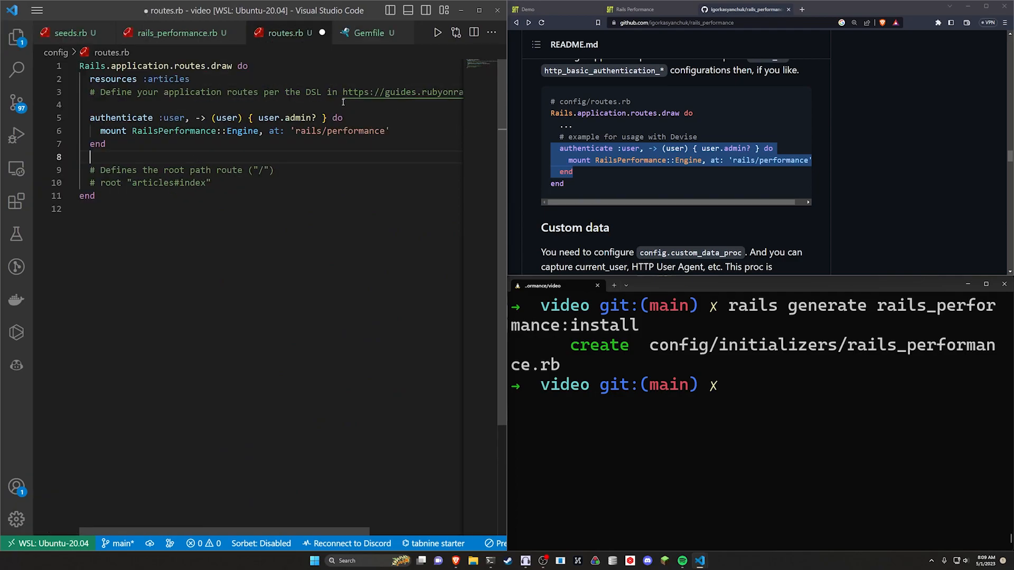
{"action": "left_click", "coordinate": [88, 118]}
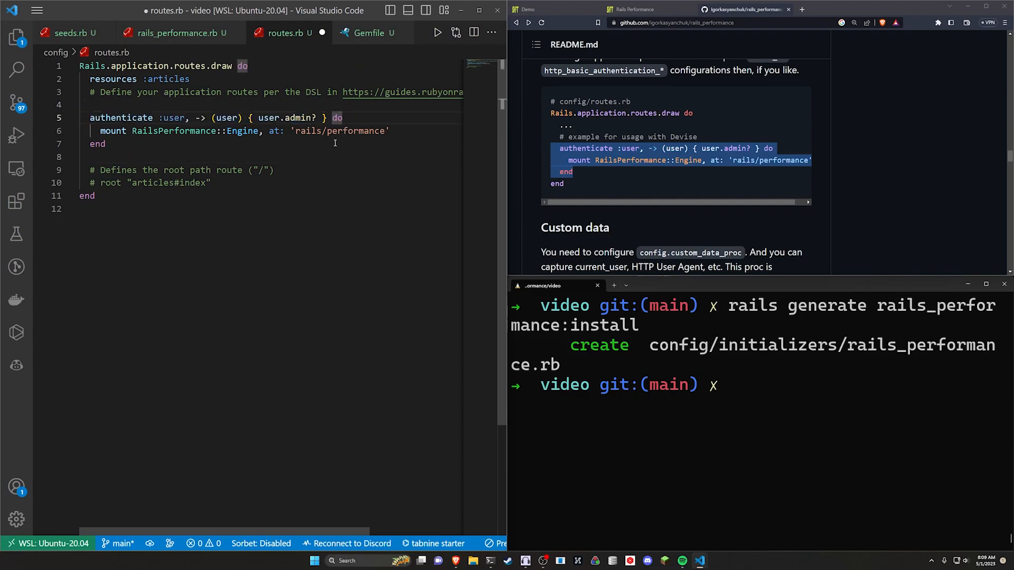
{"action": "double_click", "coordinate": [267, 117]}
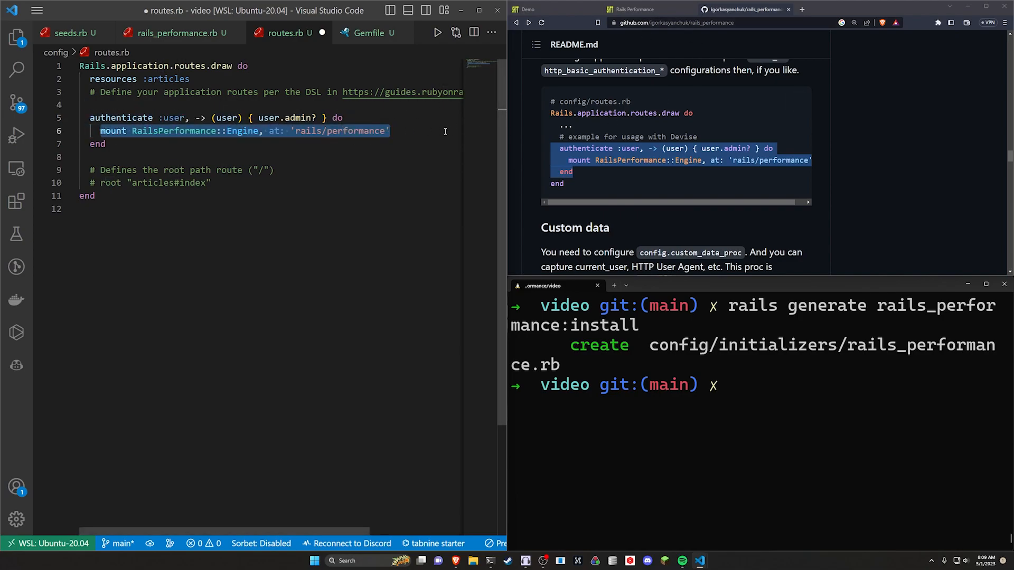
{"action": "type", "text": "# localhost:3000/rail"}
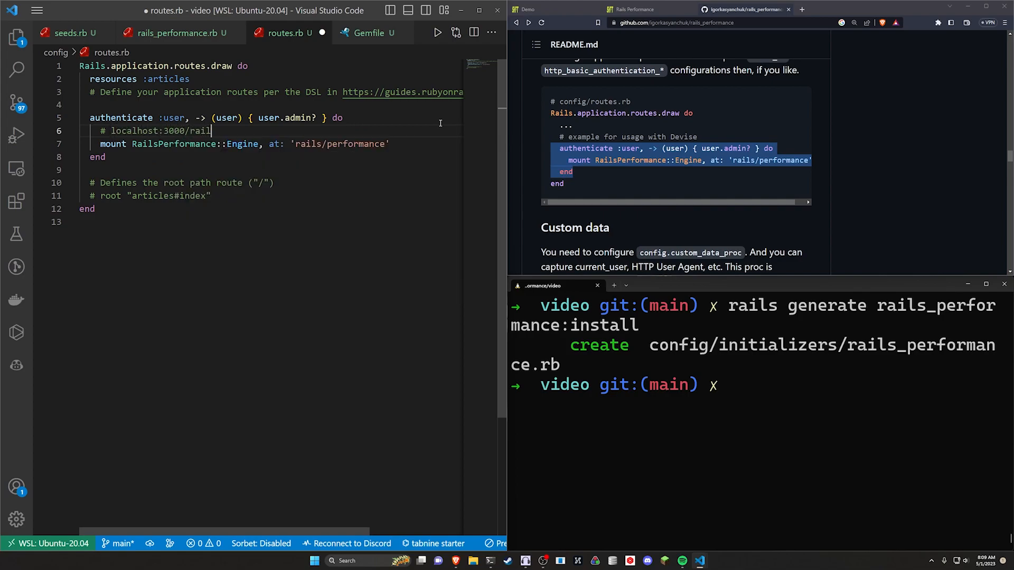
{"action": "type", "text": "s/performance"}
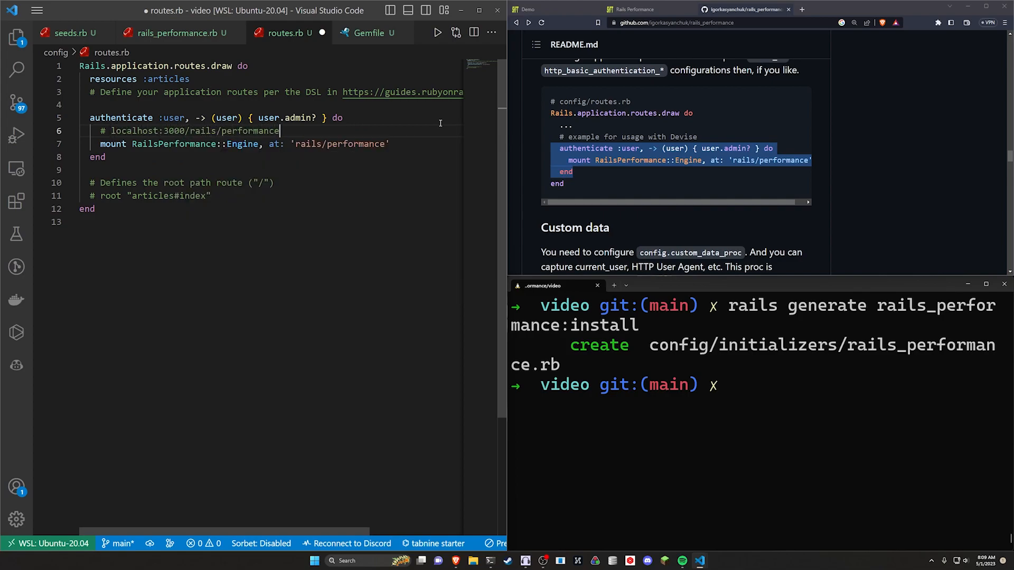
{"action": "key", "text": "Enter"}
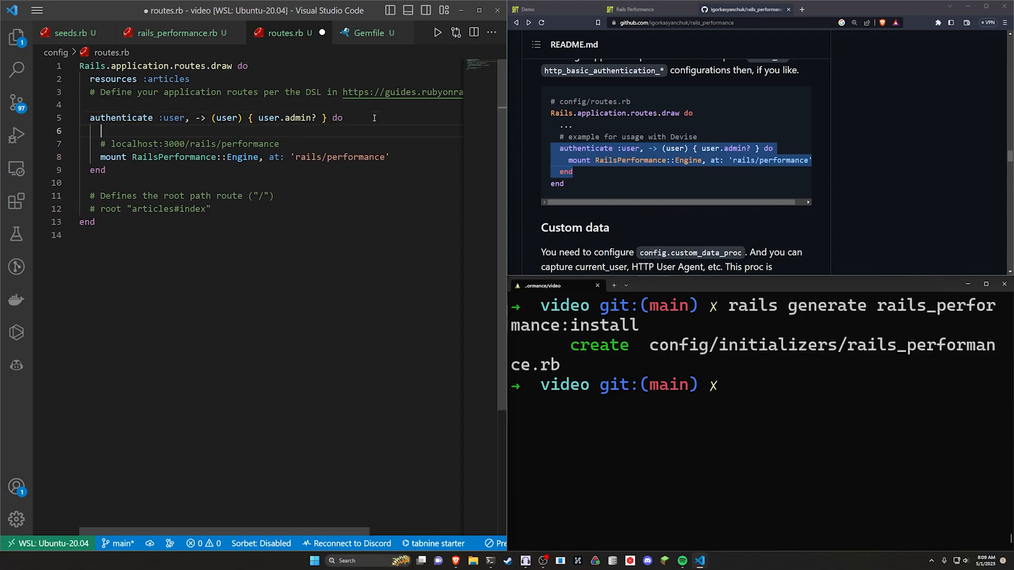
{"action": "type", "text": "# This is an admin only route"}
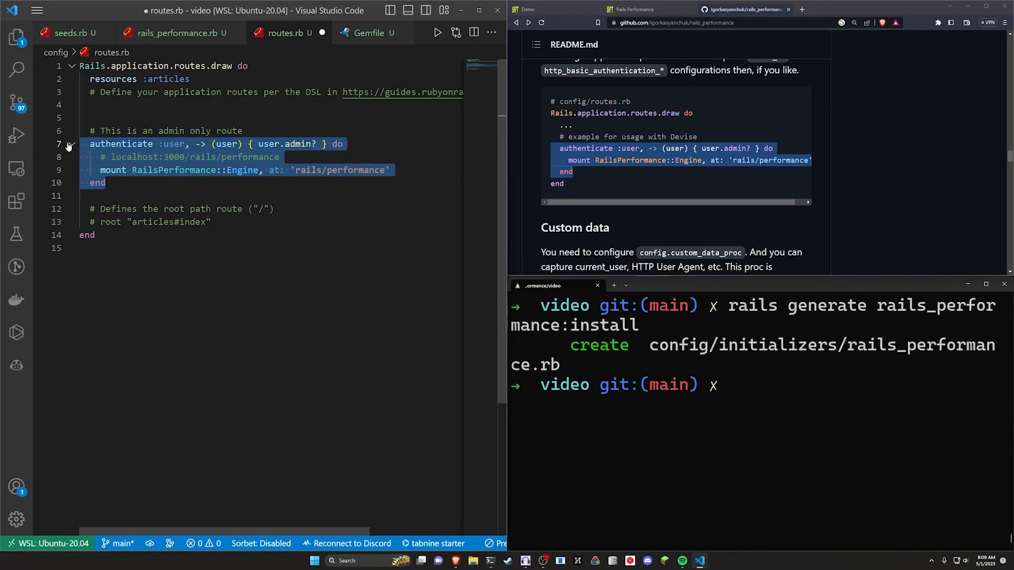
Comment out the admin route block in routes.rb and save it
{"action": "key", "text": "ctrl+/"}
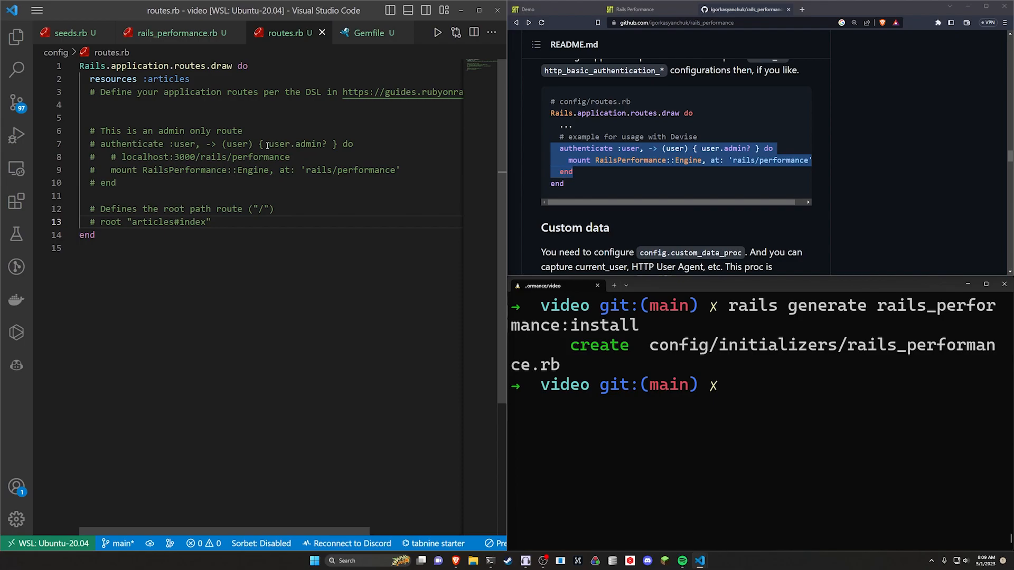
{"action": "left_click_drag", "start_coordinate": [89, 130], "coordinate": [116, 183]}
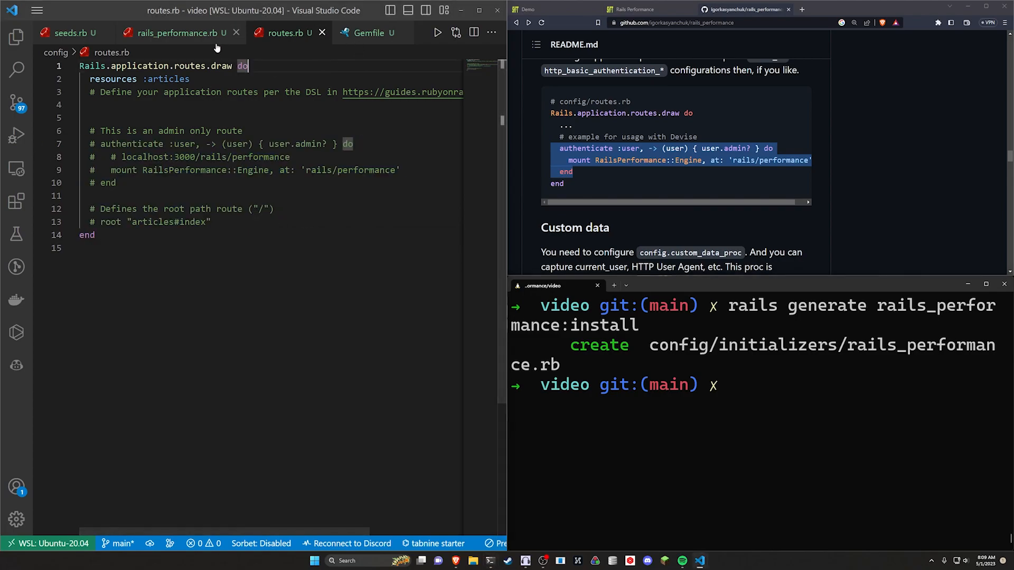
Enable http_basic_authentication in the initializer with user 'dean' and a password, then start the server with `rails s`
{"action": "left_click", "coordinate": [175, 32]}
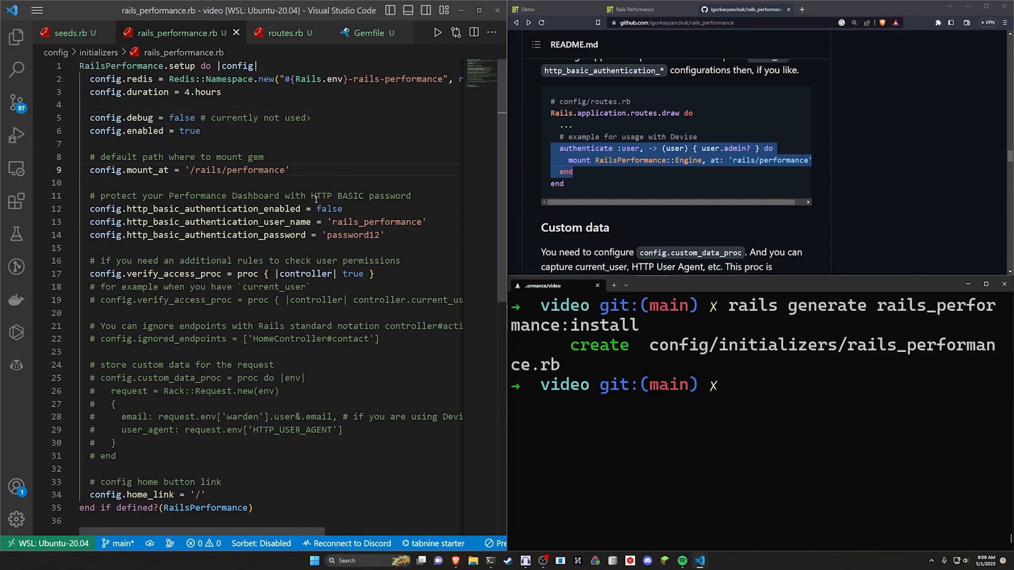
{"action": "type", "text": "tru"}
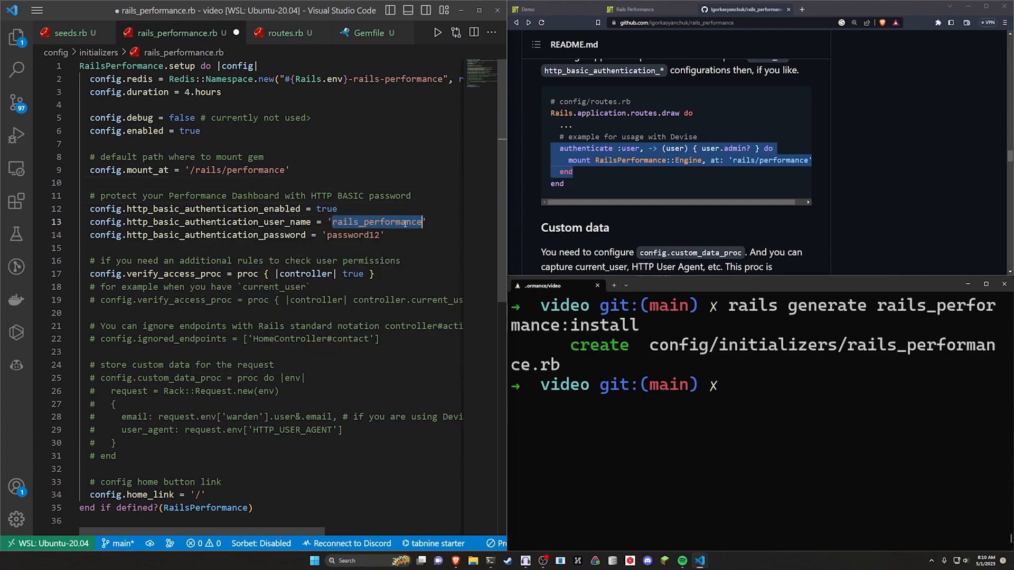
{"action": "type", "text": "dean"}
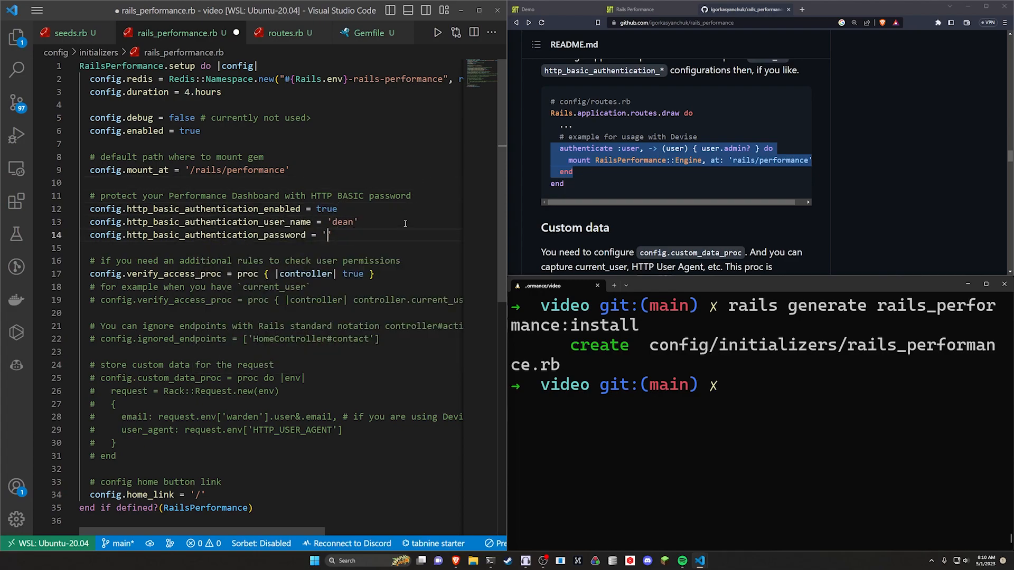
{"action": "type", "text": "password'"}
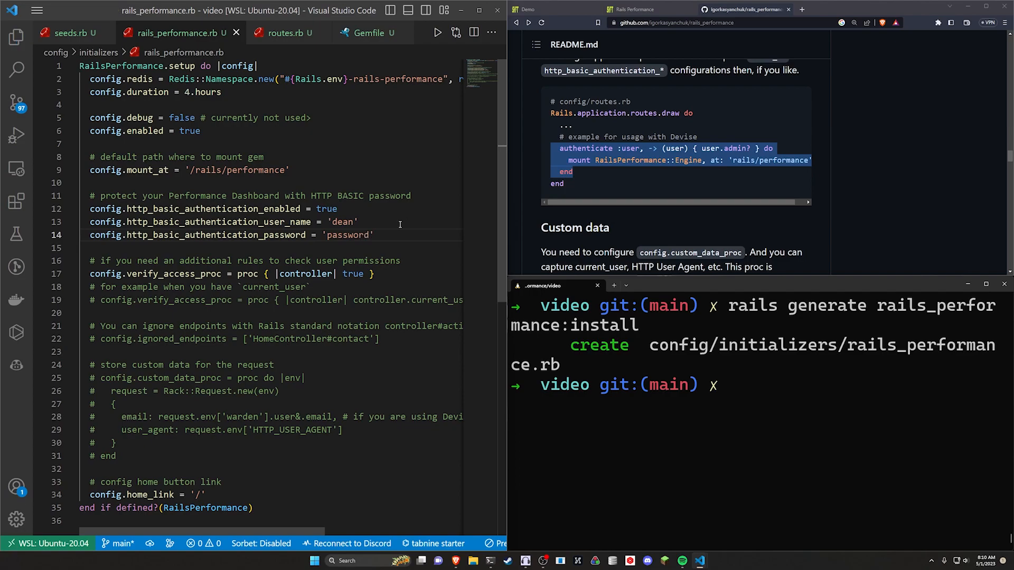
{"action": "scroll", "scroll_direction": "down", "scroll_amount": 3}
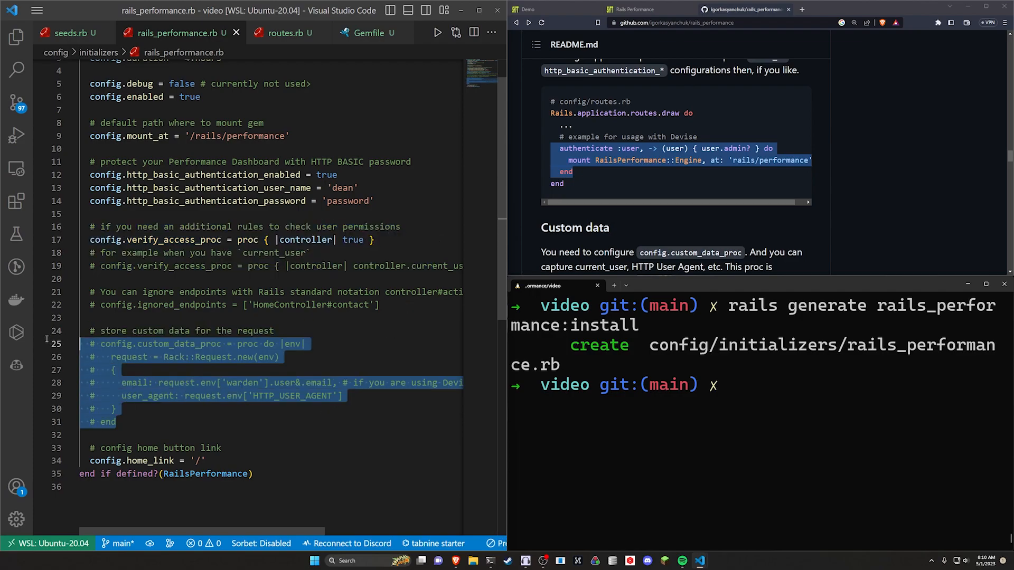
{"action": "mouse_move", "coordinate": [319, 437]}
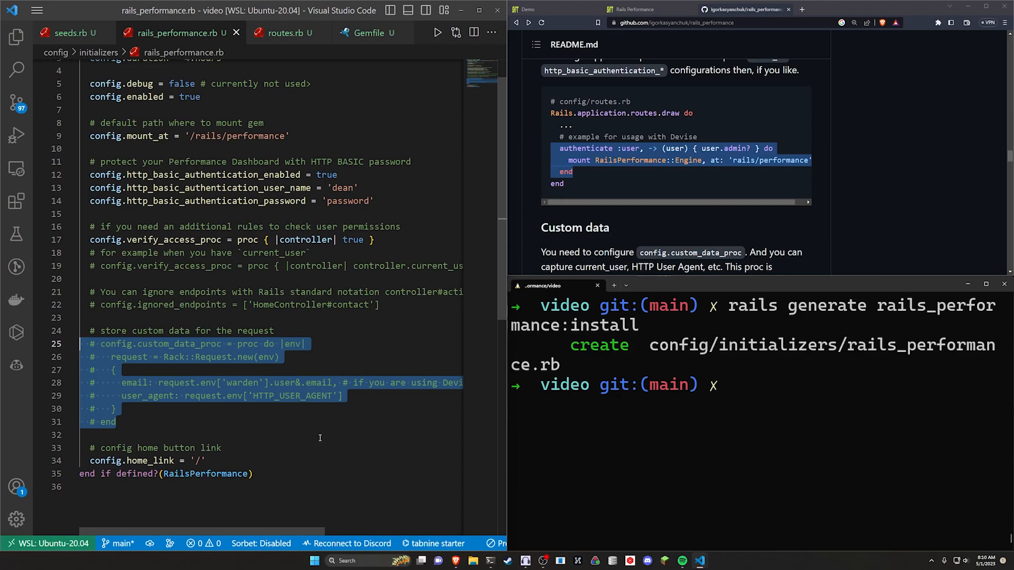
{"action": "left_click", "coordinate": [254, 473]}
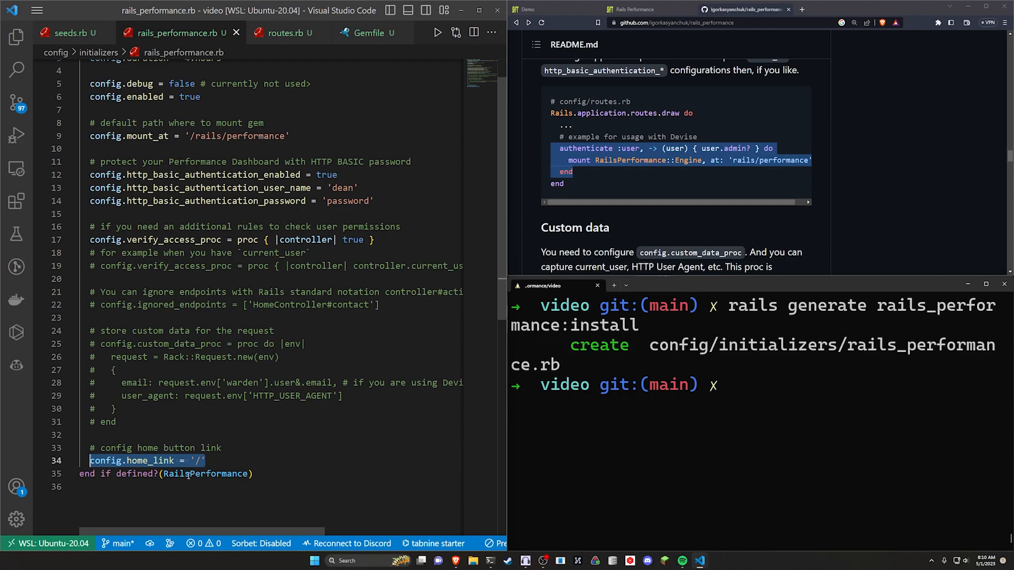
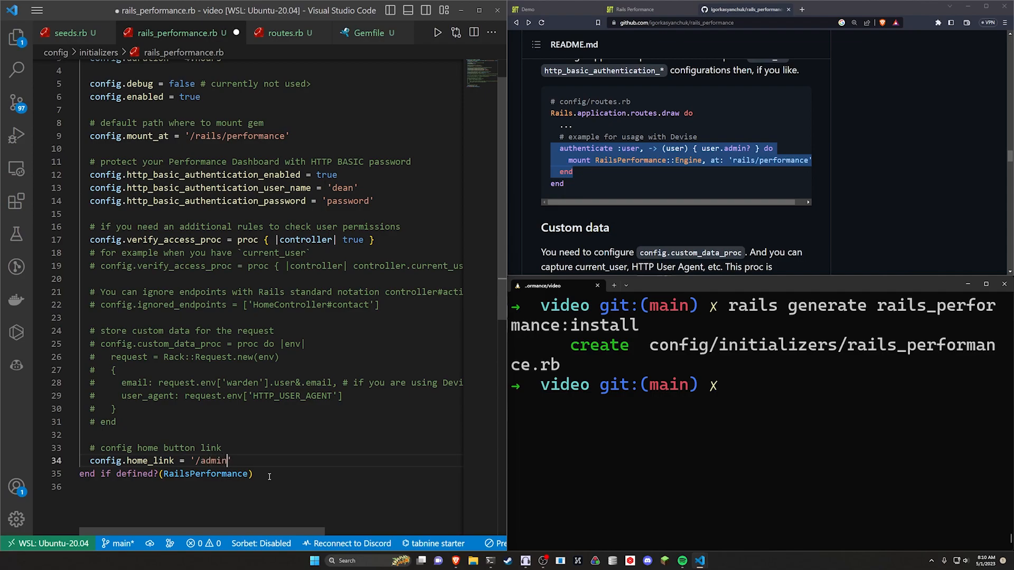
{"action": "double_click", "coordinate": [214, 461]}
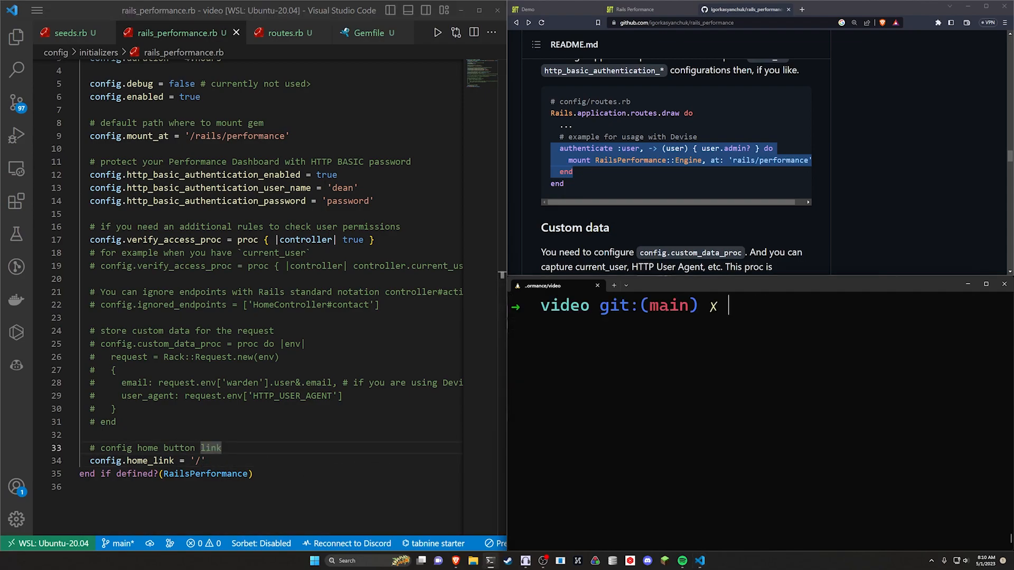
{"action": "type", "text": "rails s"}
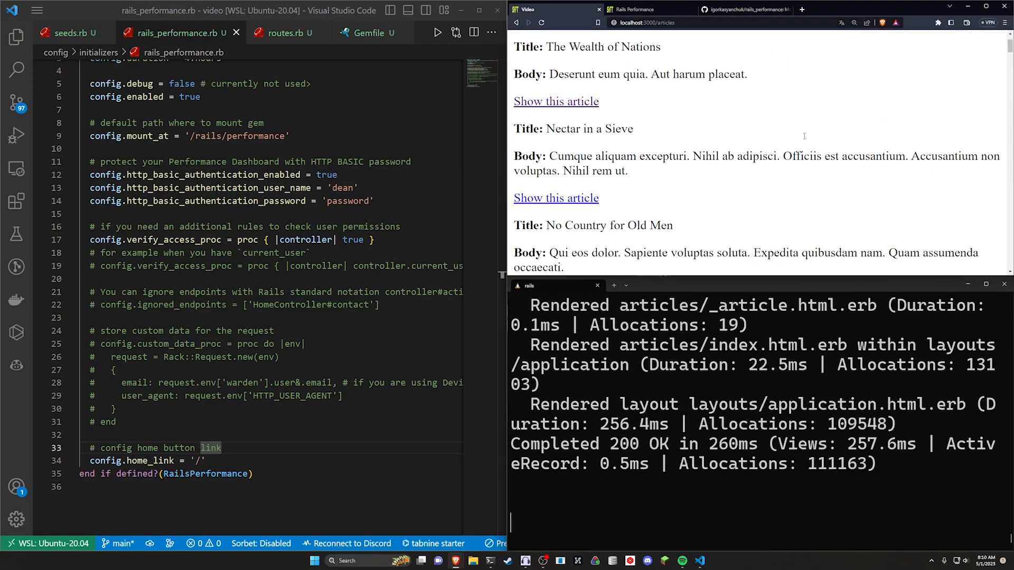
Browse the seeded Articles page at localhost:3000, then go to /rails/performance, which prompts for sign-in
{"action": "scroll", "scroll_direction": "down", "scroll_amount": 3}
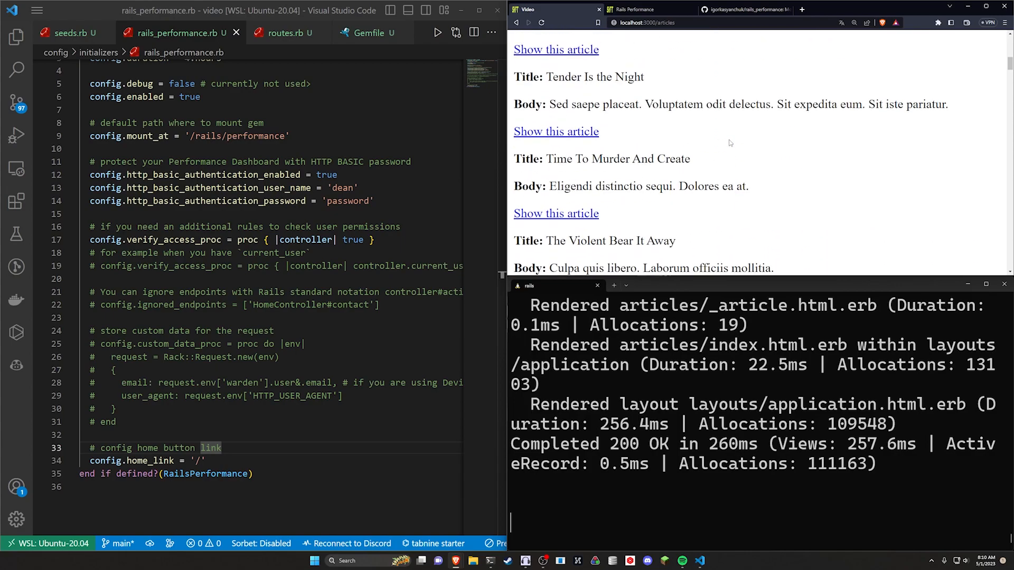
{"action": "scroll", "scroll_direction": "up", "scroll_amount": 3}
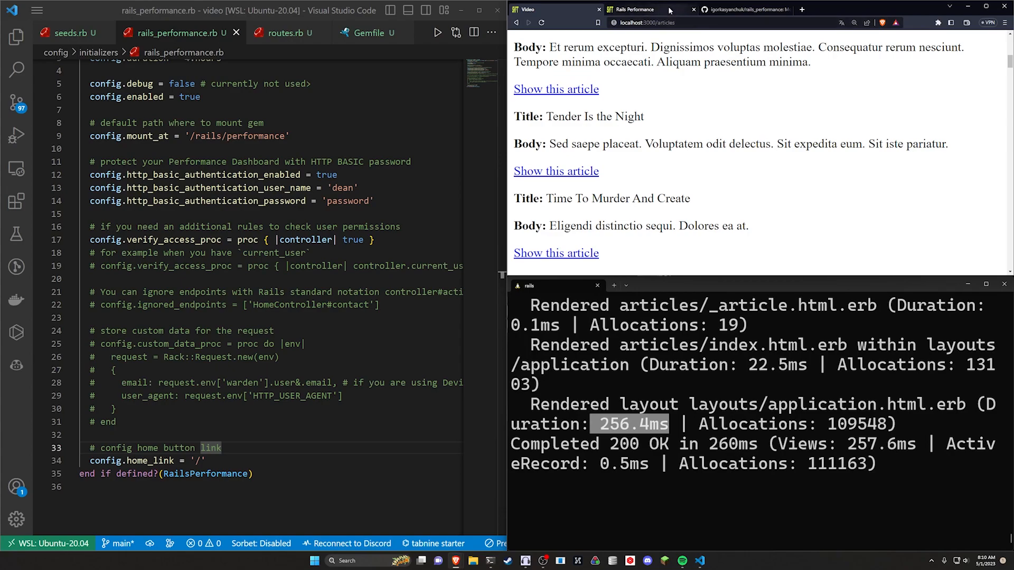
{"action": "left_click", "coordinate": [653, 22]}
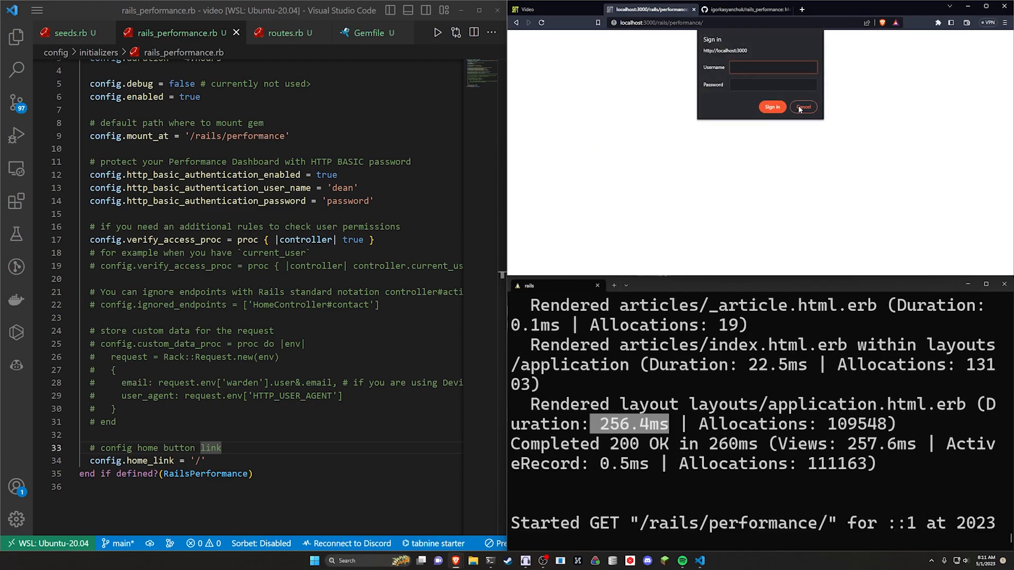
Sign in to the Rails Performance dashboard with the username and password from the initializer
{"action": "left_click", "coordinate": [802, 106]}
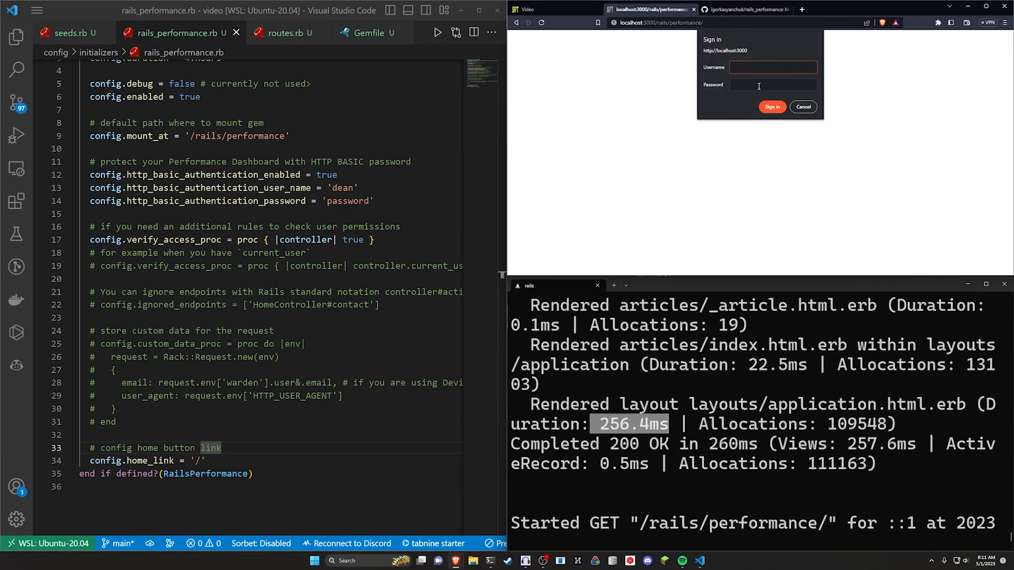
{"action": "left_click", "coordinate": [772, 67]}
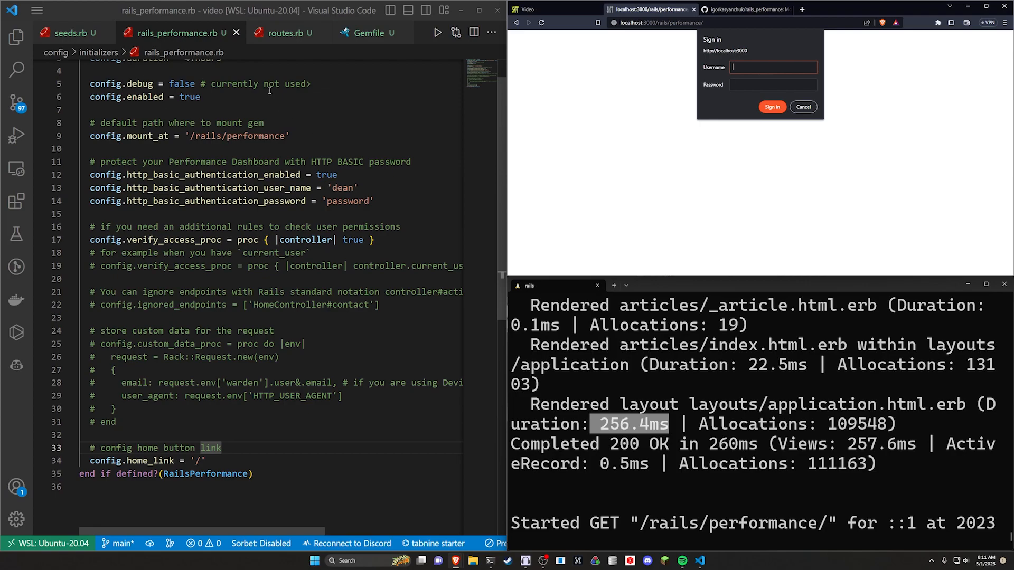
{"action": "left_click", "coordinate": [285, 33]}
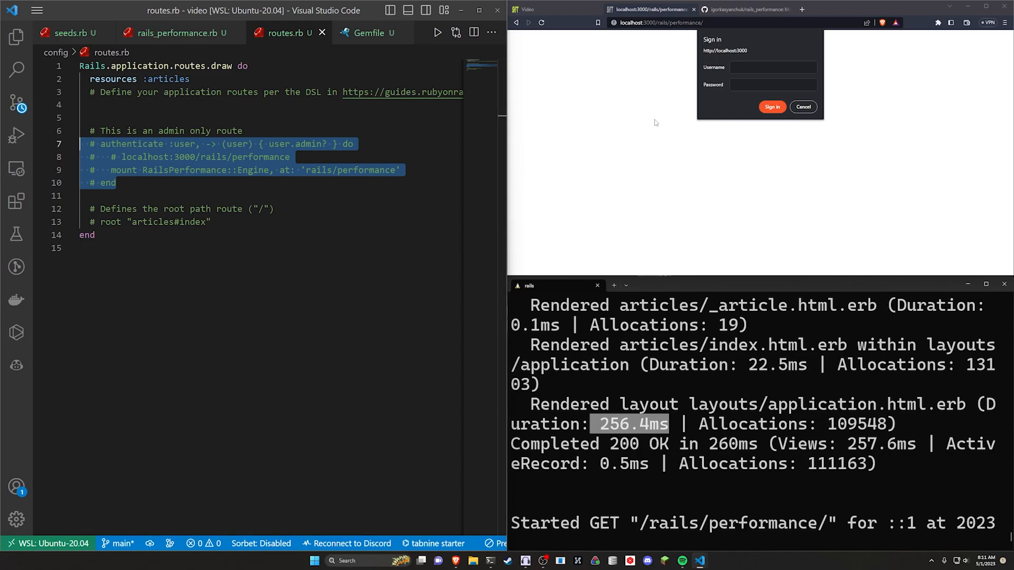
{"action": "mouse_move", "coordinate": [689, 30]}
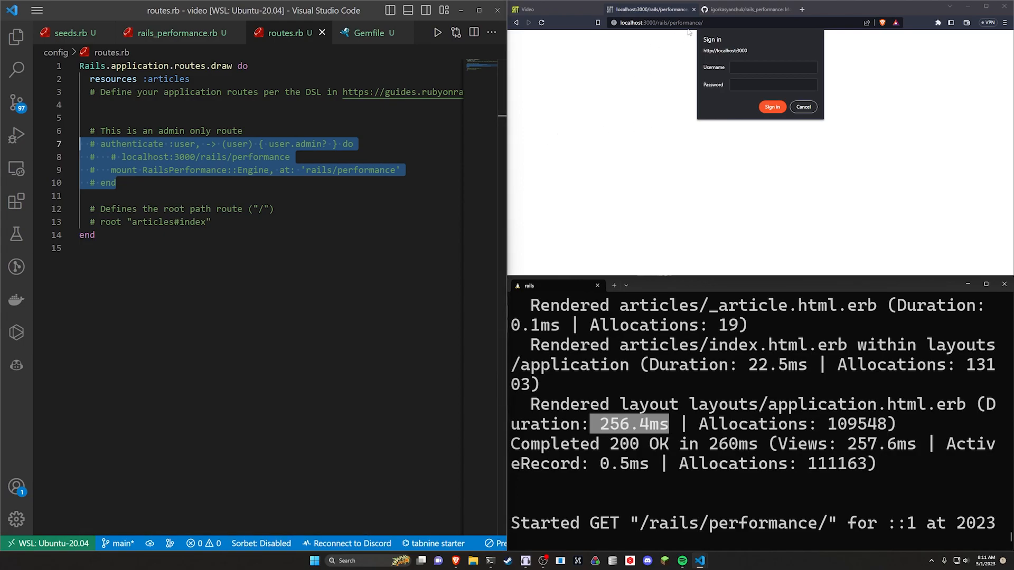
{"action": "type", "text": "dean"}
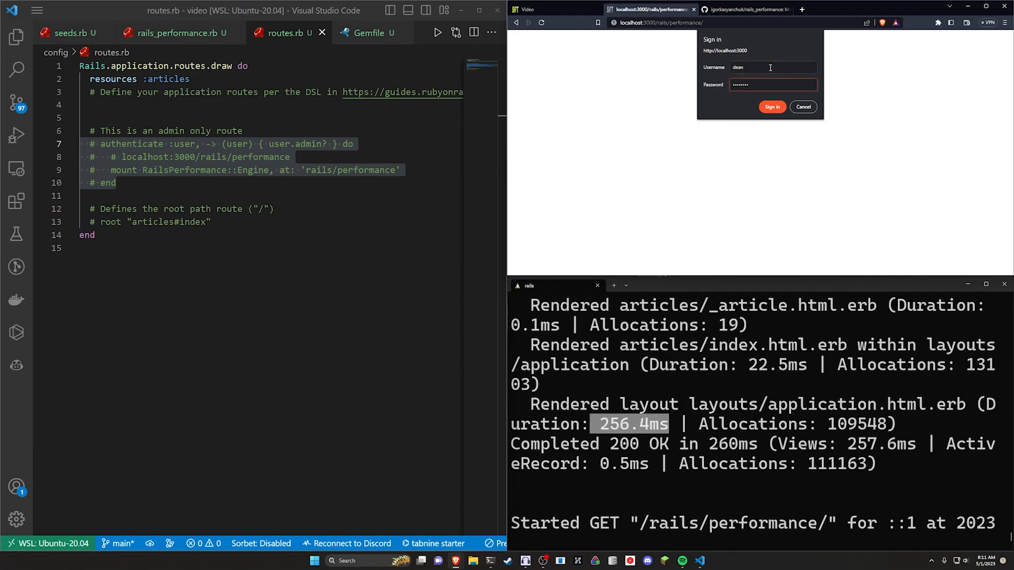
{"action": "left_click", "coordinate": [771, 107]}
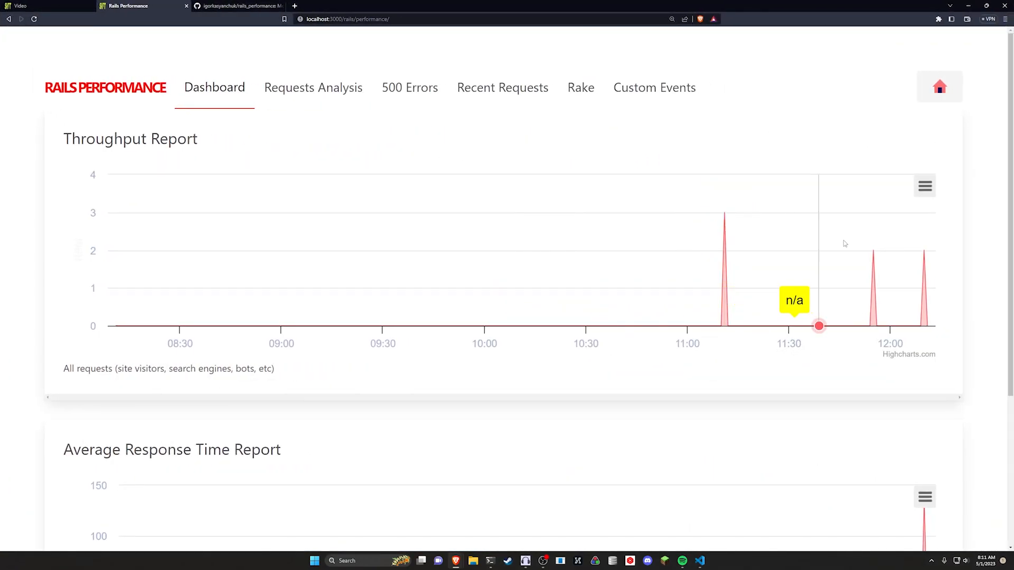
{"action": "mouse_move", "coordinate": [404, 19]}
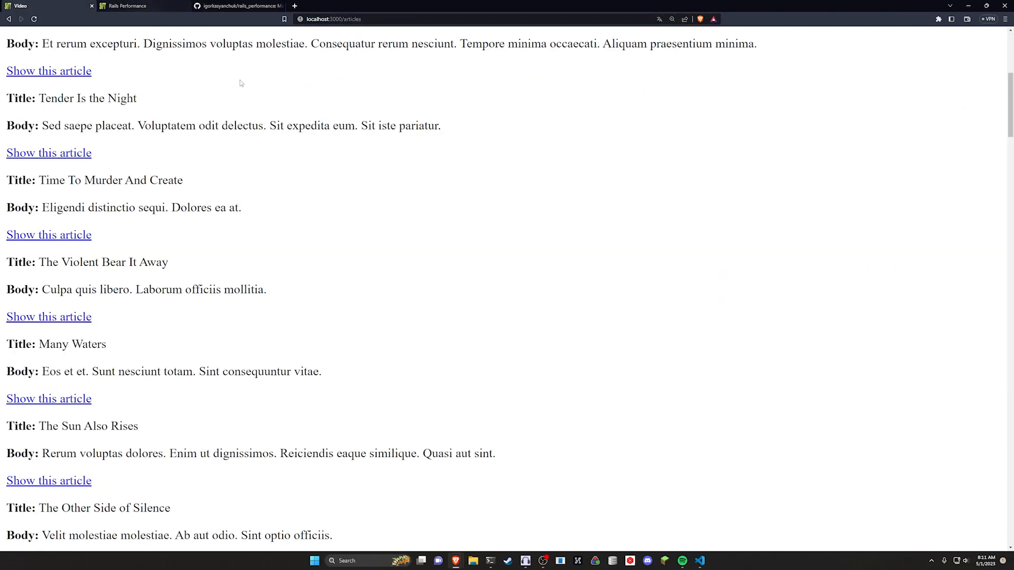
Reload the articles page and return to the dashboard so the new requests appear in the Throughput Report
{"action": "left_click", "coordinate": [125, 6]}
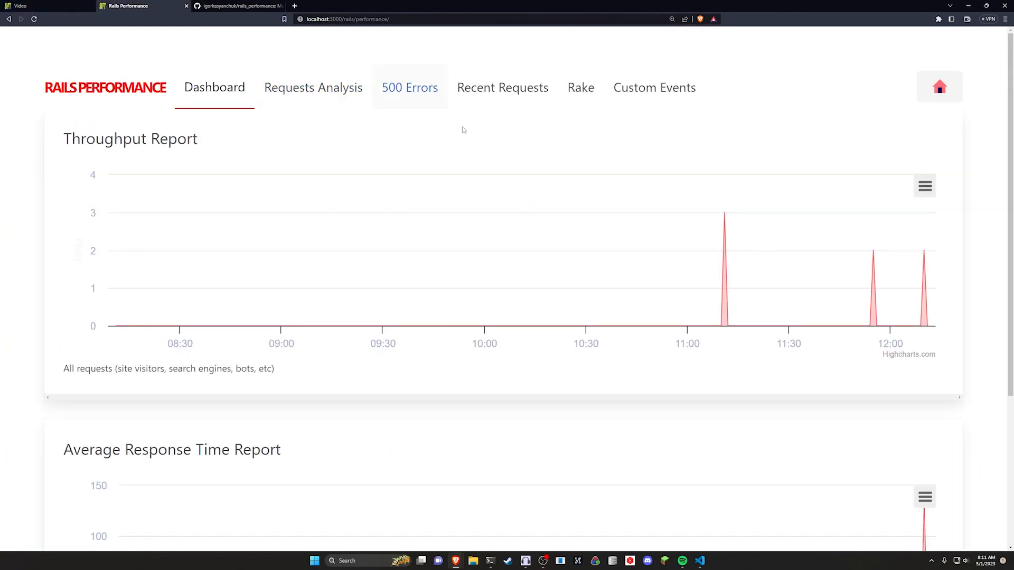
{"action": "mouse_move", "coordinate": [834, 326]}
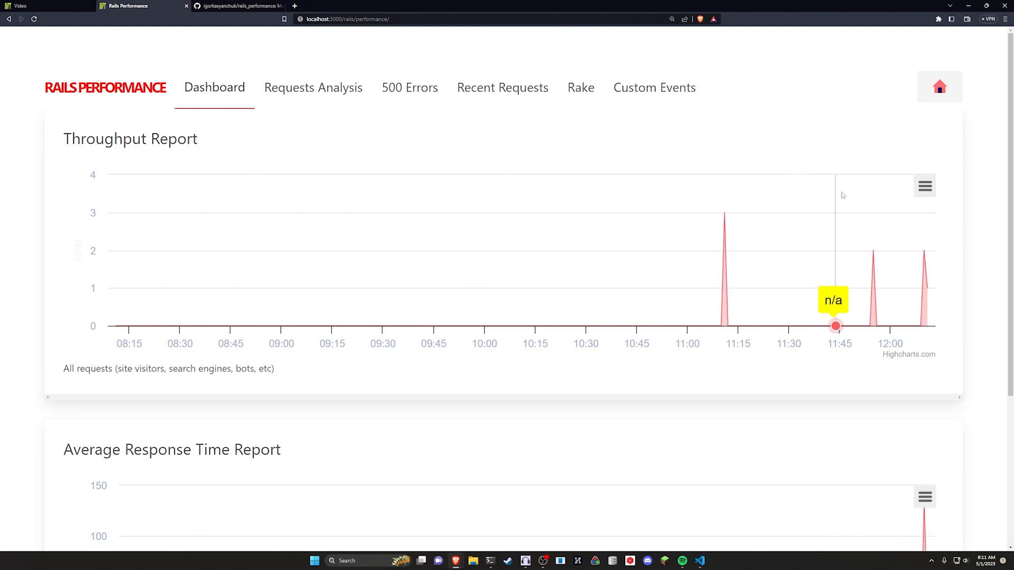
{"action": "mouse_move", "coordinate": [808, 264]}
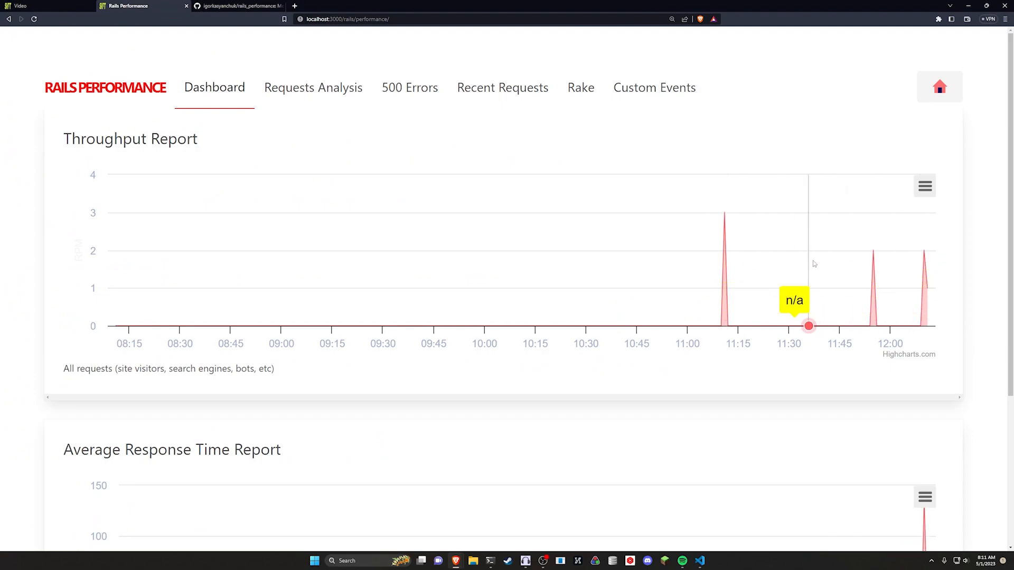
{"action": "scroll", "scroll_direction": "down", "scroll_amount": 3}
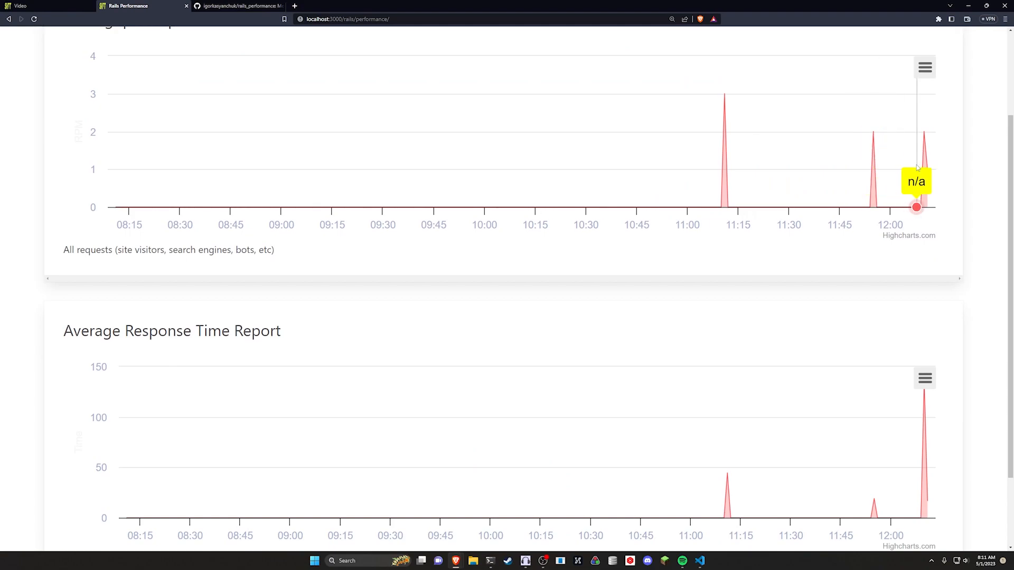
{"action": "mouse_move", "coordinate": [922, 131]}
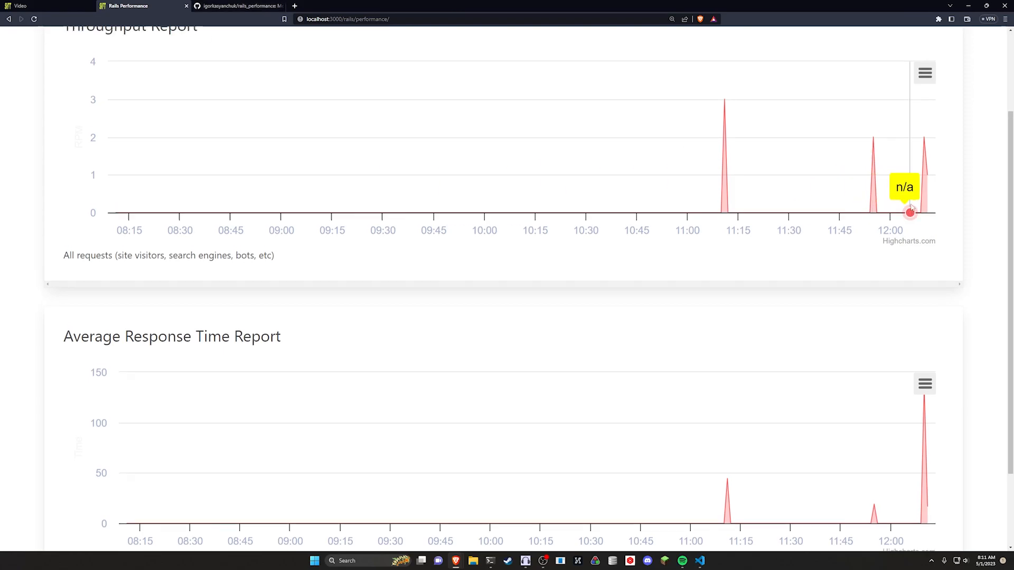
{"action": "scroll", "scroll_direction": "up", "scroll_amount": 3}
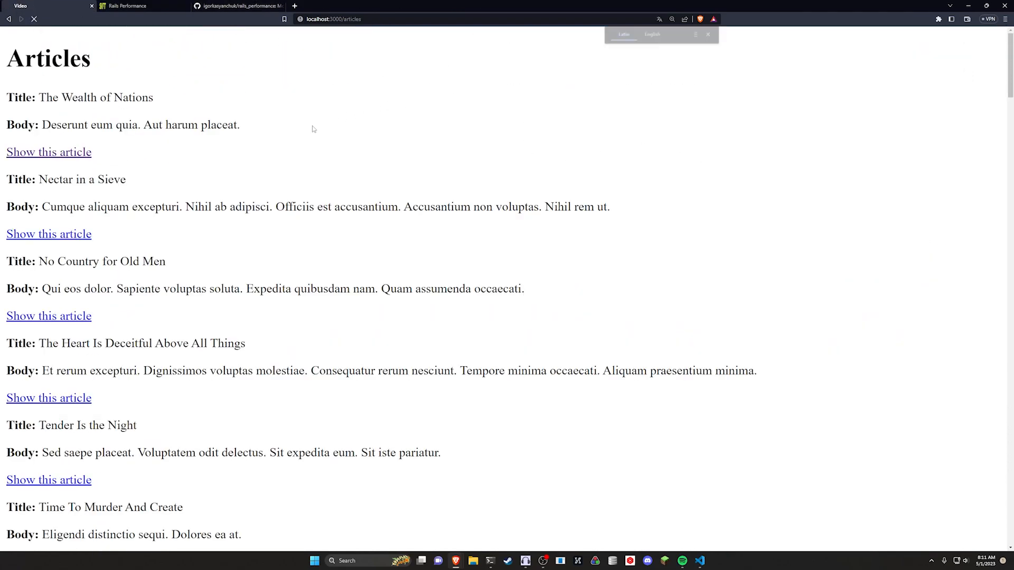
{"action": "left_click", "coordinate": [126, 6]}
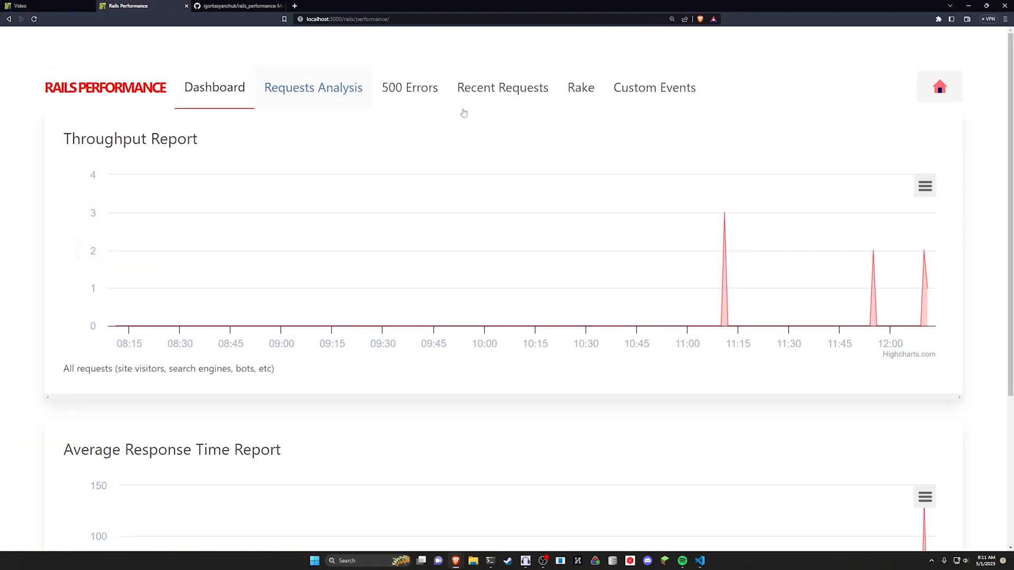
{"action": "mouse_move", "coordinate": [645, 325]}
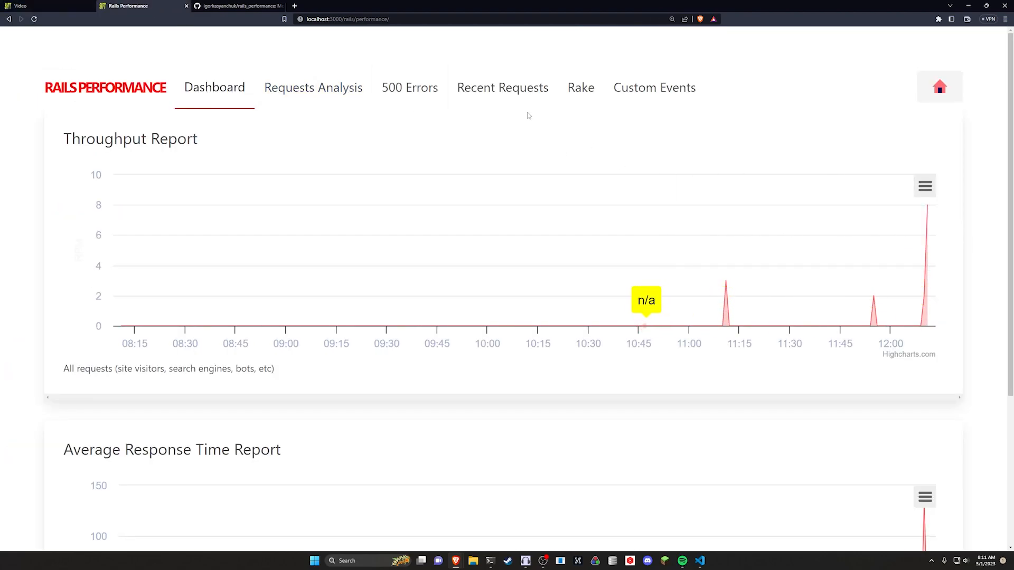
Inspect the Average Response Time Report, whose latest request peaks around 136 ms
{"action": "scroll", "scroll_direction": "down", "scroll_amount": 3}
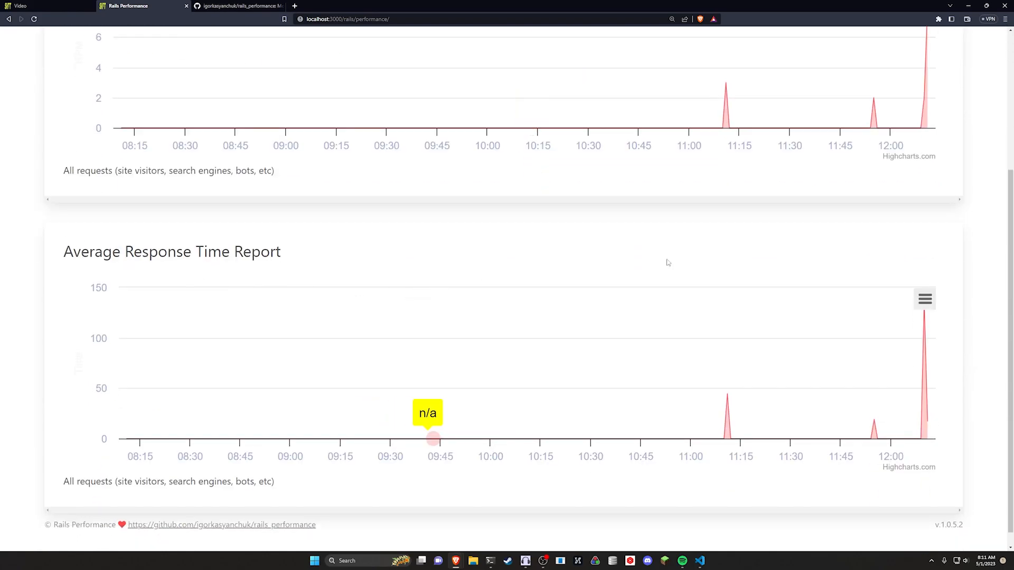
{"action": "mouse_move", "coordinate": [925, 335]}
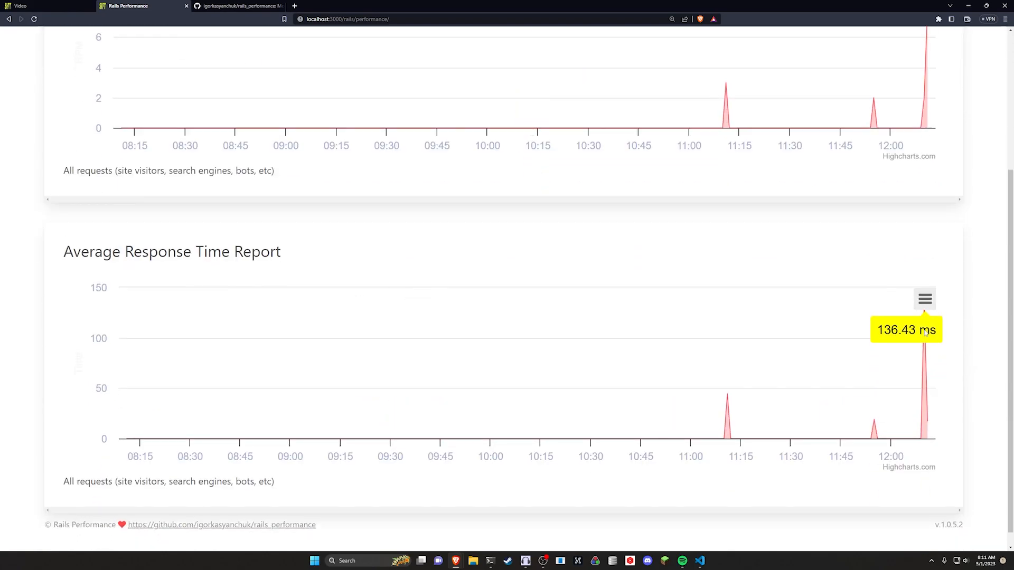
{"action": "mouse_move", "coordinate": [925, 332]}
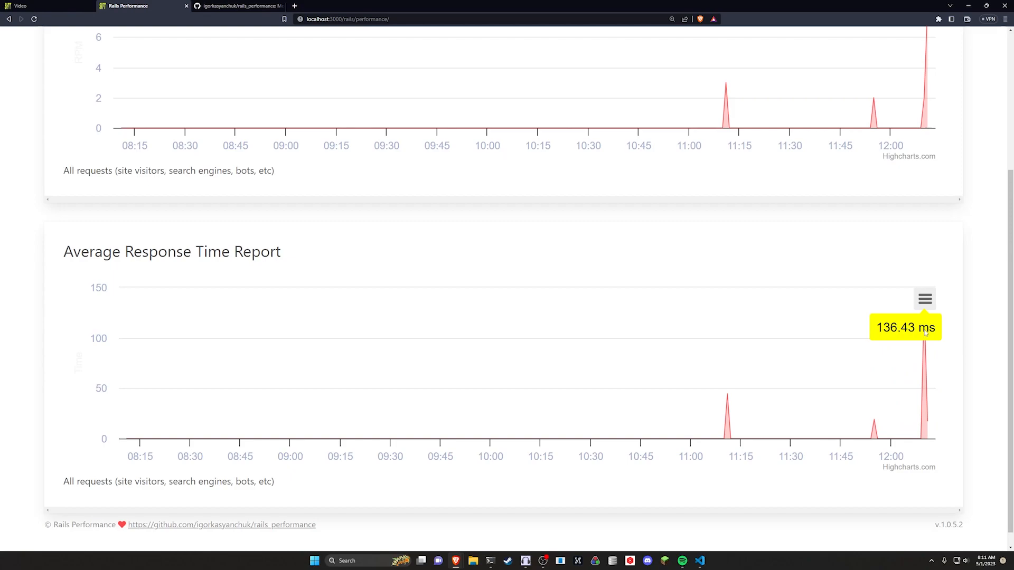
{"action": "mouse_move", "coordinate": [926, 422]}
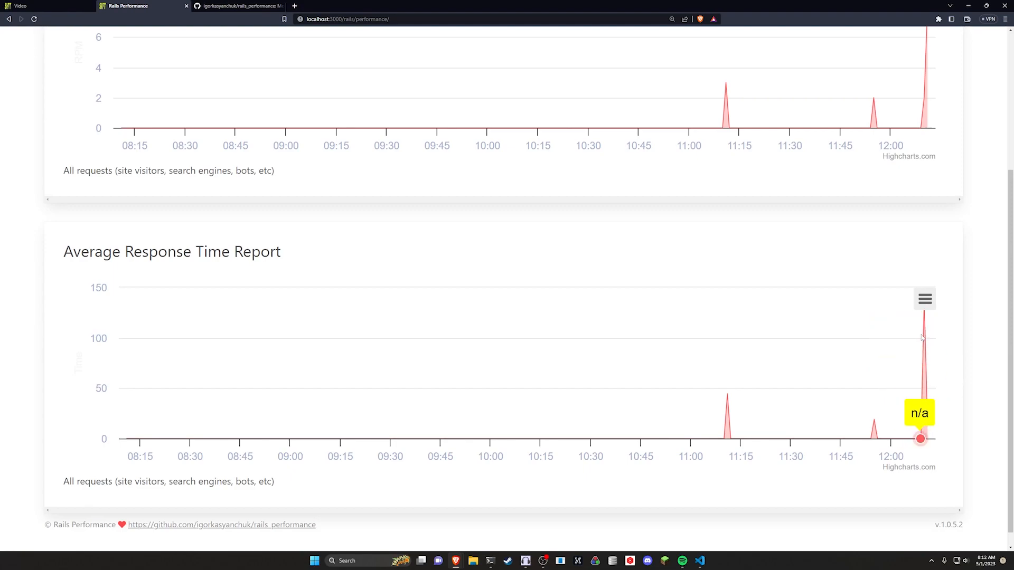
{"action": "mouse_move", "coordinate": [925, 339]}
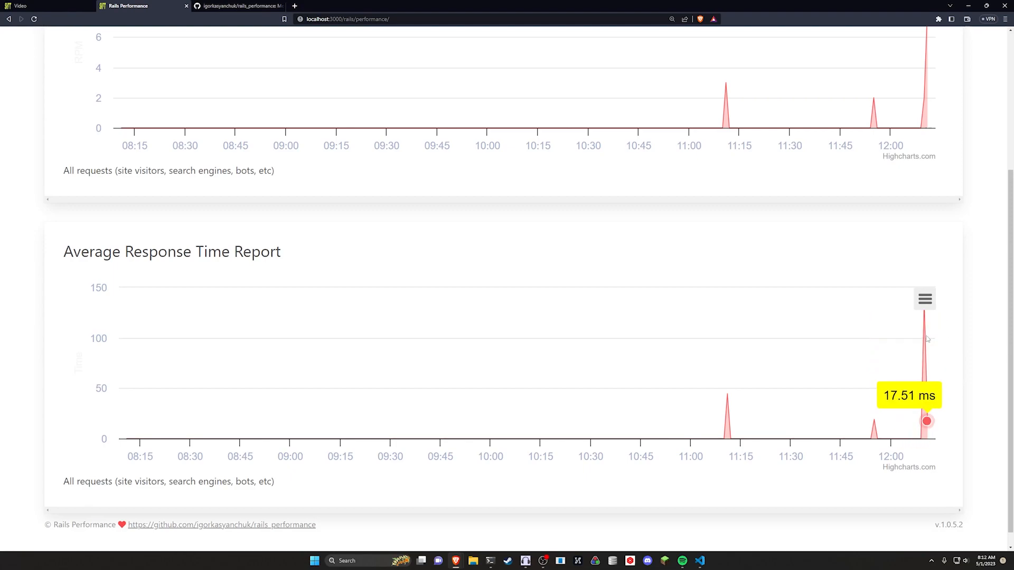
{"action": "left_click", "coordinate": [388, 6]}
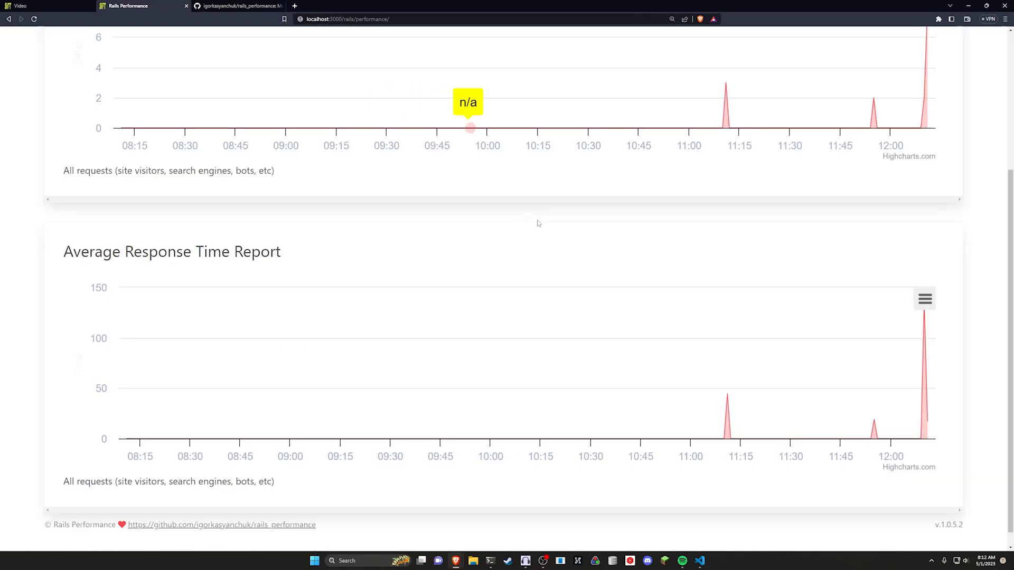
{"action": "scroll", "scroll_direction": "up", "scroll_amount": 3}
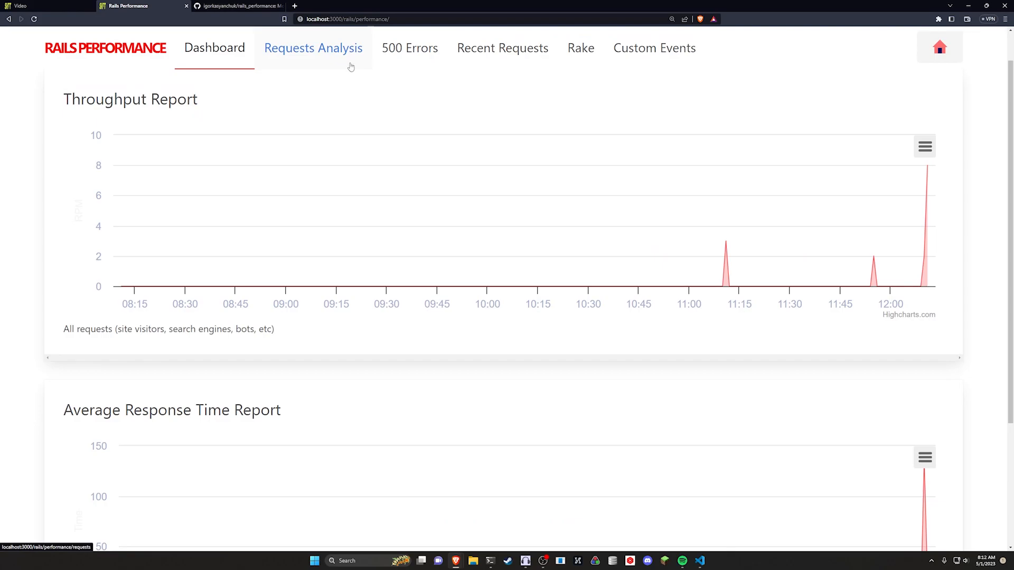
Show the Requests Analysis table, where ArticlesController#index lists 9 requests averaging 44.5 ms
{"action": "left_click", "coordinate": [312, 48]}
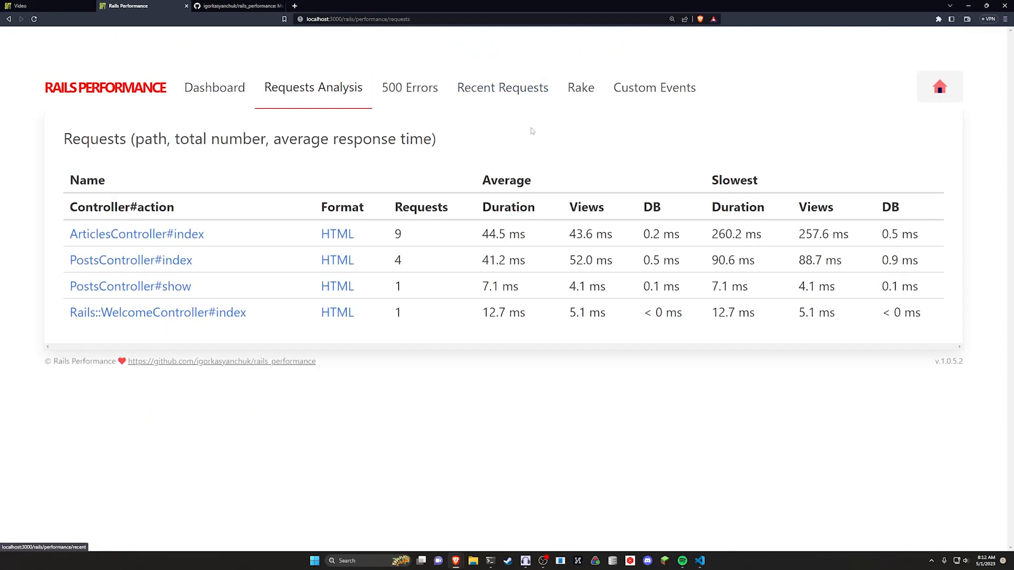
{"action": "mouse_move", "coordinate": [237, 313]}
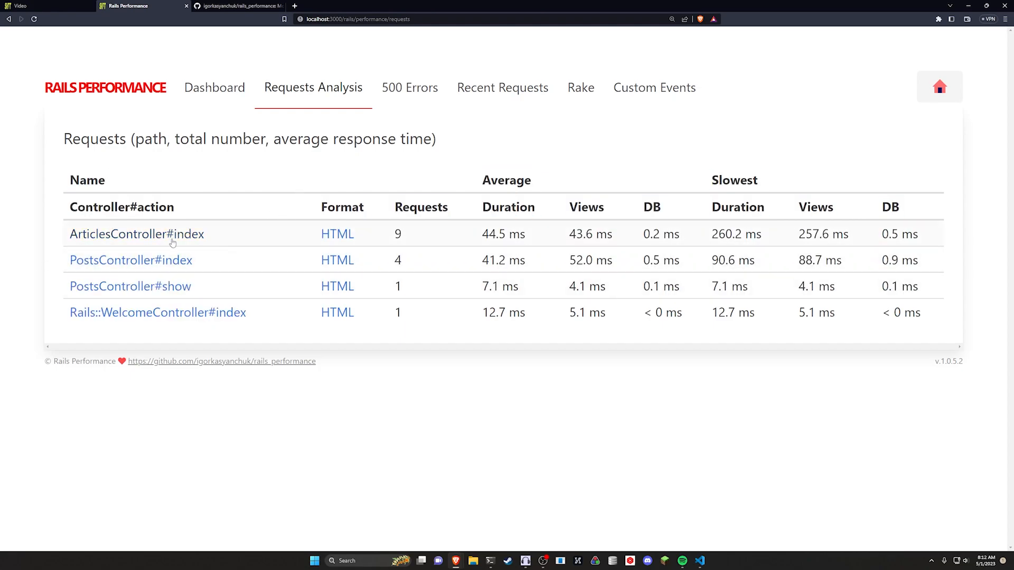
{"action": "mouse_move", "coordinate": [494, 249]}
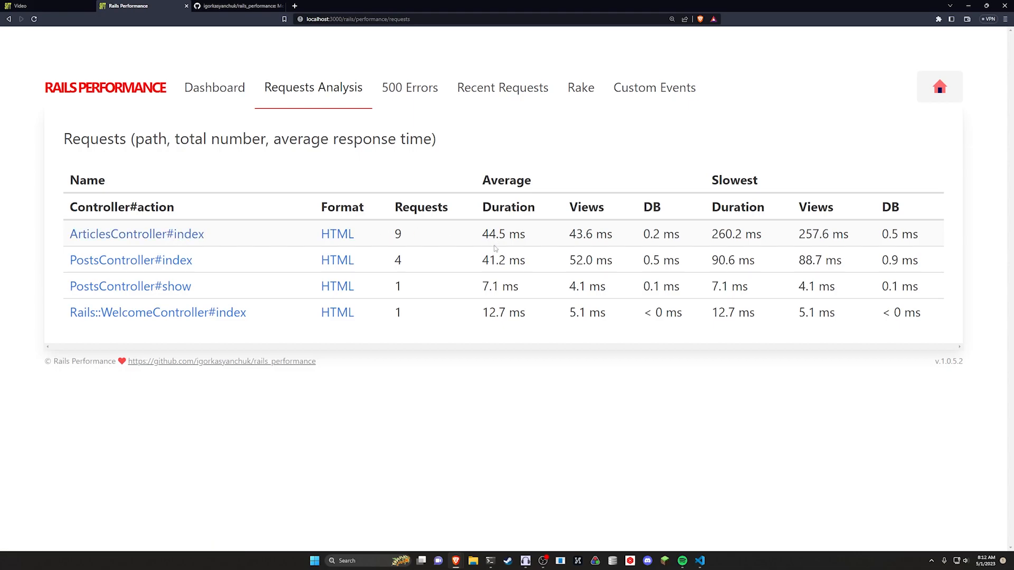
{"action": "double_click", "coordinate": [503, 234]}
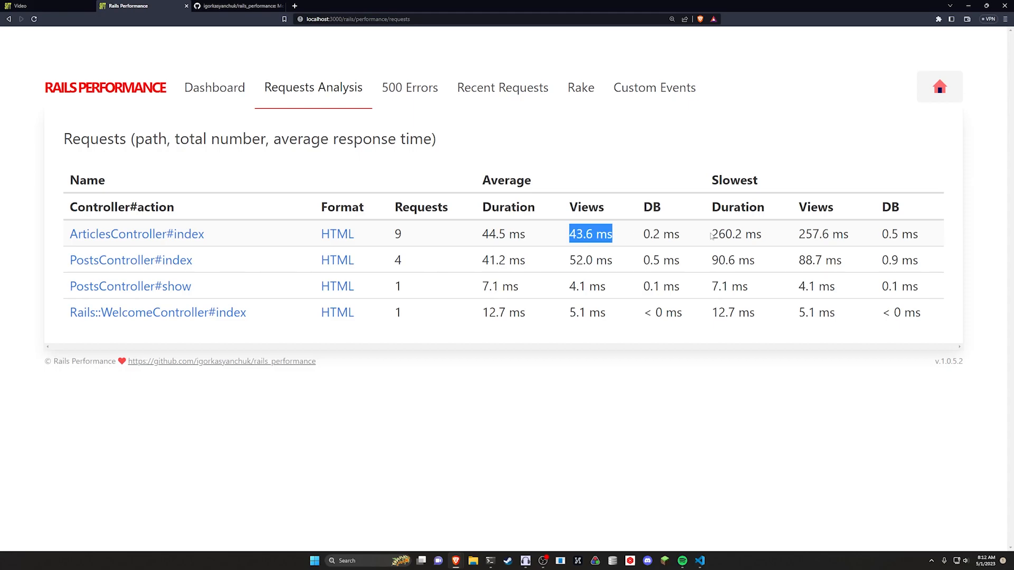
Open the ArticlesController#index detail panel and look through its throughput, response time and request list
{"action": "left_click", "coordinate": [136, 233]}
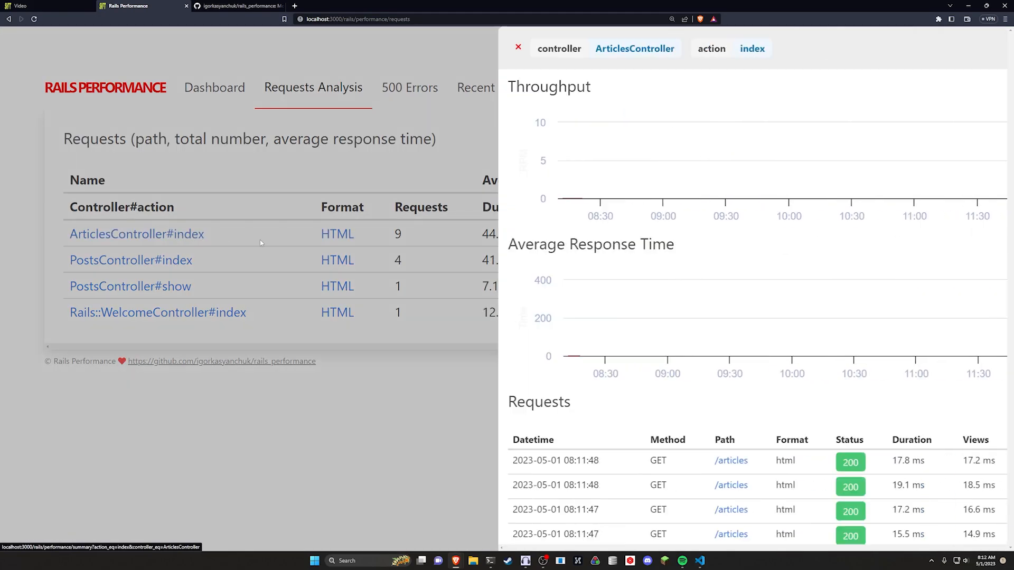
{"action": "scroll", "scroll_direction": "down", "scroll_amount": 3}
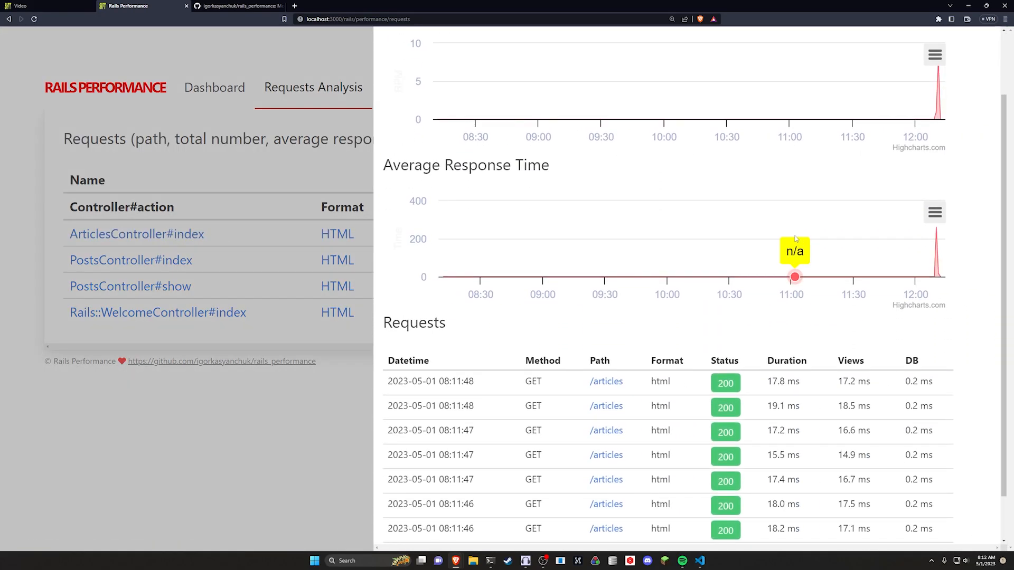
{"action": "scroll", "scroll_direction": "down", "scroll_amount": 3}
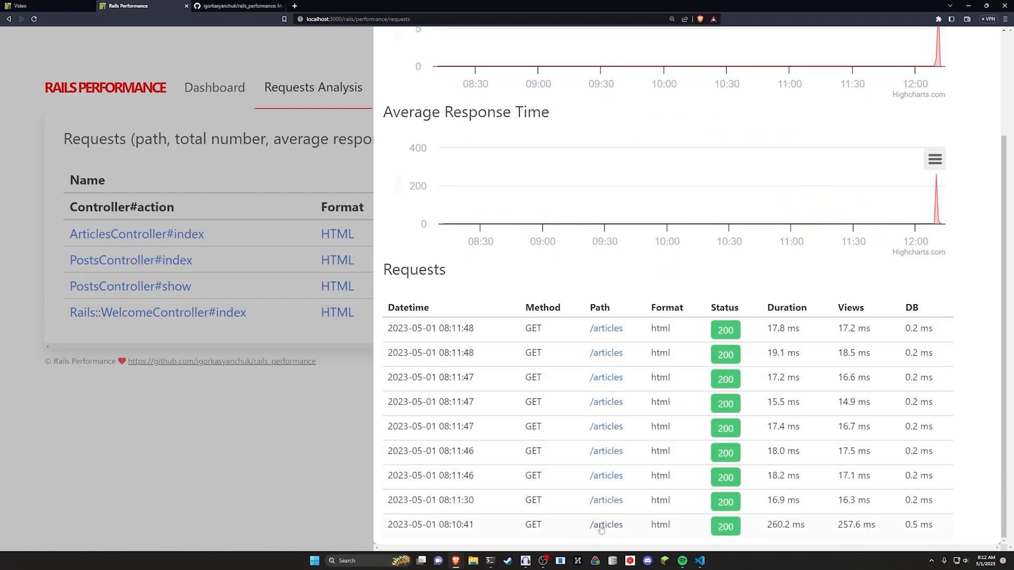
{"action": "scroll", "scroll_direction": "up", "scroll_amount": 3}
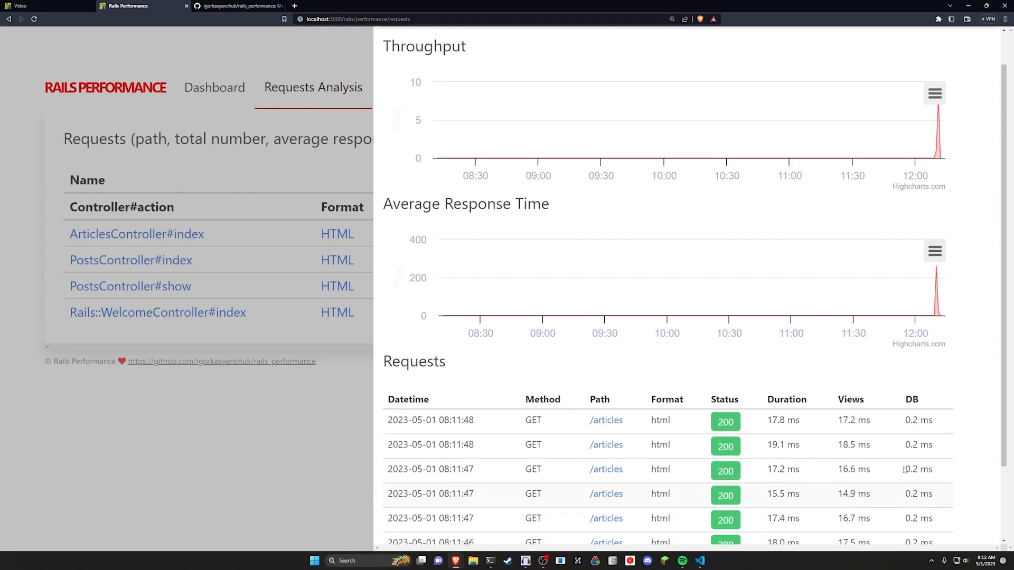
View the panel's Throughput chart in full screen, exit, and close the detail panel
{"action": "left_click", "coordinate": [934, 278]}
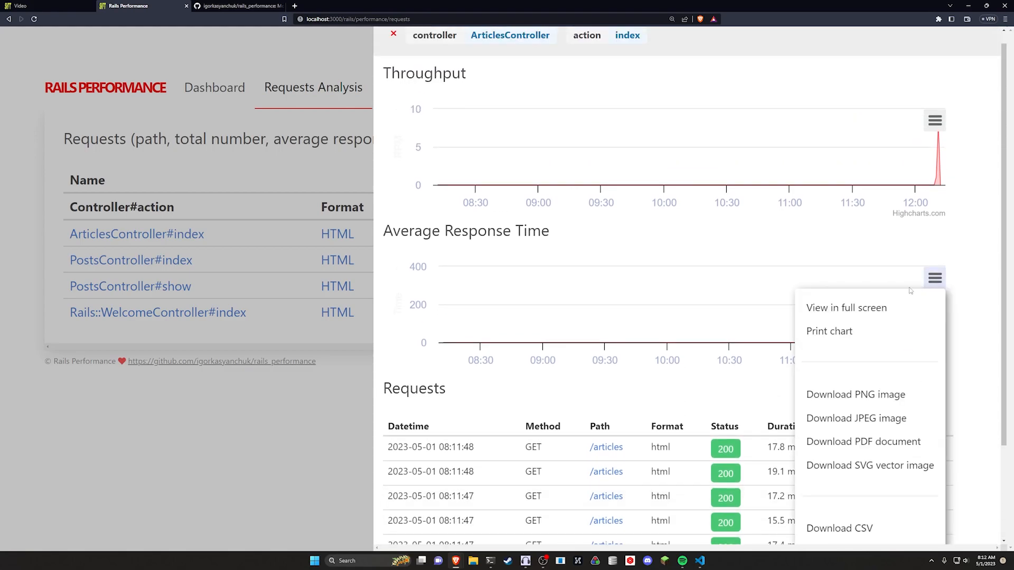
{"action": "left_click", "coordinate": [935, 120]}
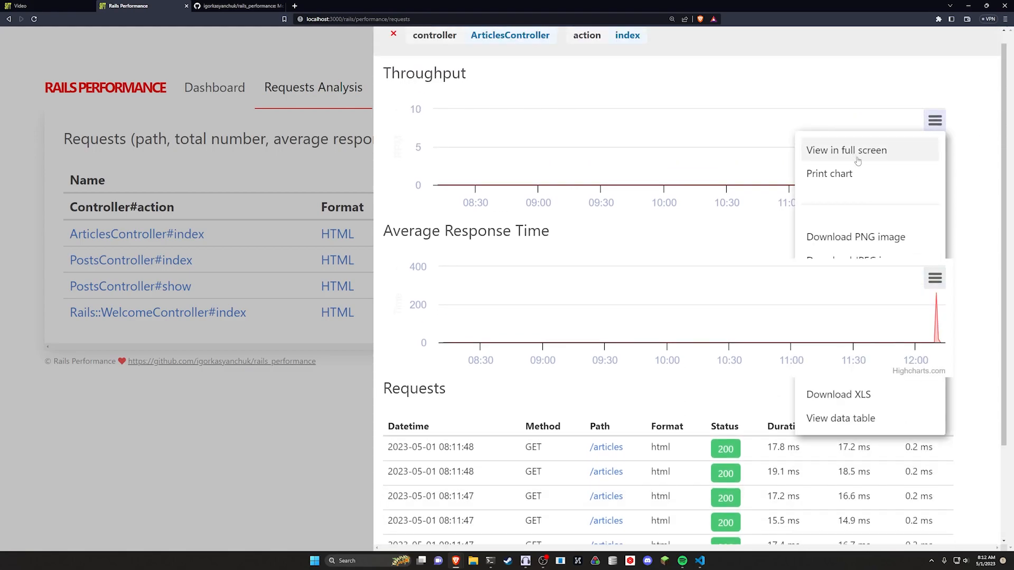
{"action": "left_click", "coordinate": [846, 149]}
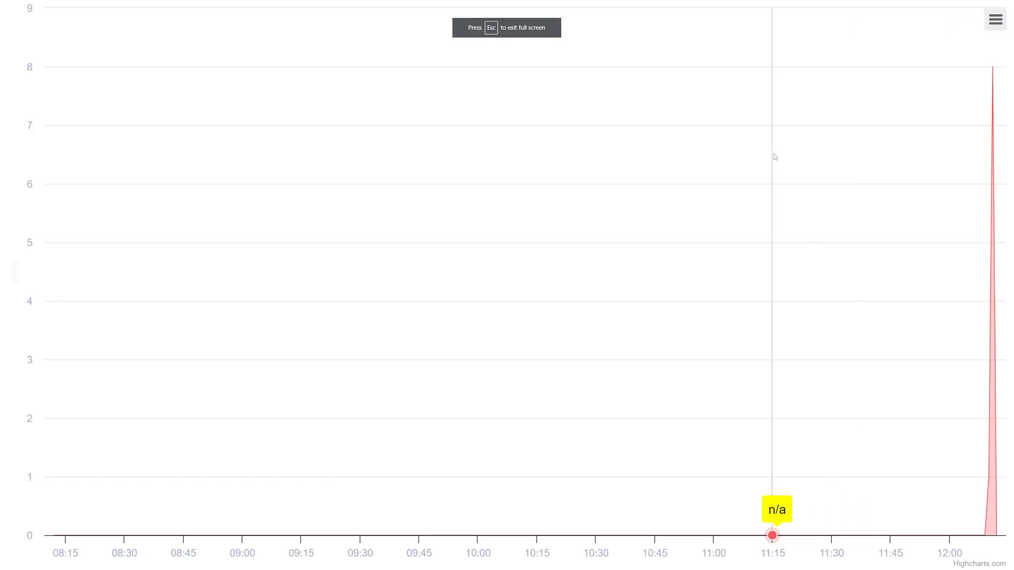
{"action": "left_click", "coordinate": [995, 19]}
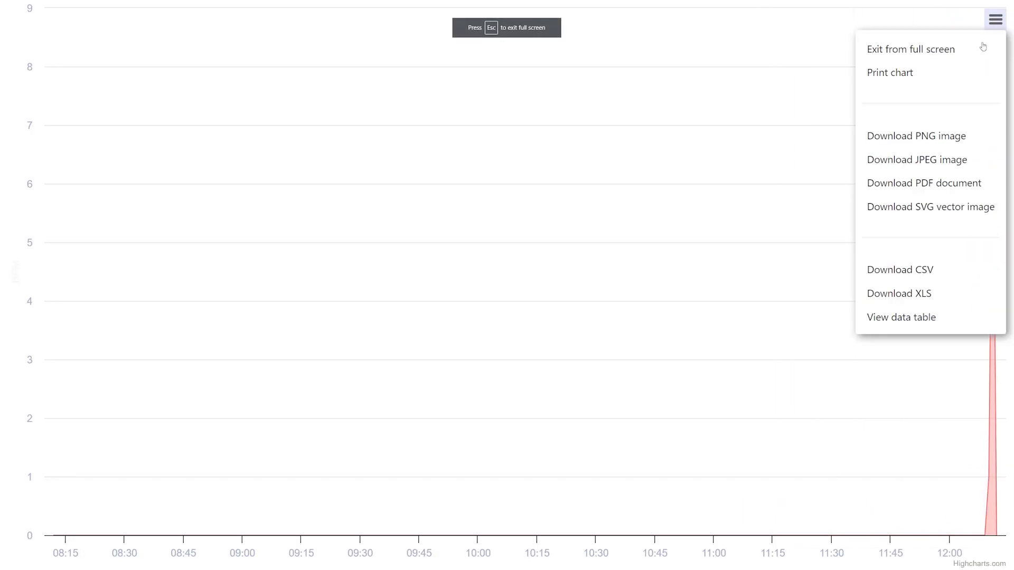
{"action": "left_click", "coordinate": [912, 50]}
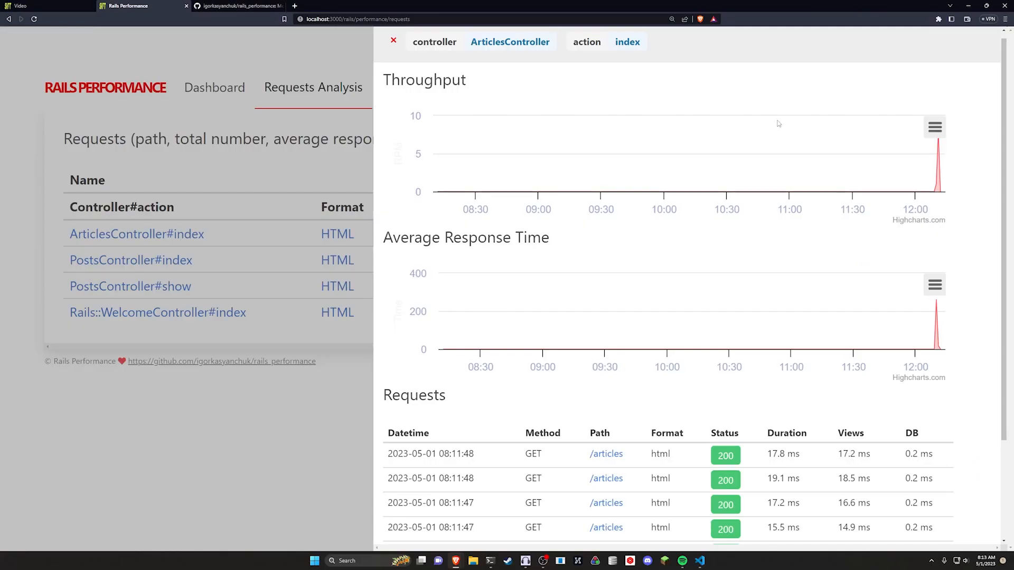
{"action": "mouse_move", "coordinate": [574, 47]}
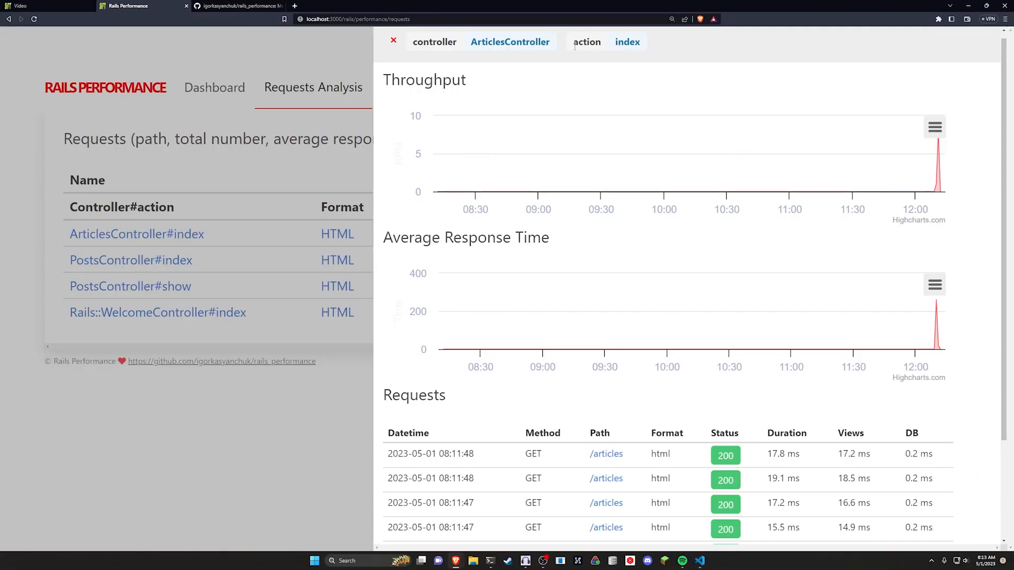
{"action": "left_click", "coordinate": [393, 40]}
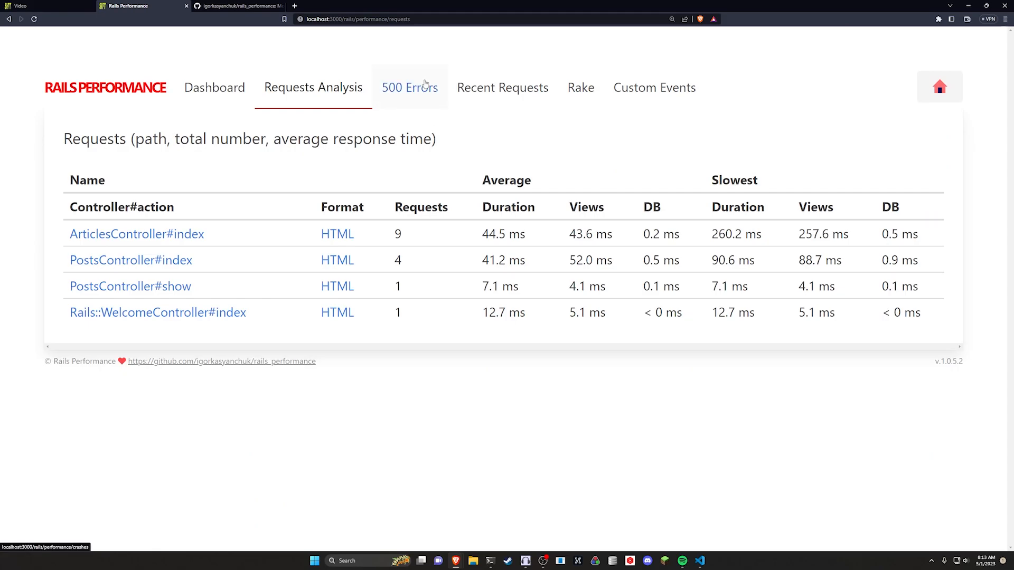
Show the 500 Errors crash report listing the PostsController#index exception
{"action": "left_click", "coordinate": [410, 87]}
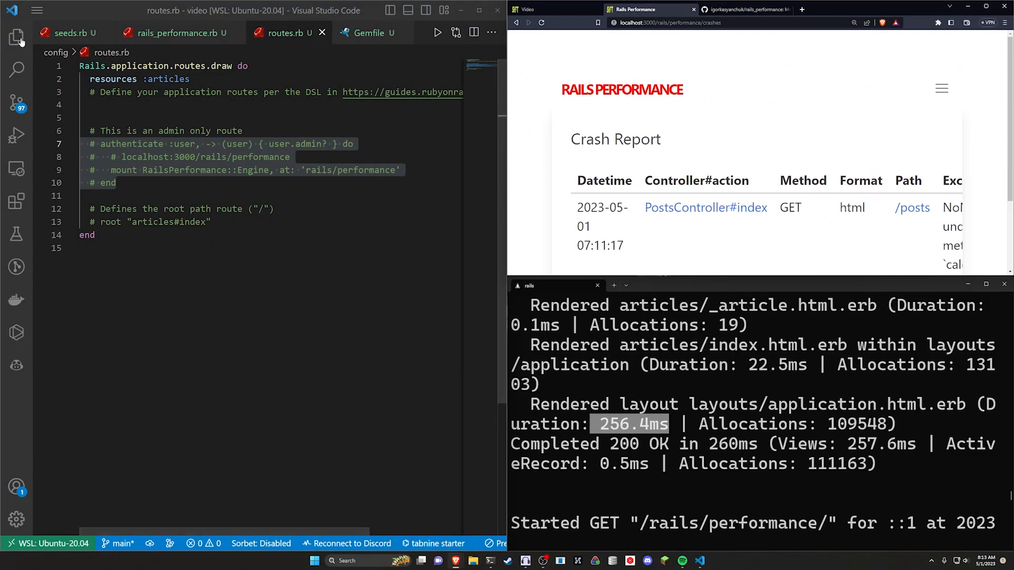
Add an Article.apples call in articles_controller.rb index and reload /articles to raise a NoMethodError
{"action": "left_click", "coordinate": [16, 37]}
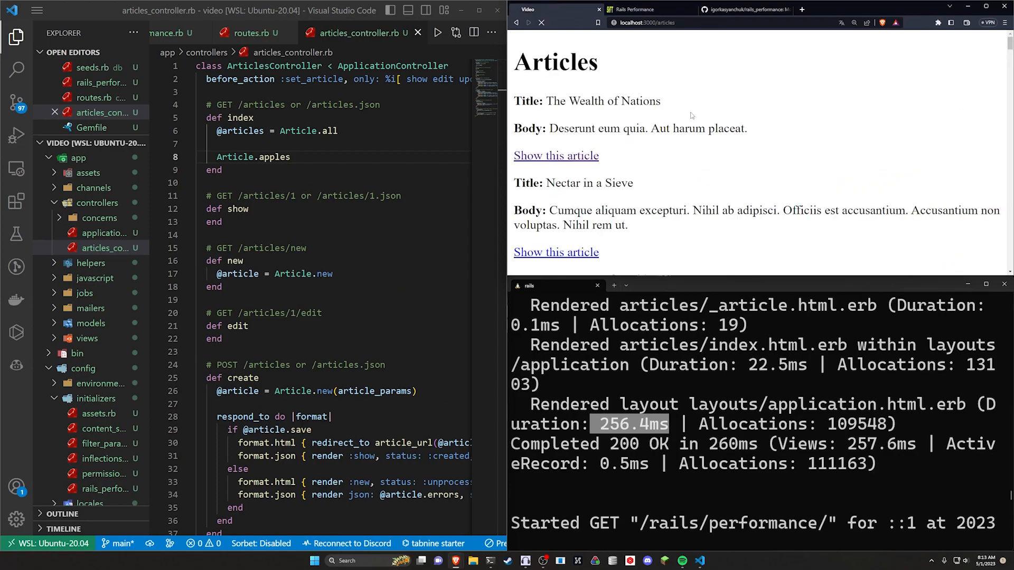
{"action": "left_click", "coordinate": [646, 10]}
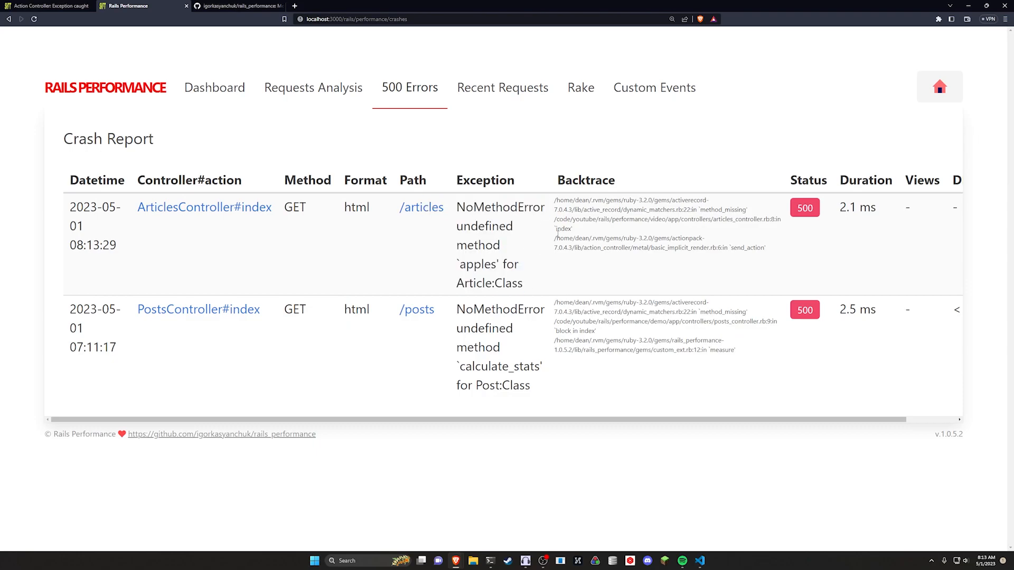
{"action": "mouse_move", "coordinate": [828, 209]}
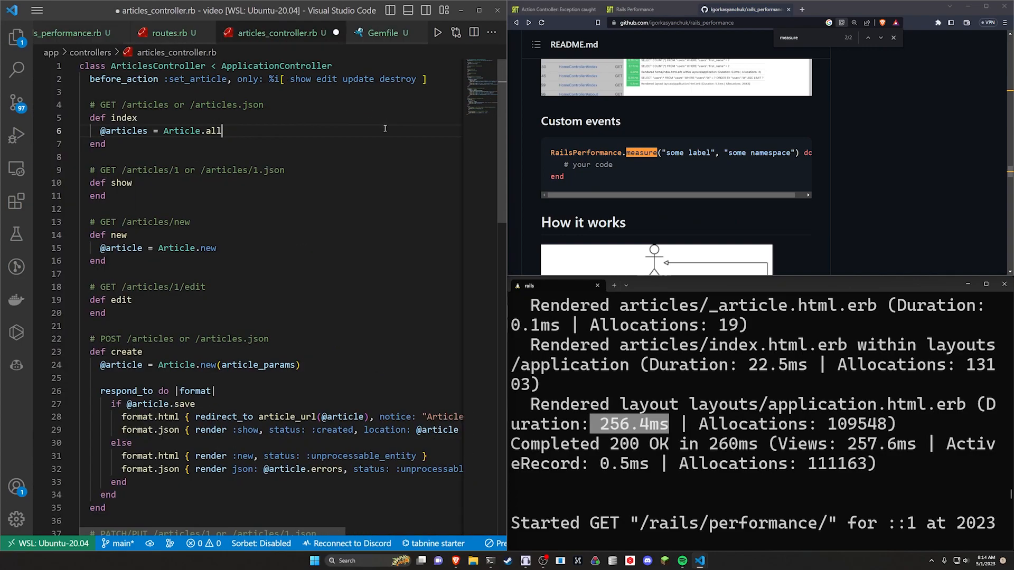
Append .order(created_at: :desc) to the articles index query so newest come first
{"action": "type", "text": ".order(created_at: :desc)"}
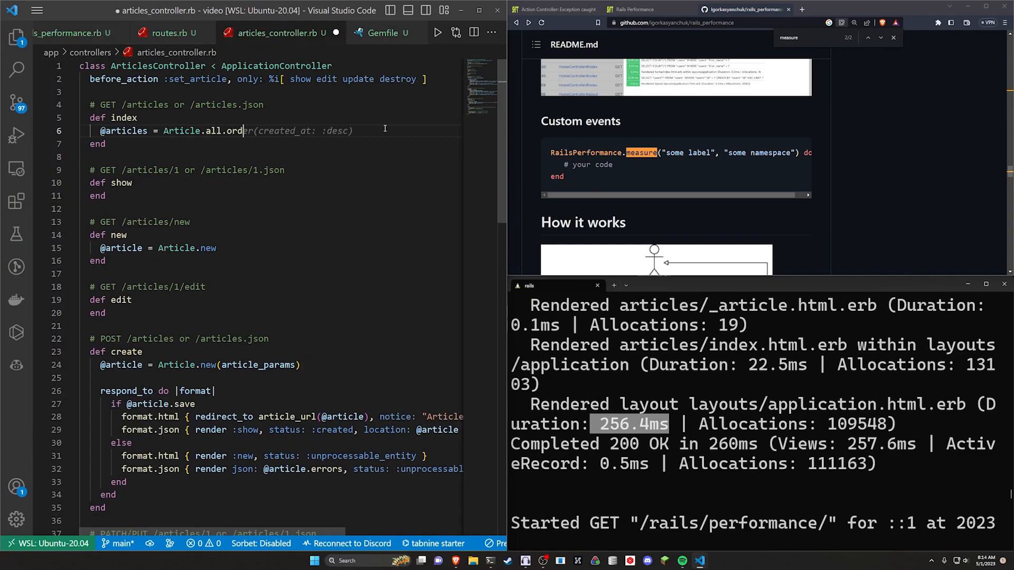
{"action": "double_click", "coordinate": [123, 117]}
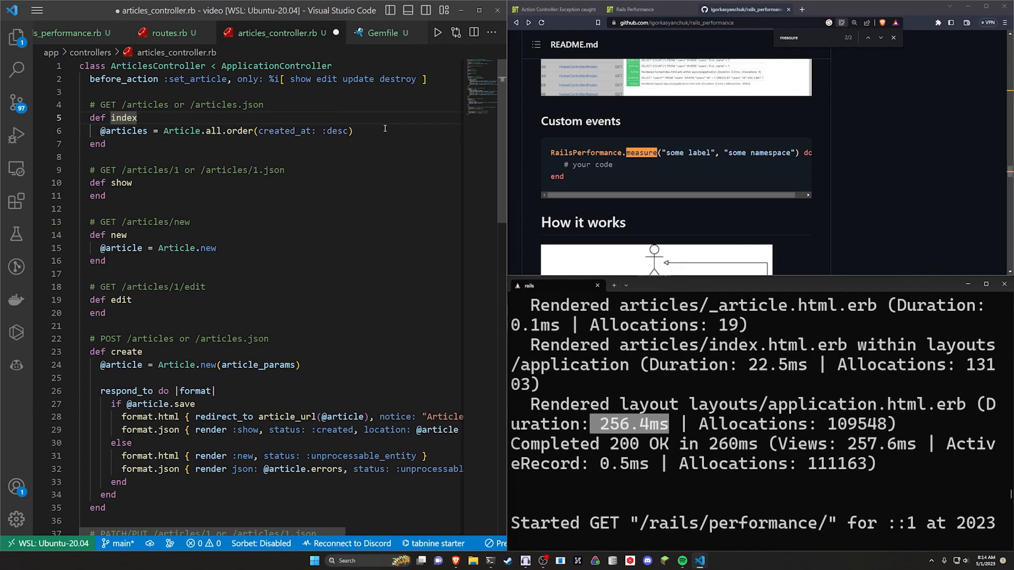
{"action": "key", "text": "Enter"}
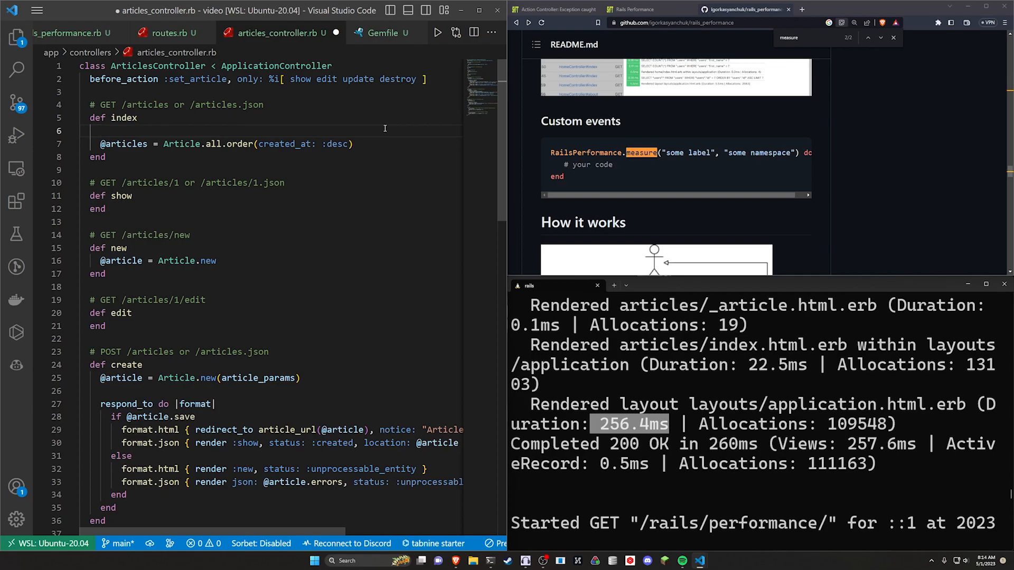
Wrap the query in RailsPerformance.measure("All articles in order", "articles#index") do…end and reload /articles
{"action": "type", "text": "RailsPerformance.measure("}
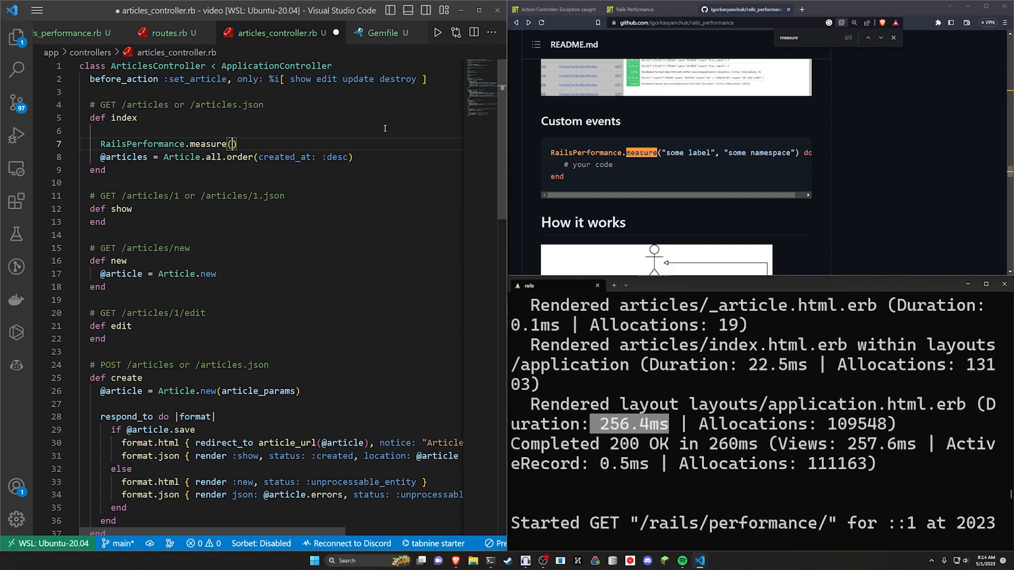
{"action": "type", "text": "\""}
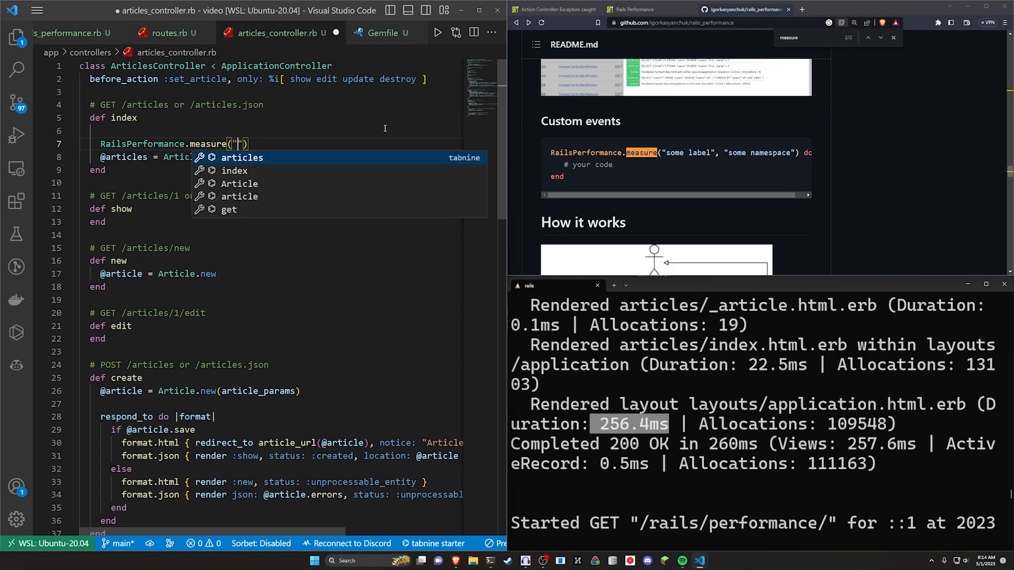
{"action": "type", "text": "All a"}
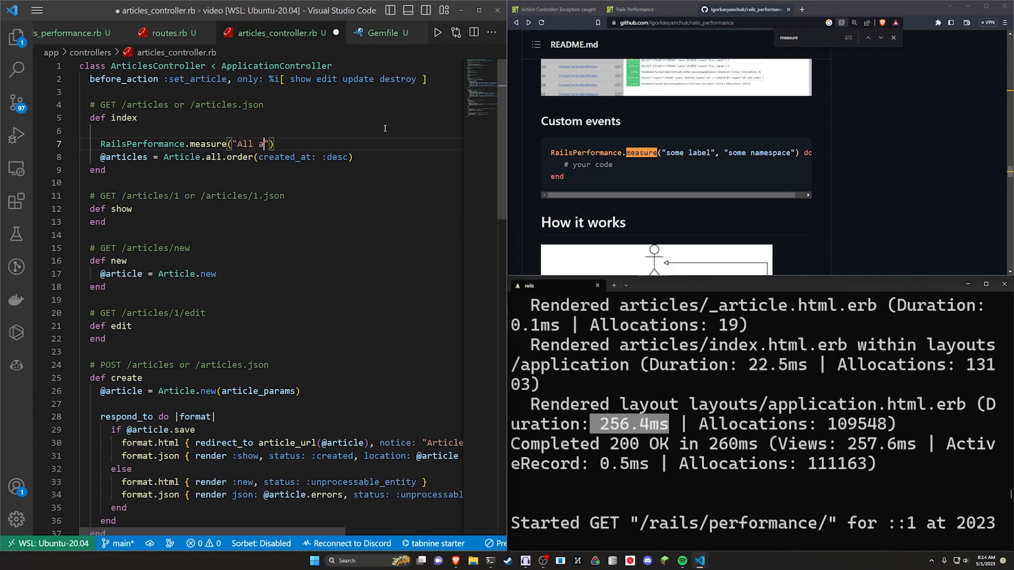
{"action": "type", "text": "rticles in order"}
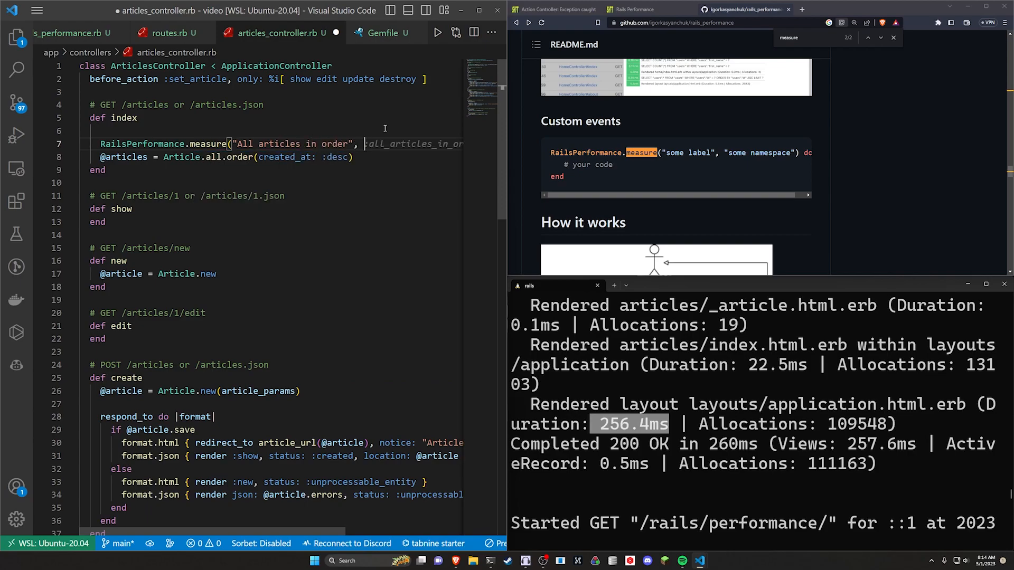
{"action": "mouse_move", "coordinate": [438, 145]}
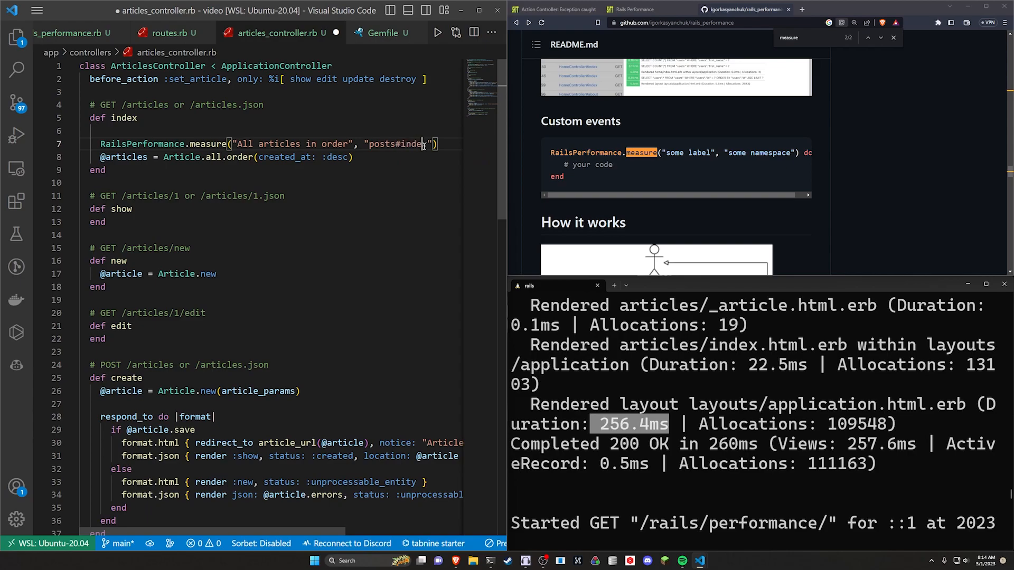
{"action": "type", "text": "arto"}
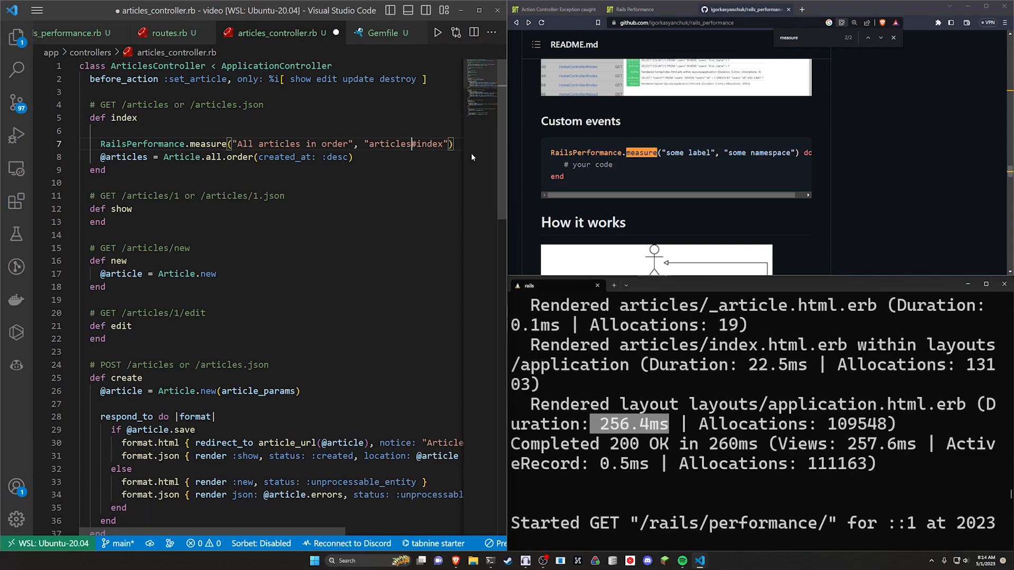
{"action": "type", "text": "do"}
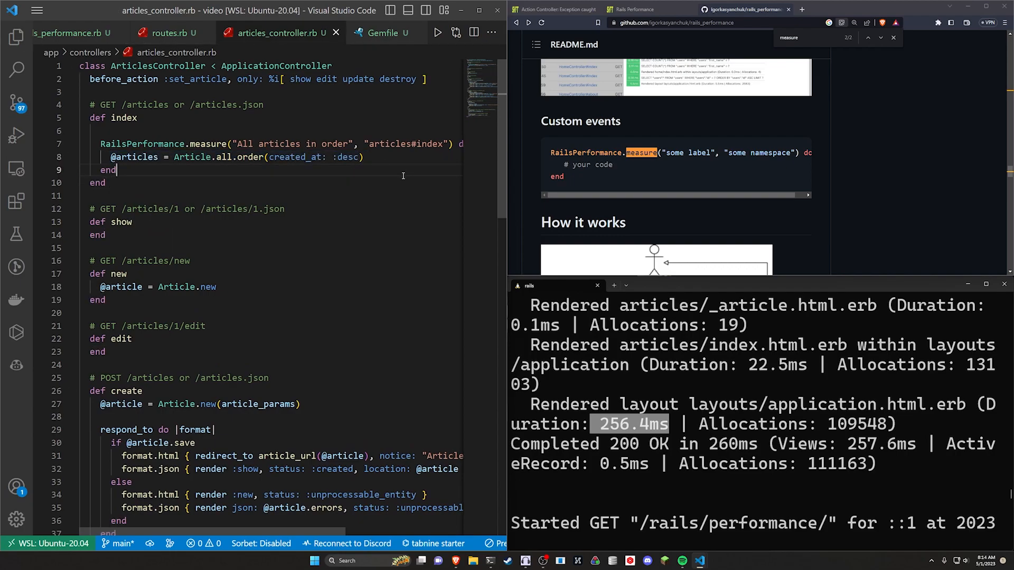
{"action": "left_click", "coordinate": [637, 9]}
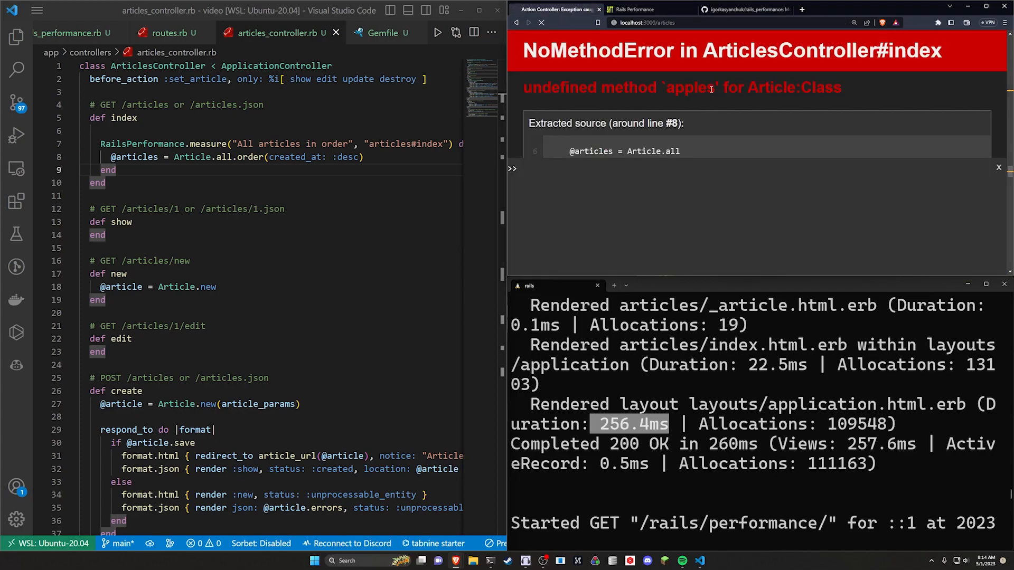
Show the Custom Events list with the All articles in order and Collect Posts events and their durations
{"action": "left_click", "coordinate": [647, 10]}
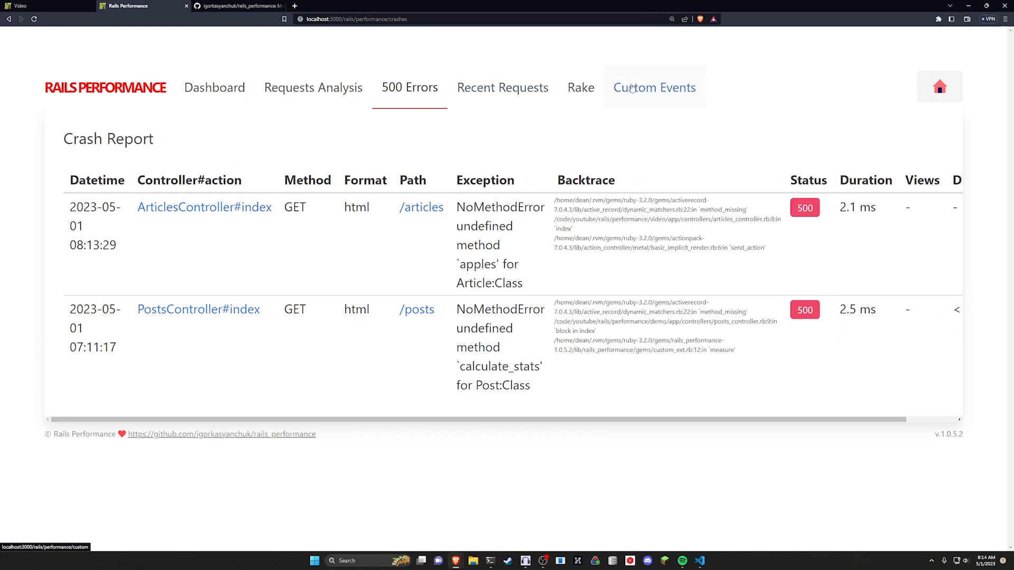
{"action": "left_click", "coordinate": [654, 88]}
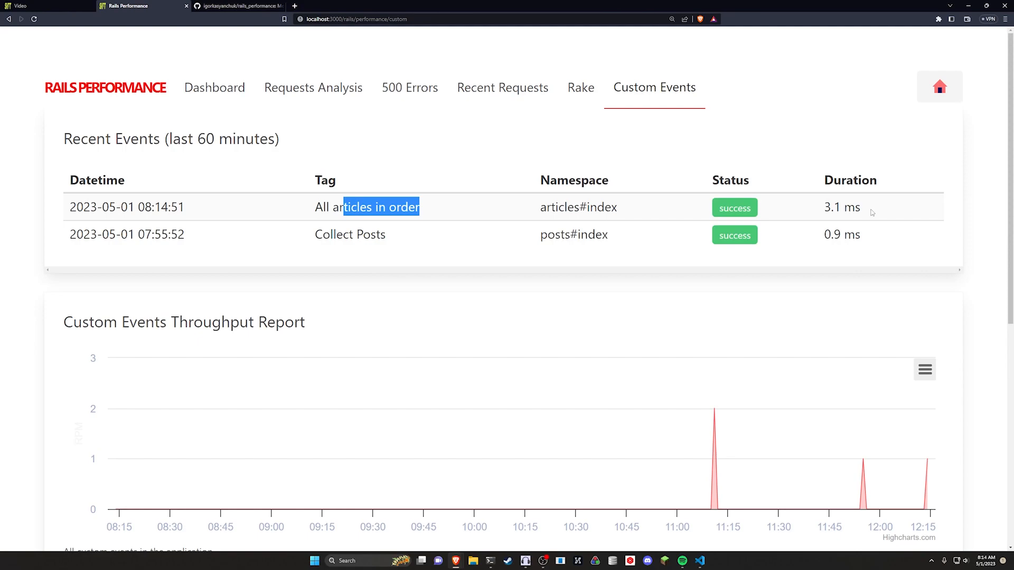
{"action": "mouse_move", "coordinate": [630, 174]}
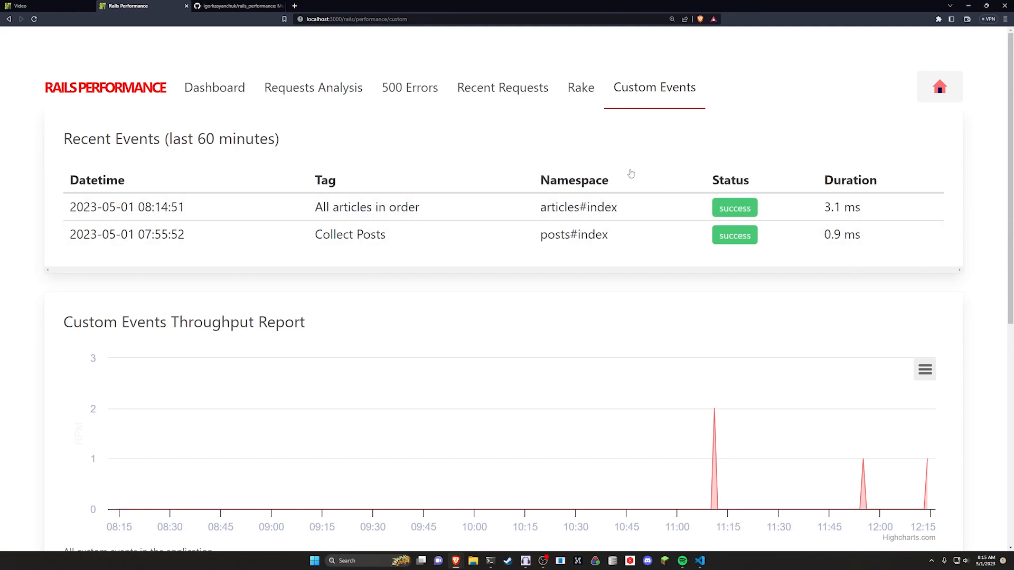
{"action": "double_click", "coordinate": [350, 234]}
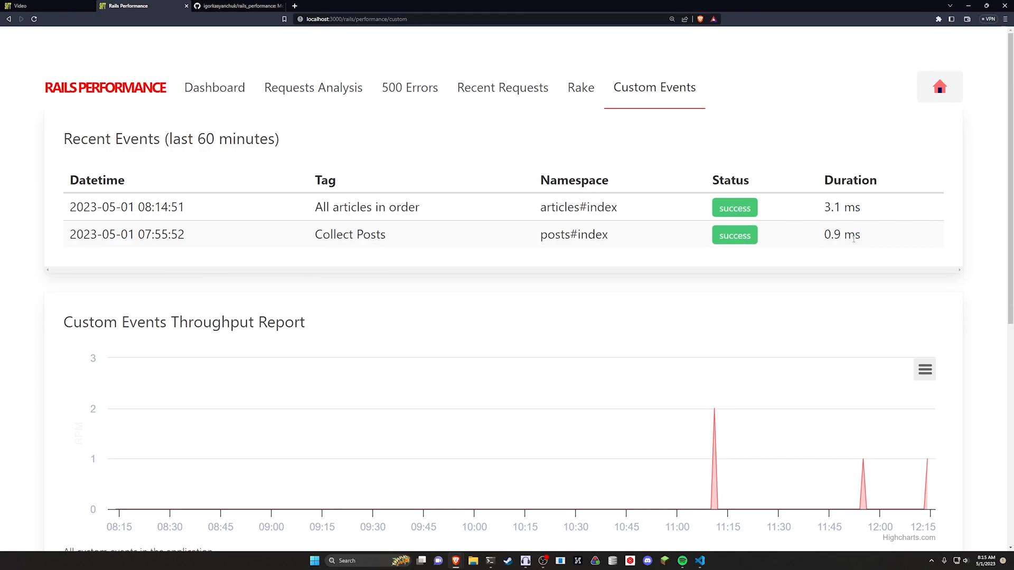
{"action": "double_click", "coordinate": [842, 207]}
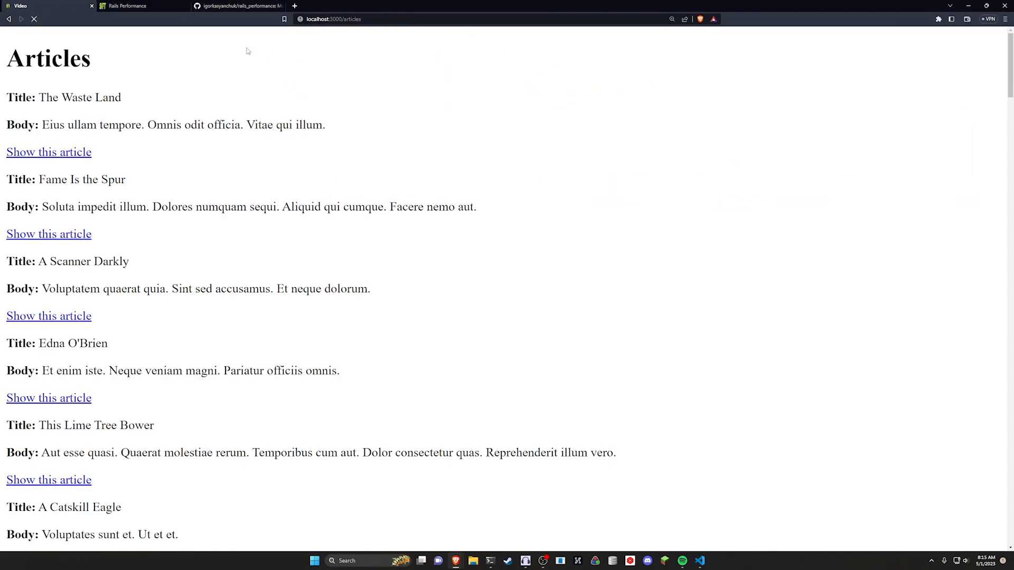
Refresh Custom Events to see the new 0.2 ms articles#index entries and the Custom Events Throughput Report
{"action": "left_click", "coordinate": [129, 6]}
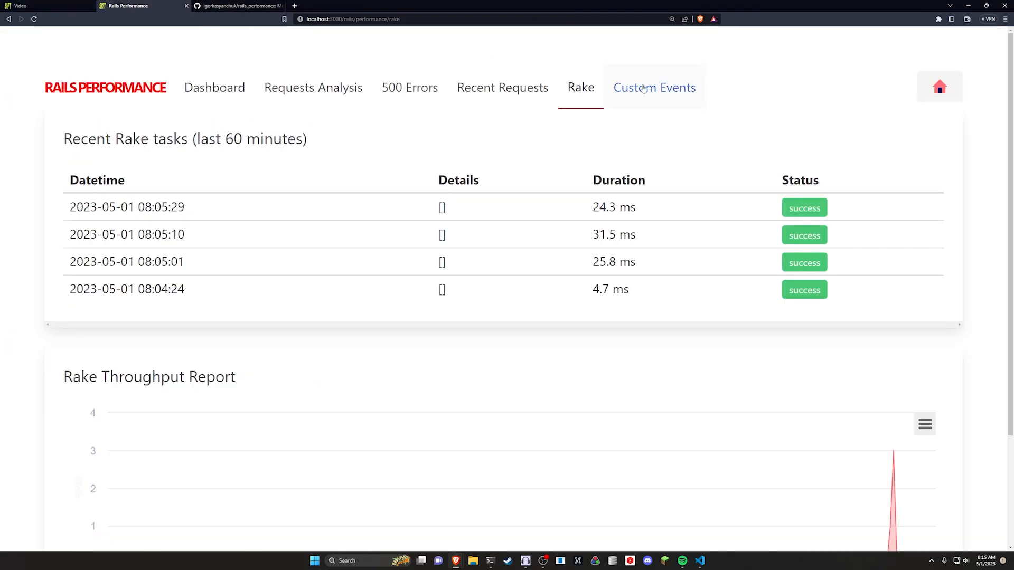
{"action": "left_click", "coordinate": [653, 88]}
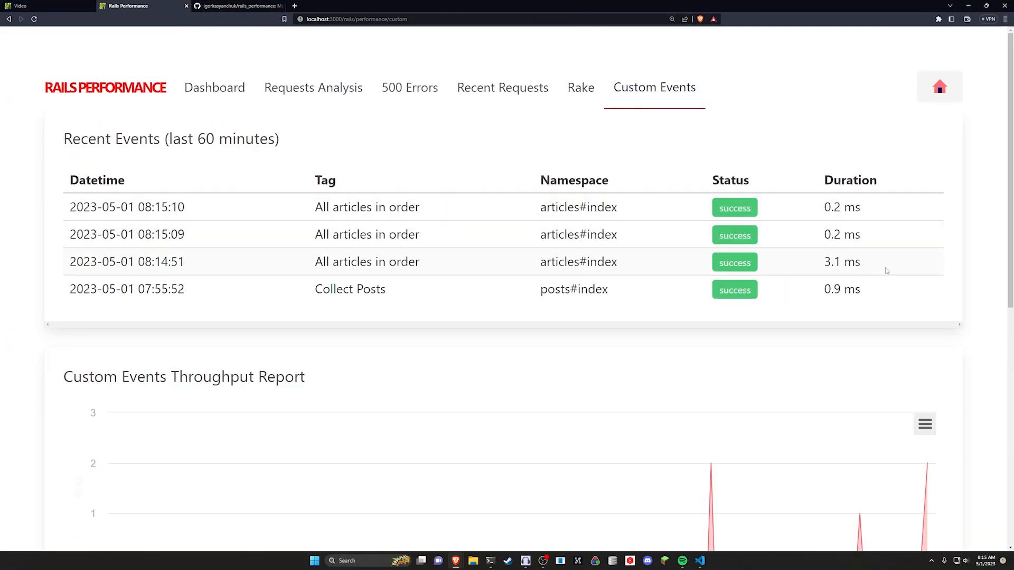
{"action": "double_click", "coordinate": [841, 234]}
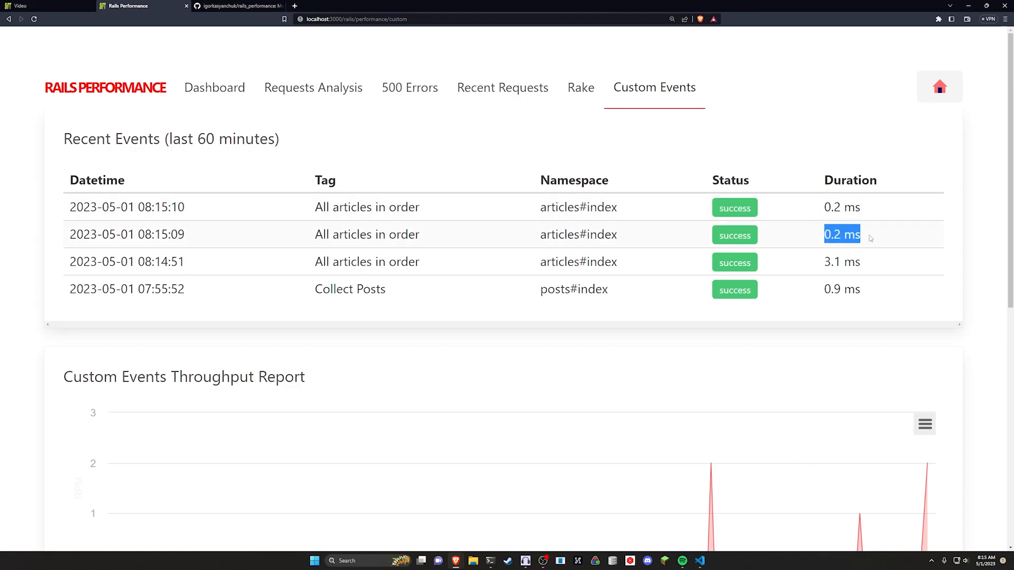
{"action": "scroll", "scroll_direction": "down", "scroll_amount": 3}
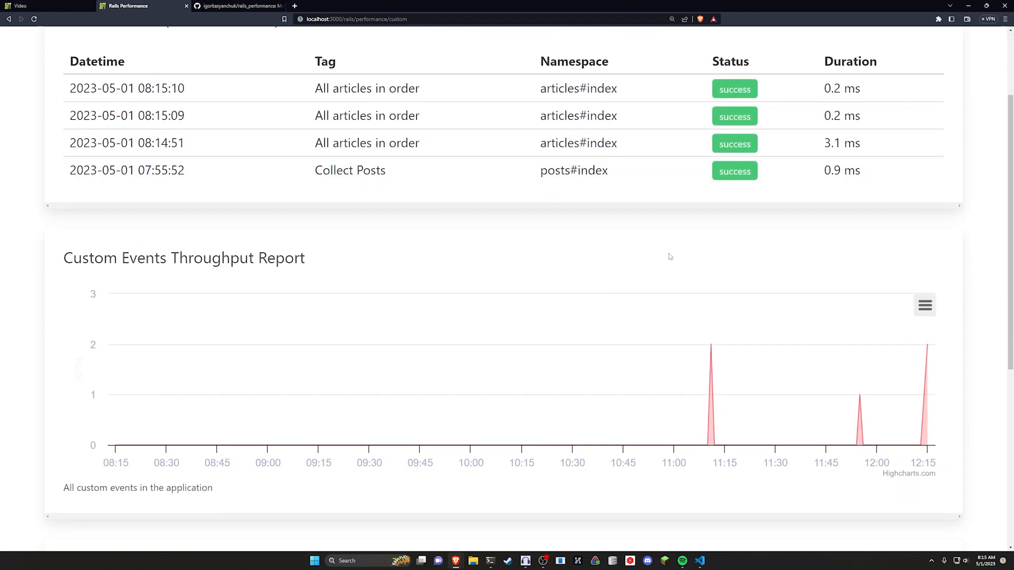
{"action": "scroll", "scroll_direction": "up", "scroll_amount": 3}
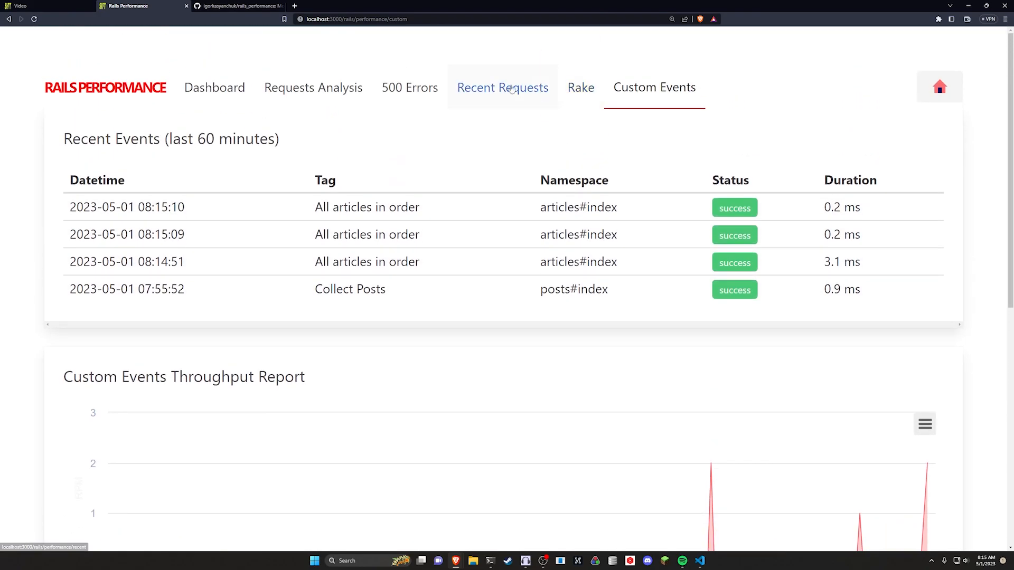
Show the Recent Requests list and scroll through the latest entries
{"action": "left_click", "coordinate": [503, 87]}
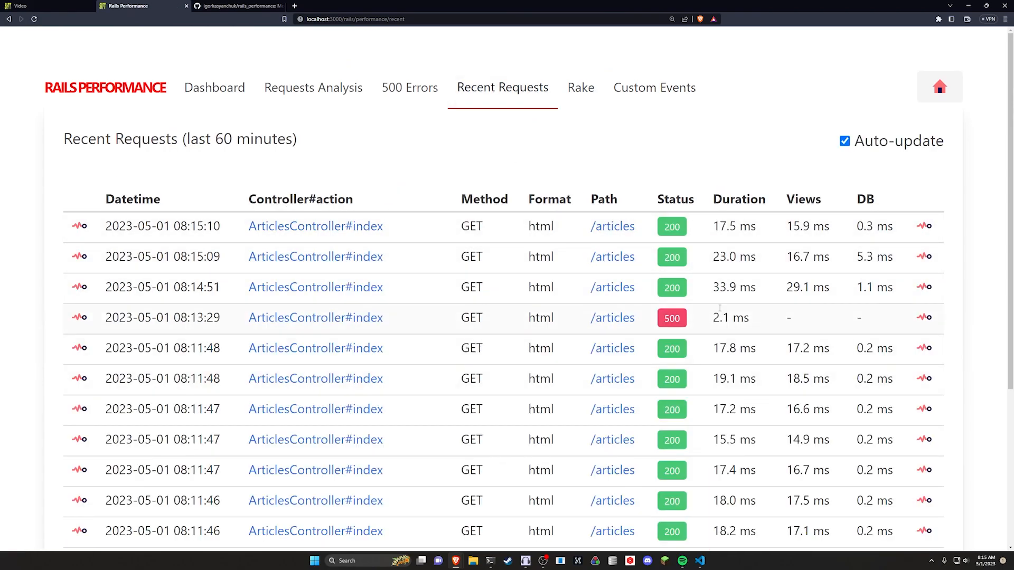
{"action": "scroll", "scroll_direction": "down", "scroll_amount": 3}
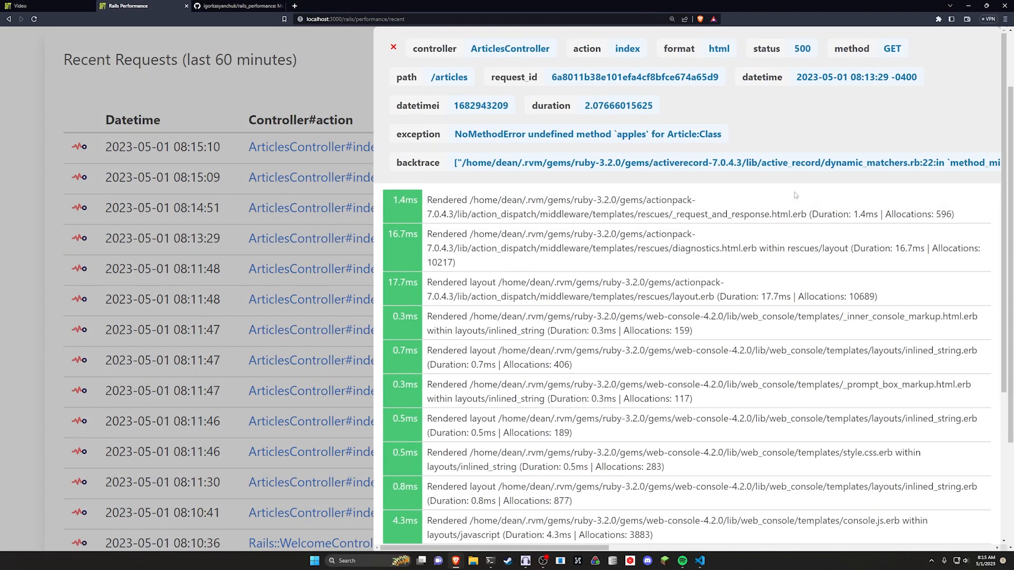
{"action": "left_click", "coordinate": [393, 48]}
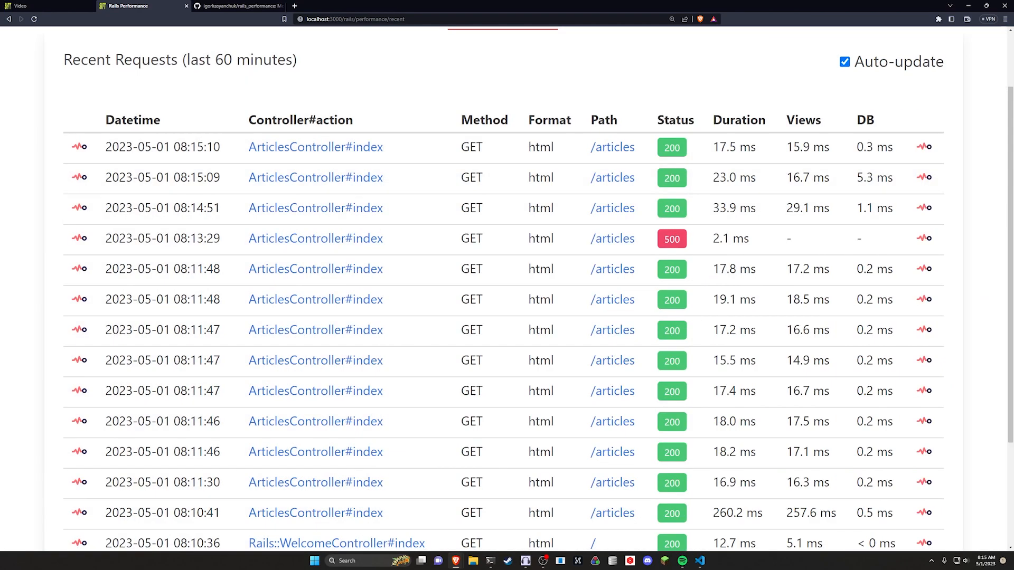
{"action": "mouse_move", "coordinate": [925, 240]}
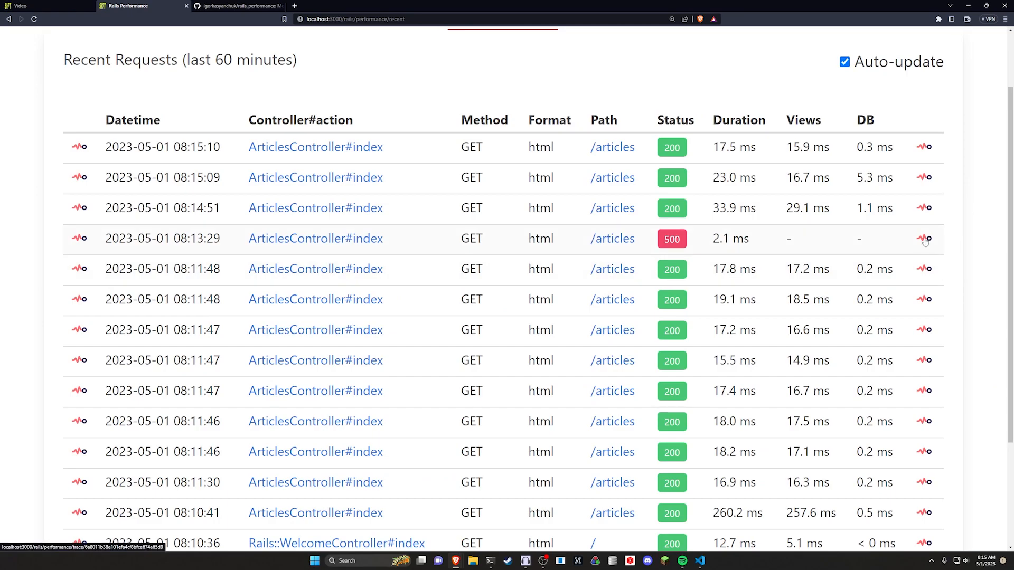
Inspect the failed 500 request to /articles with its undefined method apples exception, then close it
{"action": "left_click", "coordinate": [924, 239]}
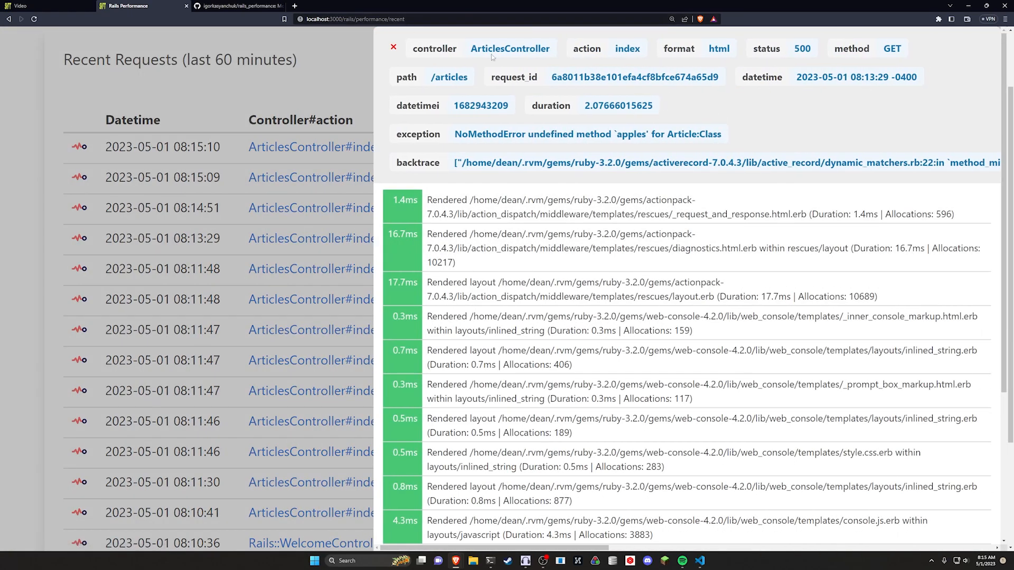
{"action": "mouse_move", "coordinate": [572, 71]}
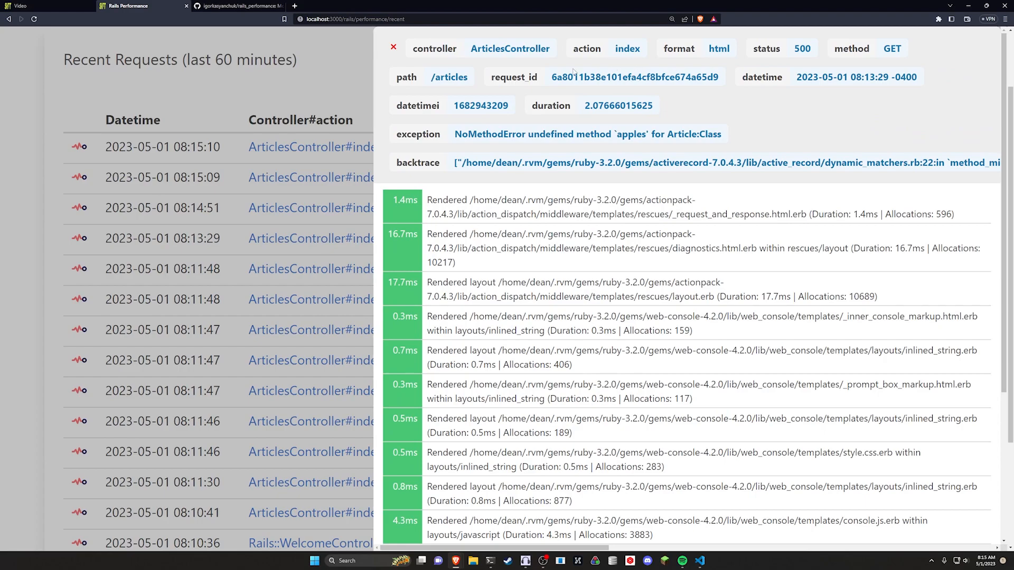
{"action": "mouse_move", "coordinate": [636, 184]}
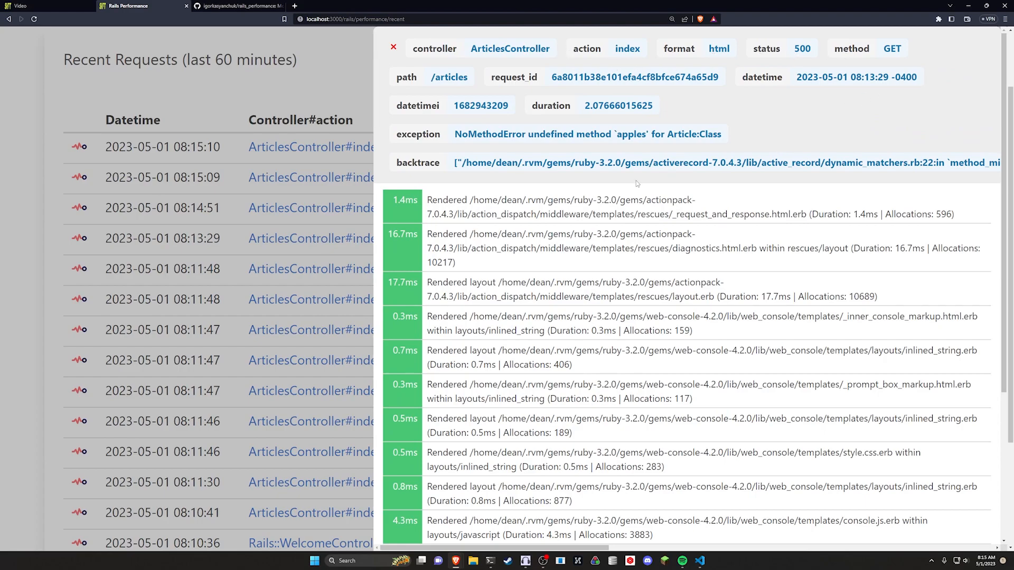
{"action": "scroll", "scroll_direction": "down", "scroll_amount": 3}
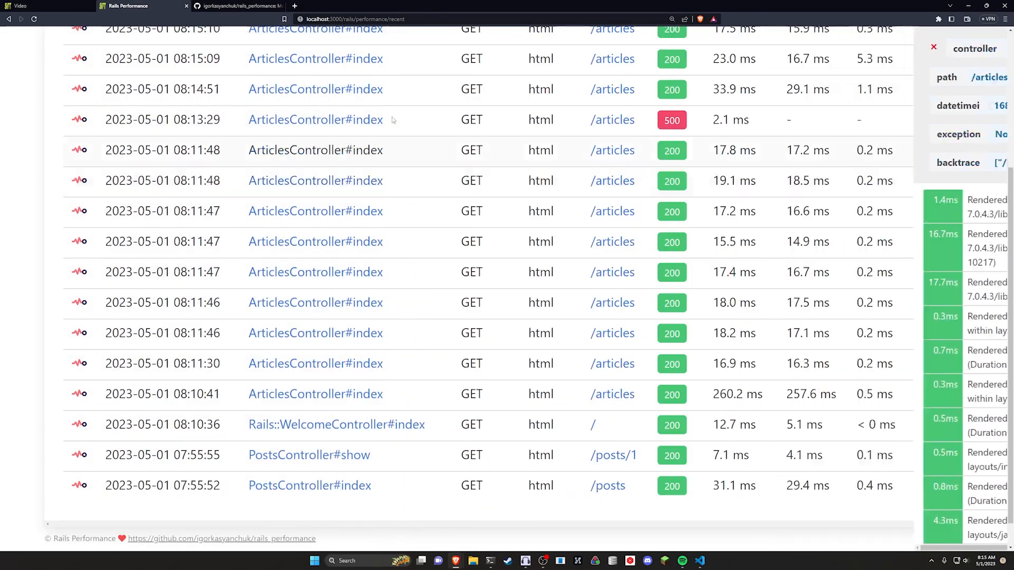
{"action": "left_click", "coordinate": [933, 46]}
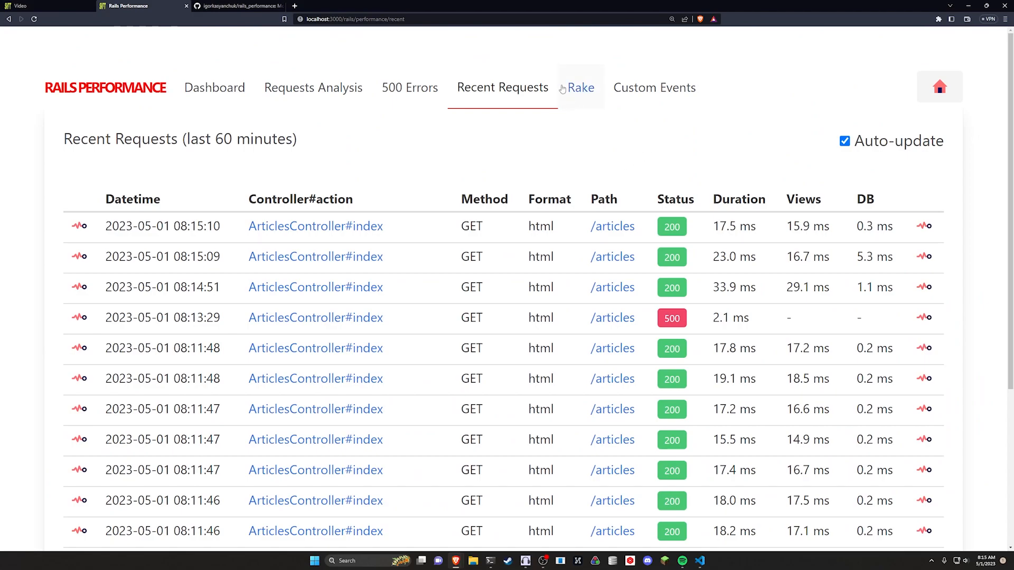
View the Rake page listing four successful recent rake tasks, then visit the app's home page
{"action": "left_click", "coordinate": [580, 88]}
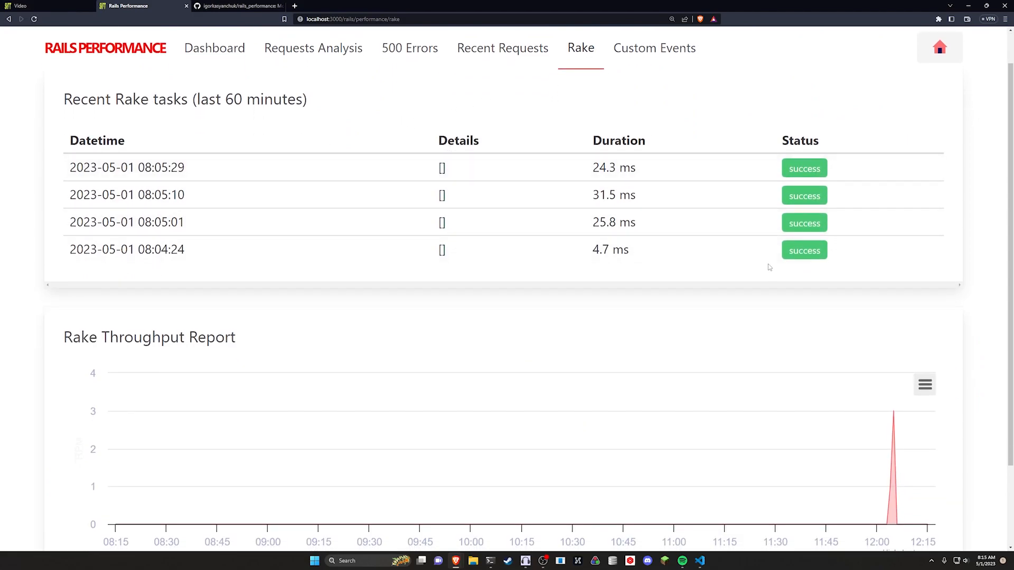
{"action": "scroll", "scroll_direction": "up", "scroll_amount": 3}
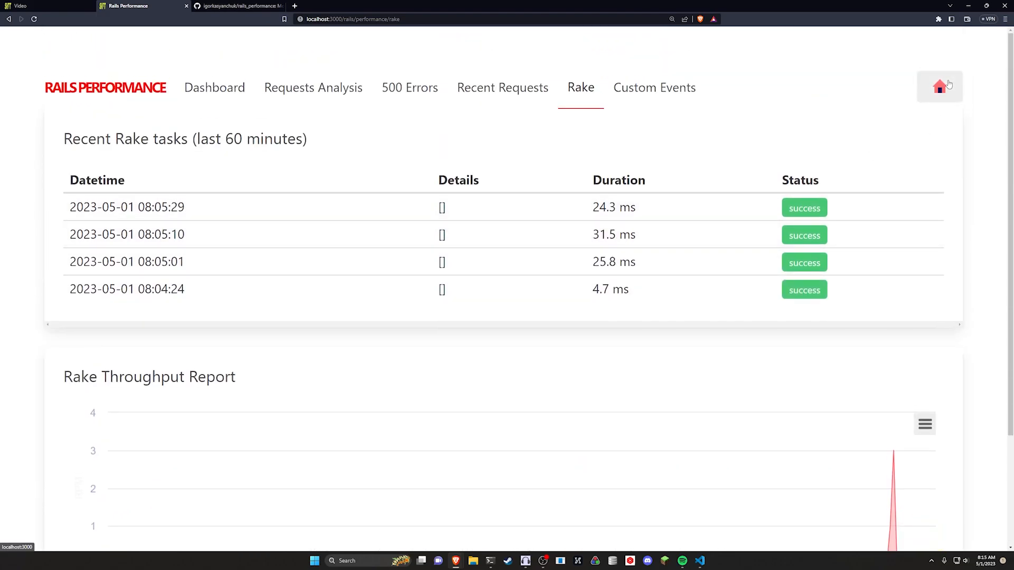
{"action": "left_click", "coordinate": [939, 86]}
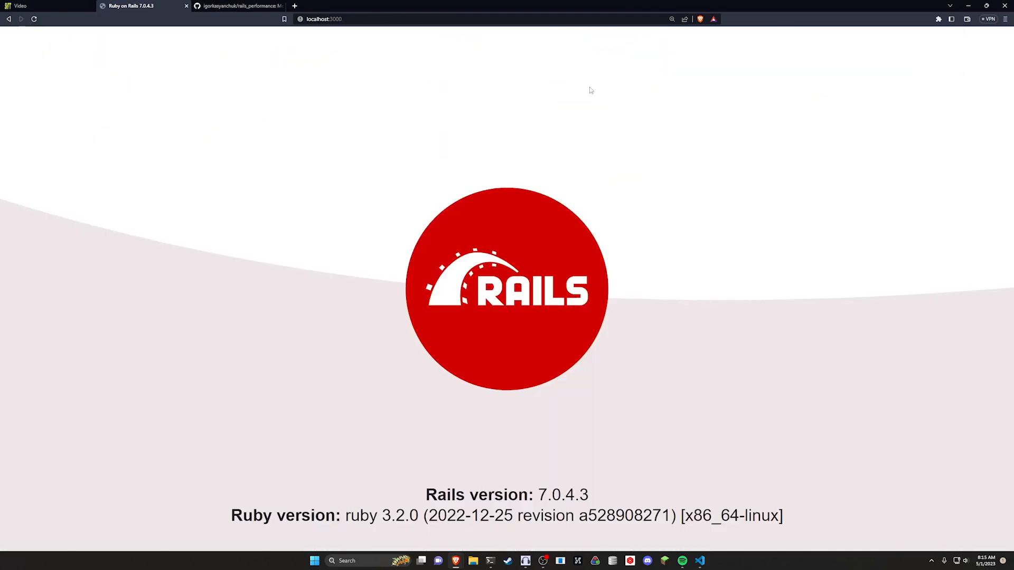
{"action": "mouse_move", "coordinate": [849, 6]}
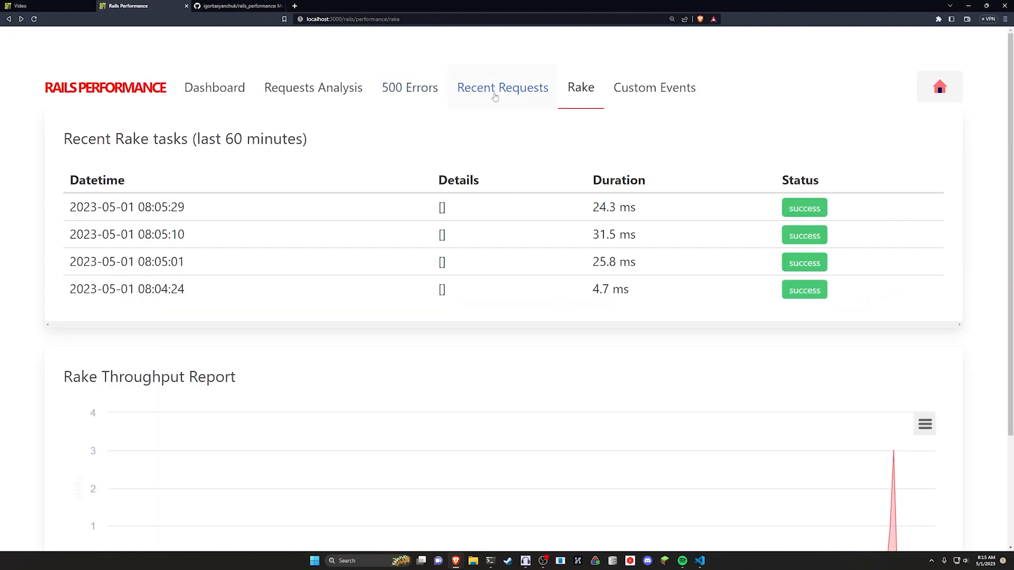
Return to the main Dashboard throughput report after glancing at the article page
{"action": "left_click", "coordinate": [215, 88]}
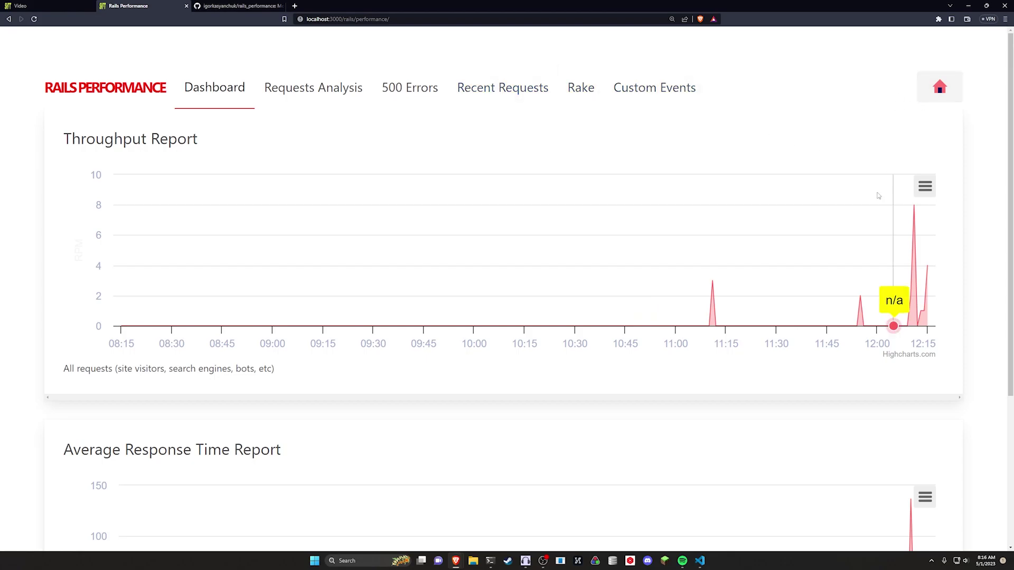
{"action": "left_click", "coordinate": [48, 6]}
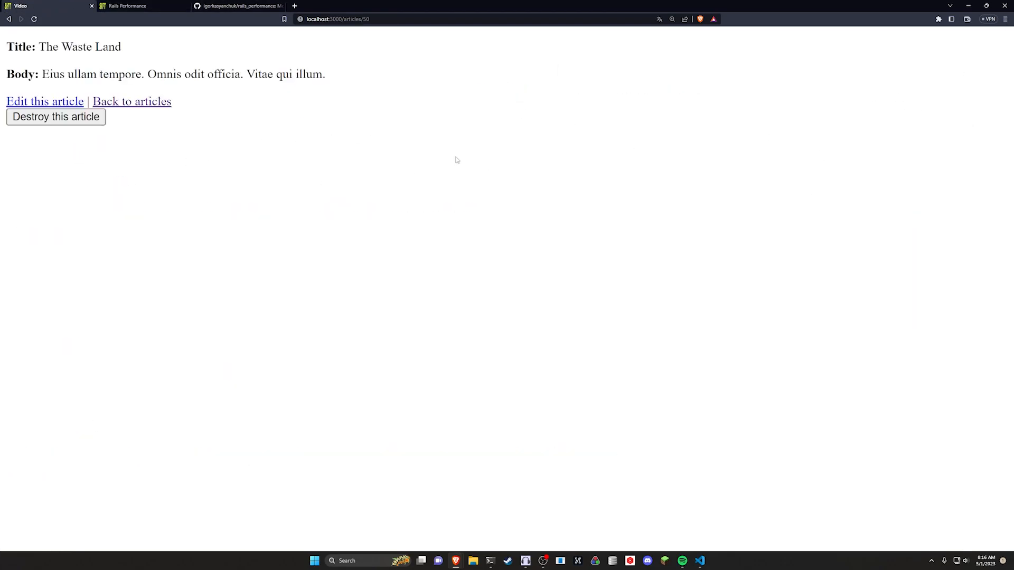
{"action": "left_click", "coordinate": [129, 6]}
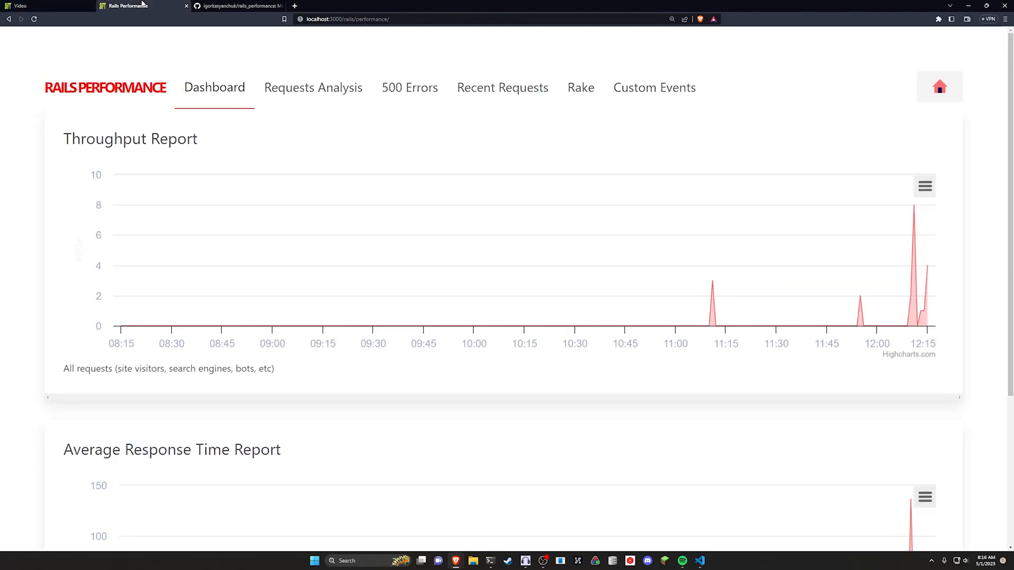
{"action": "mouse_move", "coordinate": [313, 88]}
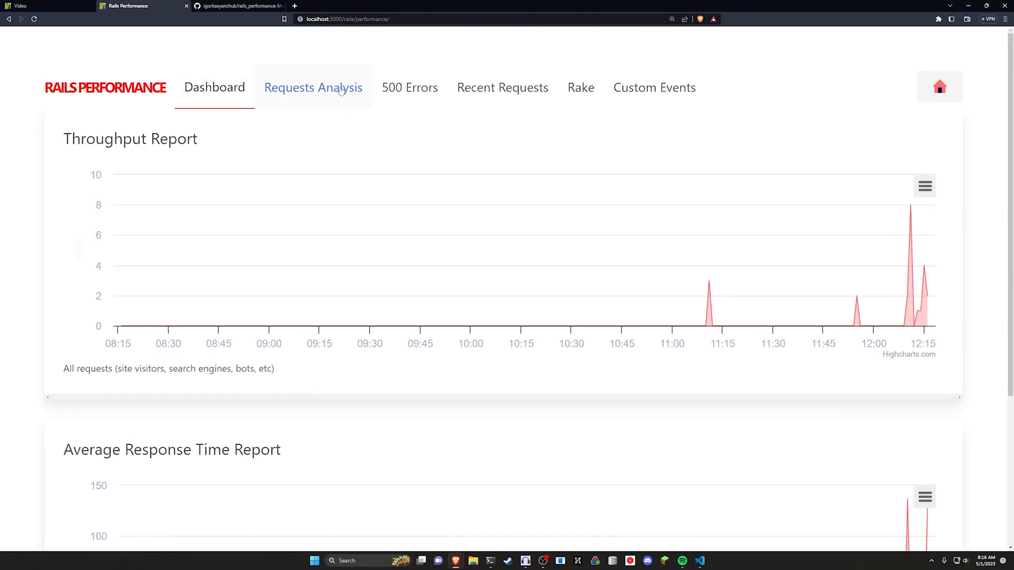
View Requests Analysis with ArticlesController#edit at 2 requests averaging 126.3 ms, then return to the README
{"action": "left_click", "coordinate": [313, 87]}
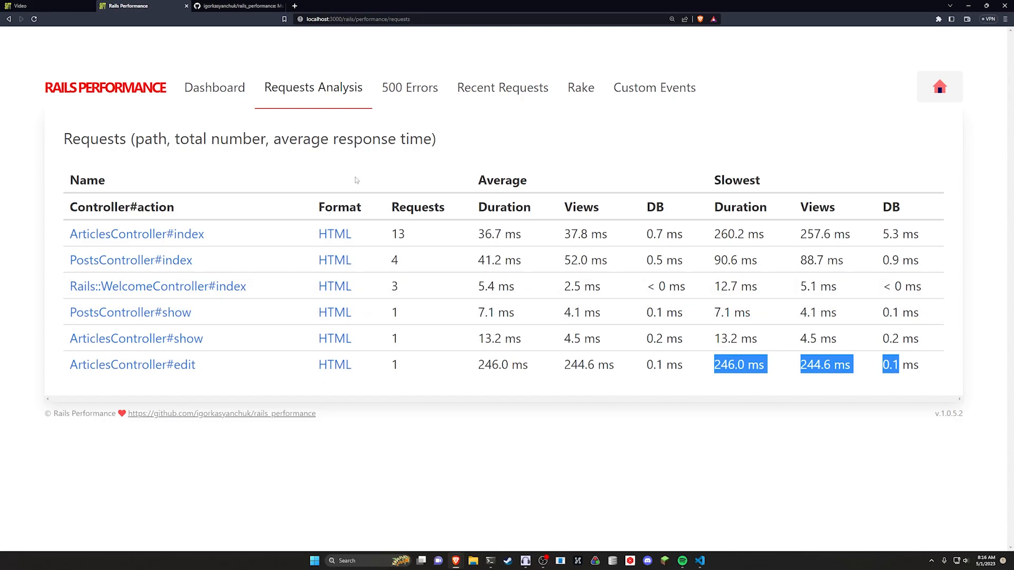
{"action": "mouse_move", "coordinate": [152, 76]}
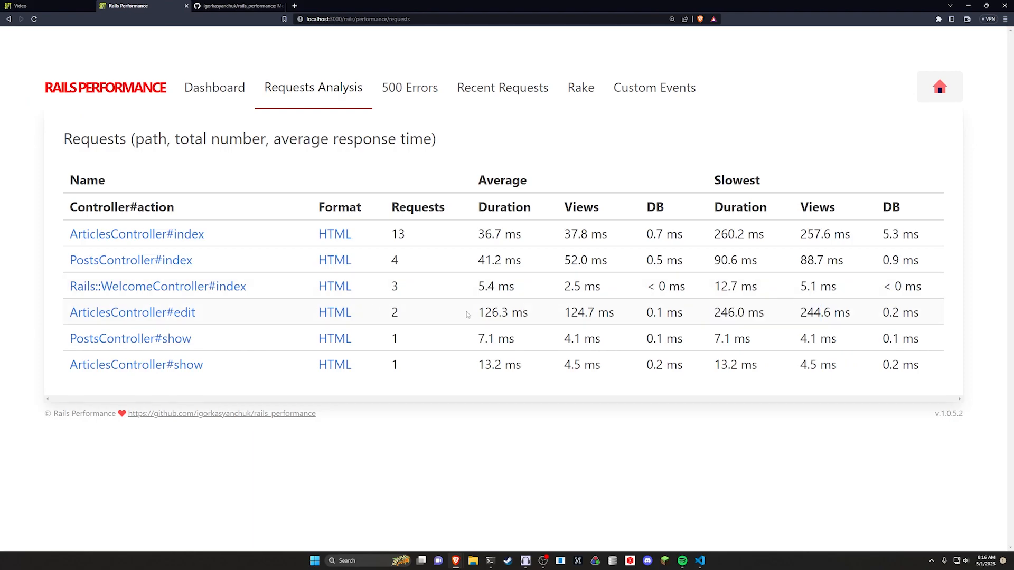
{"action": "double_click", "coordinate": [493, 312]}
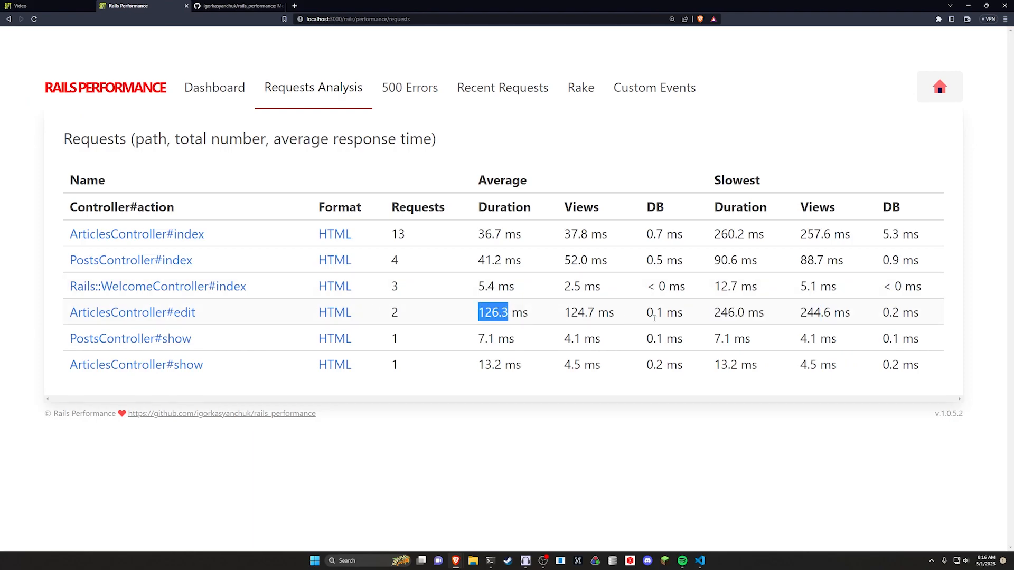
{"action": "mouse_move", "coordinate": [715, 324]}
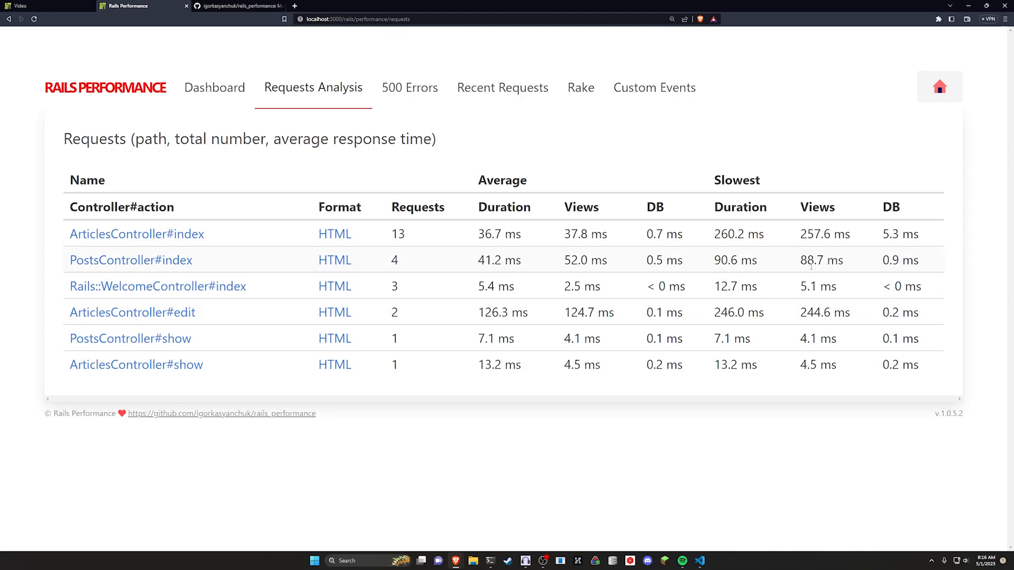
{"action": "left_click", "coordinate": [238, 6]}
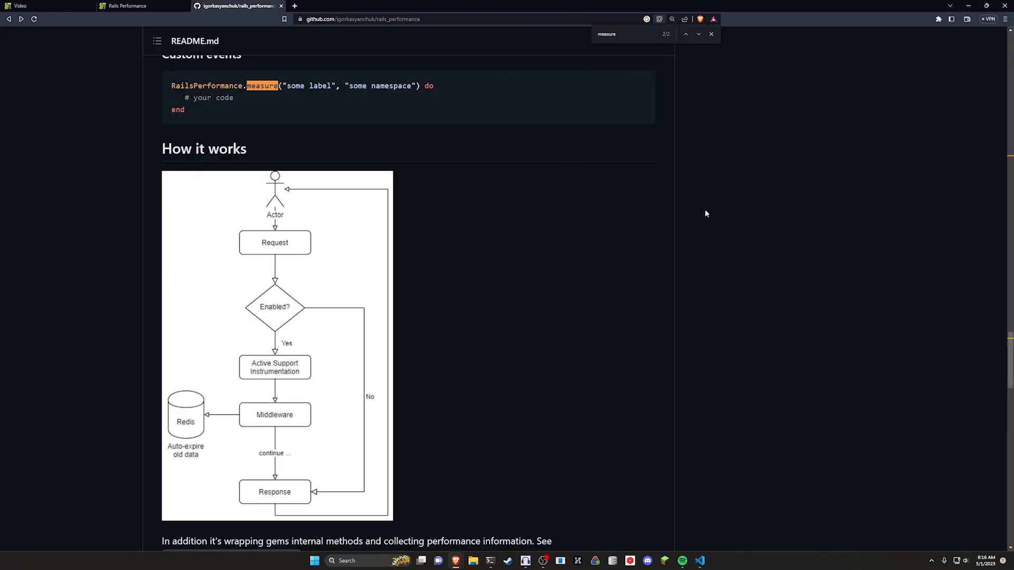
Scroll the README from the custom events example back up to the introduction and dashboard screenshots
{"action": "scroll", "scroll_direction": "up", "scroll_amount": 3}
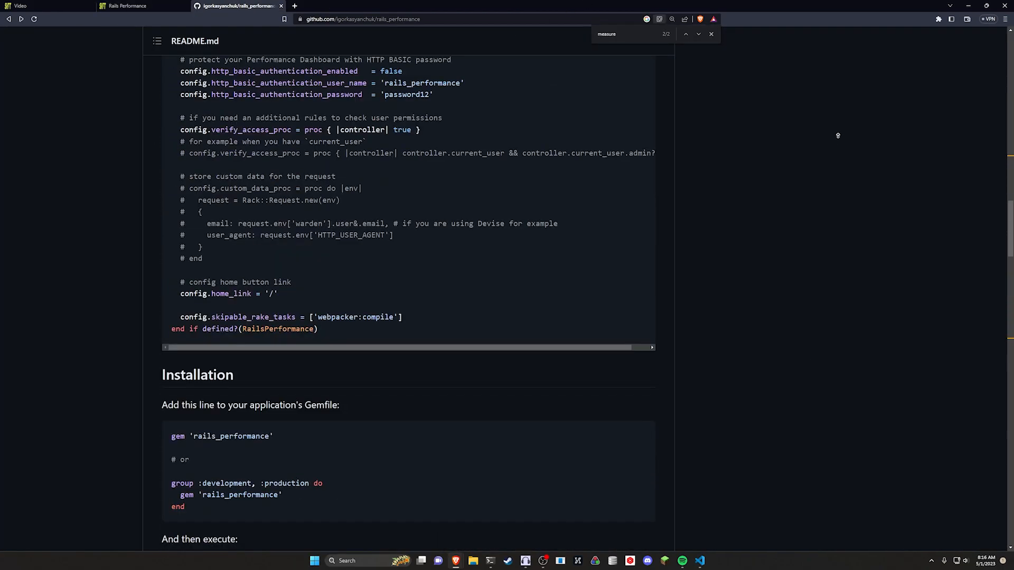
{"action": "scroll", "scroll_direction": "up", "scroll_amount": 3}
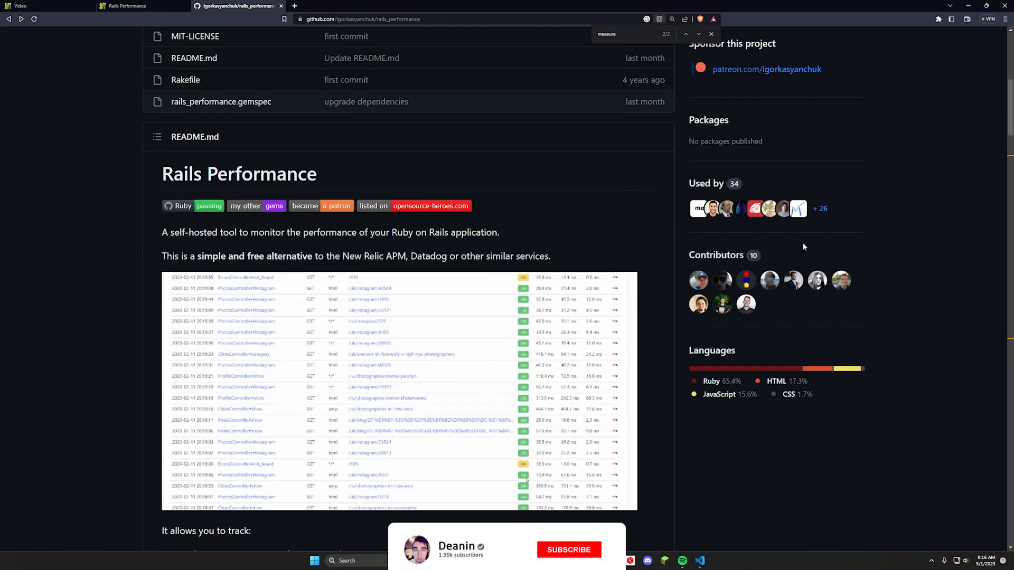
{"action": "left_click", "coordinate": [568, 549]}
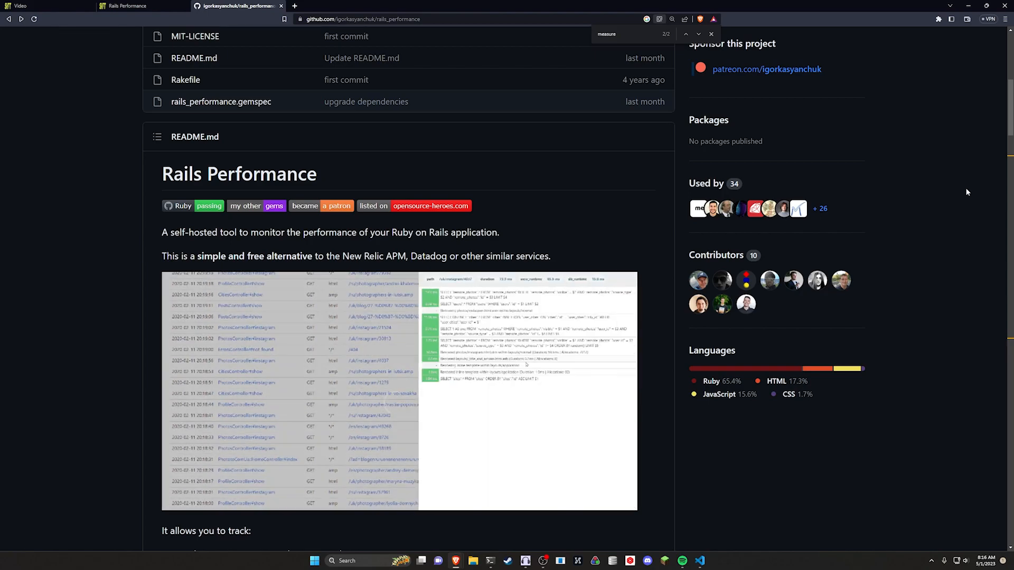
{"action": "scroll", "scroll_direction": "up", "scroll_amount": 3}
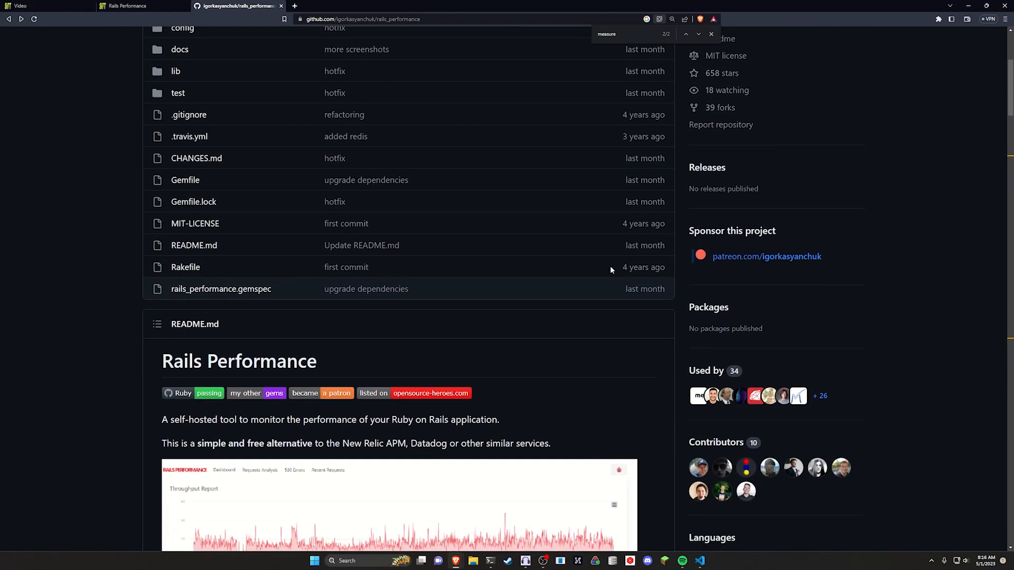
{"action": "scroll", "scroll_direction": "down", "scroll_amount": 3}
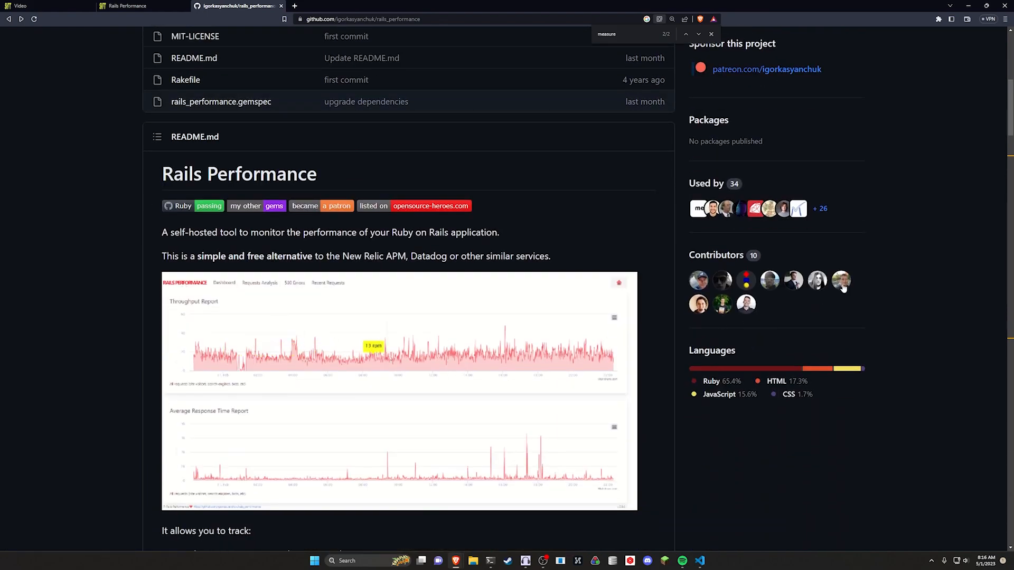